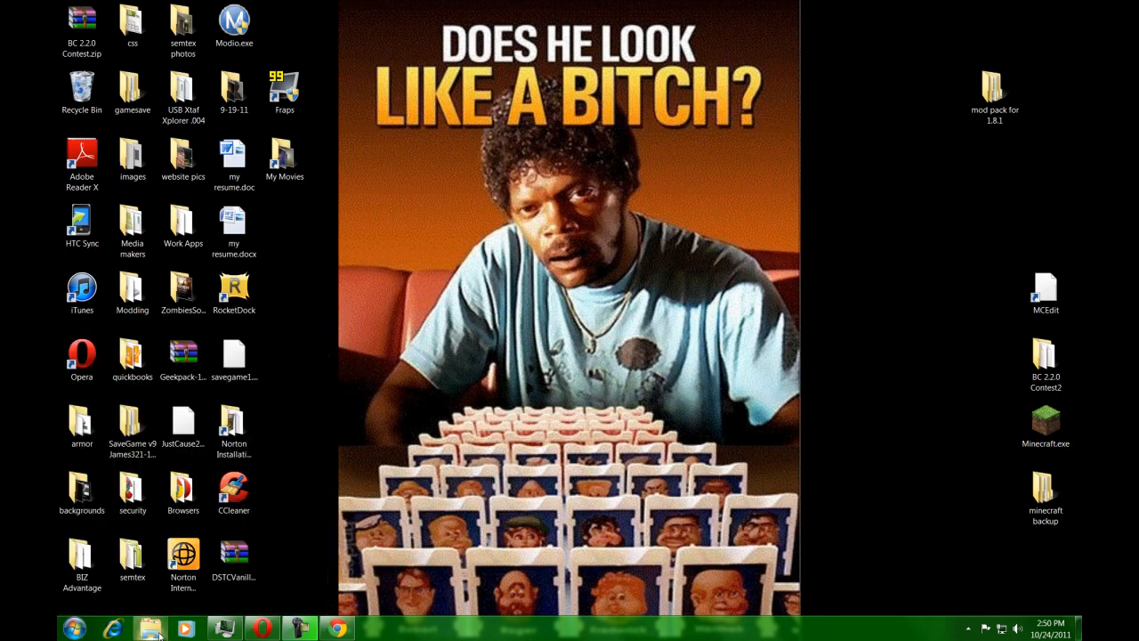
# Go to %appdata% in Explorer and drag the .minecraft folder onto the desktop
pyautogui.click(150, 628)
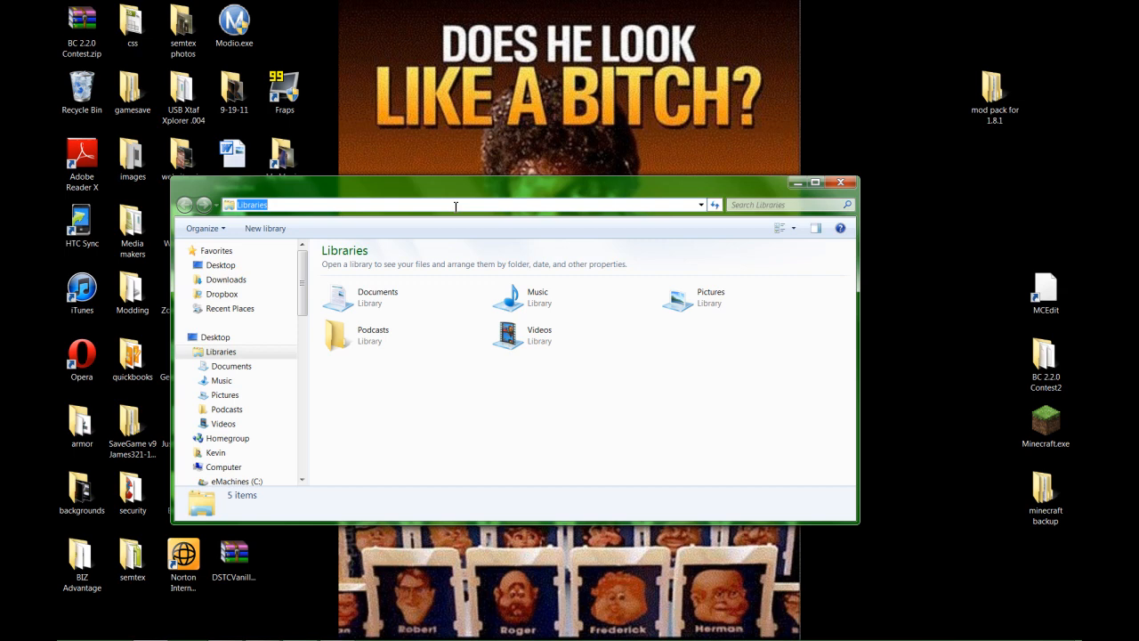
pyautogui.write('%')
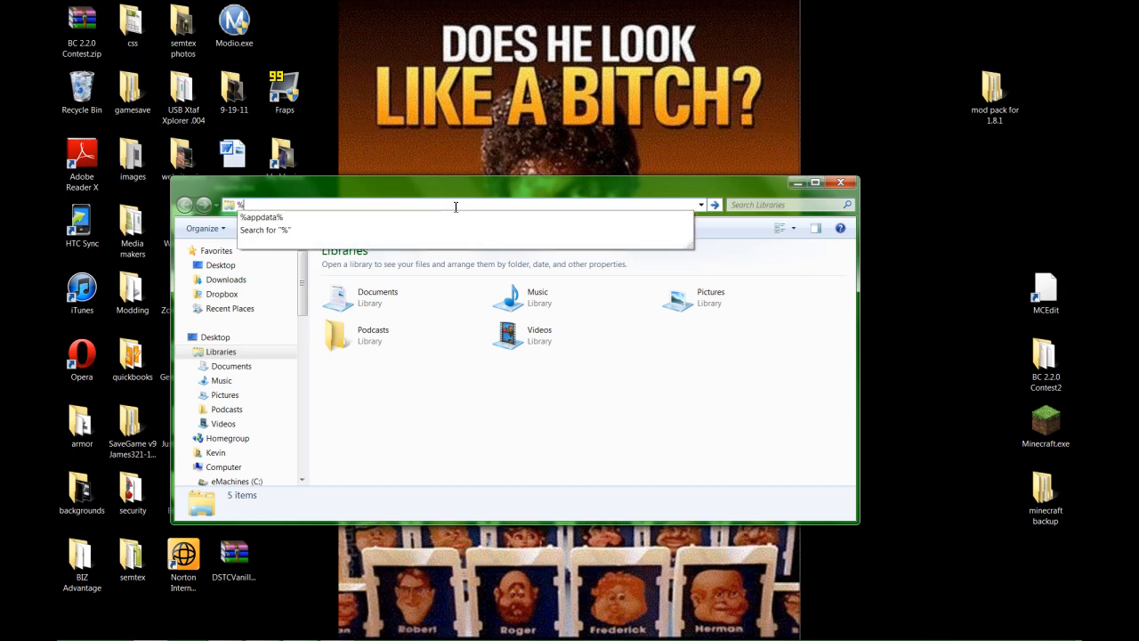
pyautogui.write('appda')
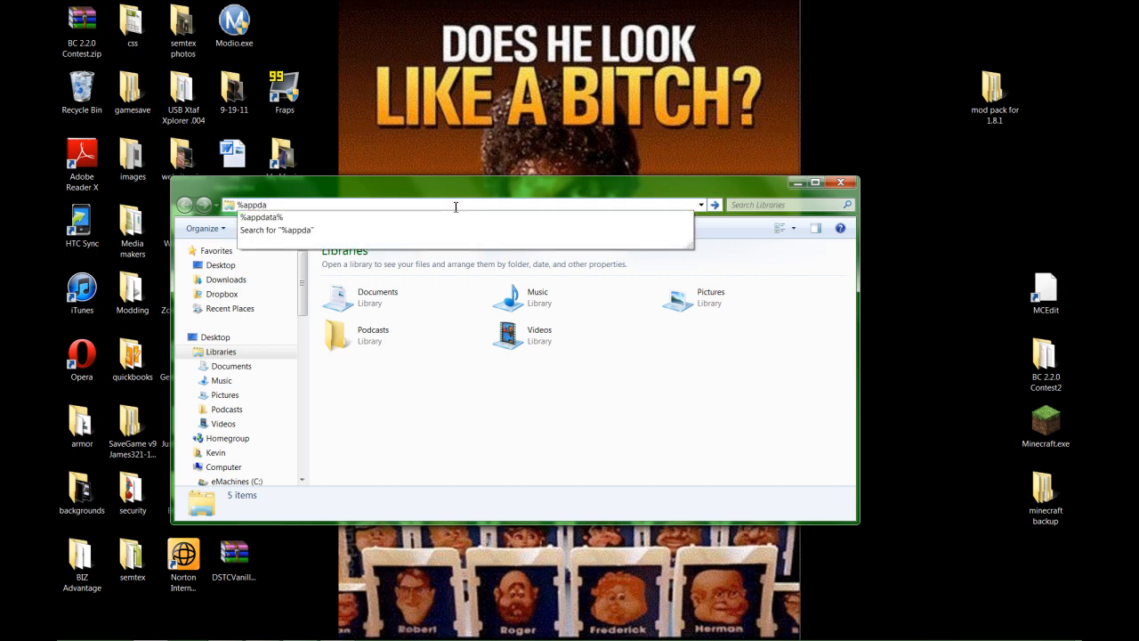
pyautogui.write('ta')
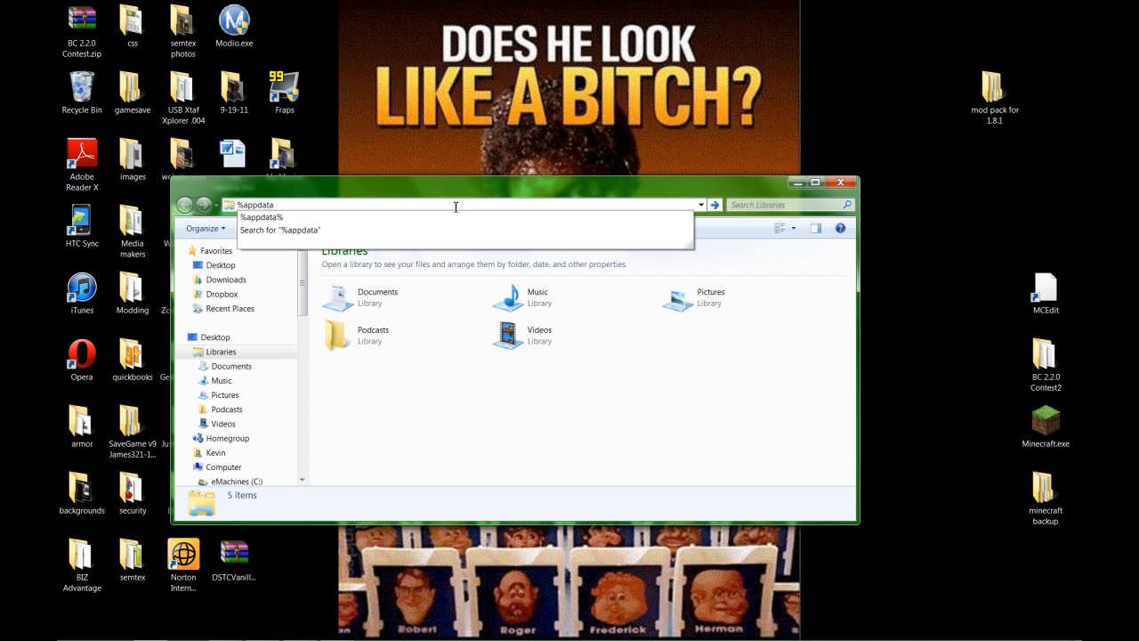
pyautogui.press('Return')
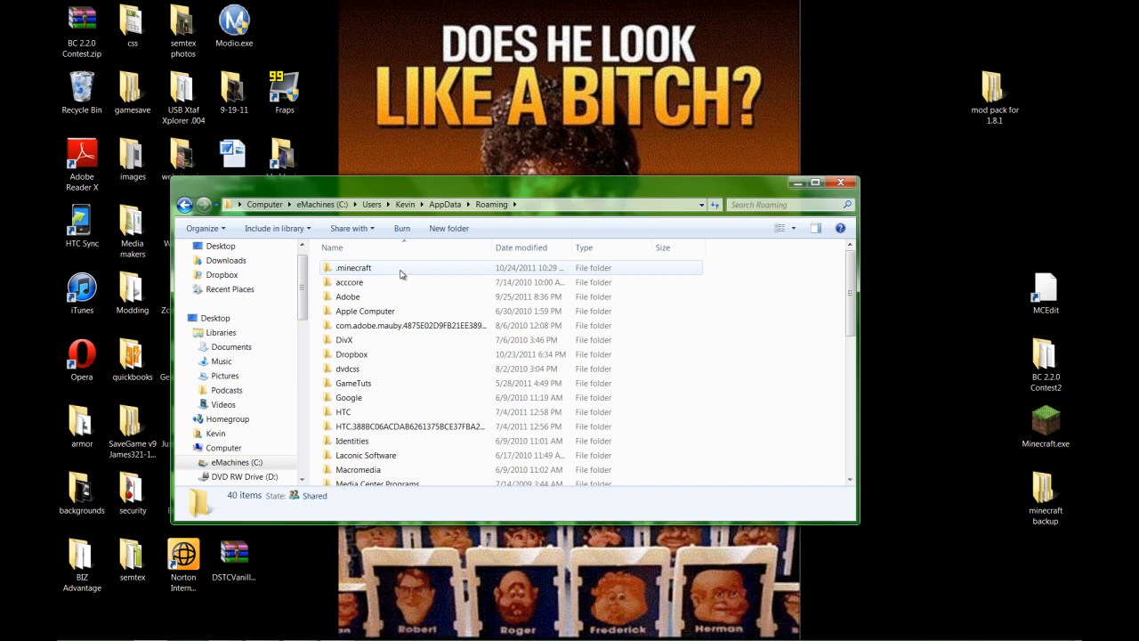
pyautogui.click(354, 267)
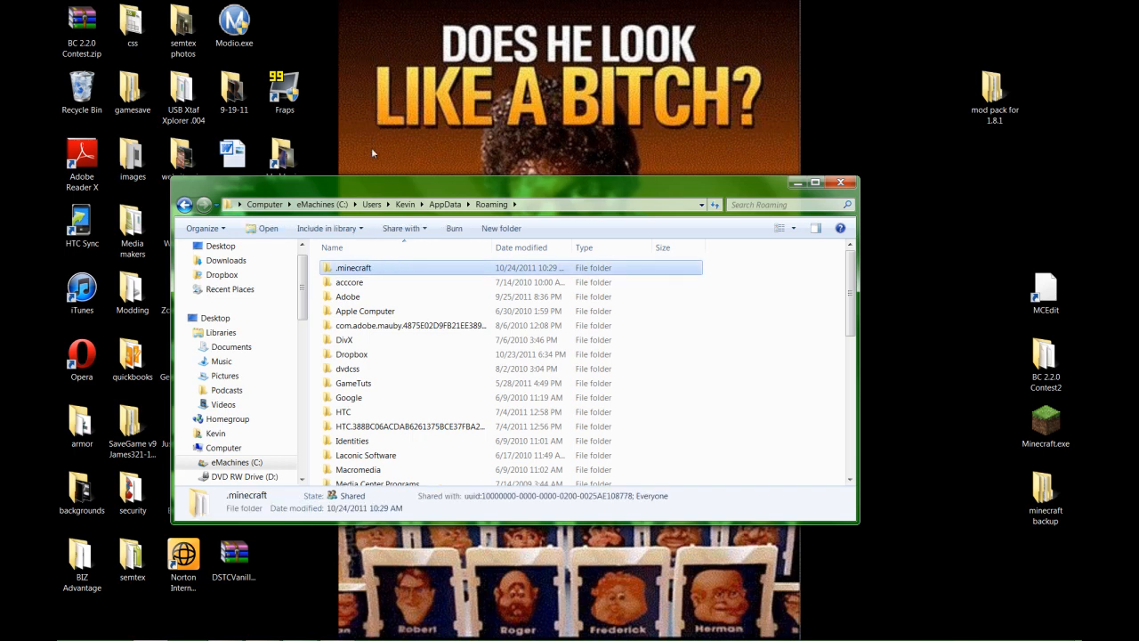
pyautogui.moveTo(367, 54)
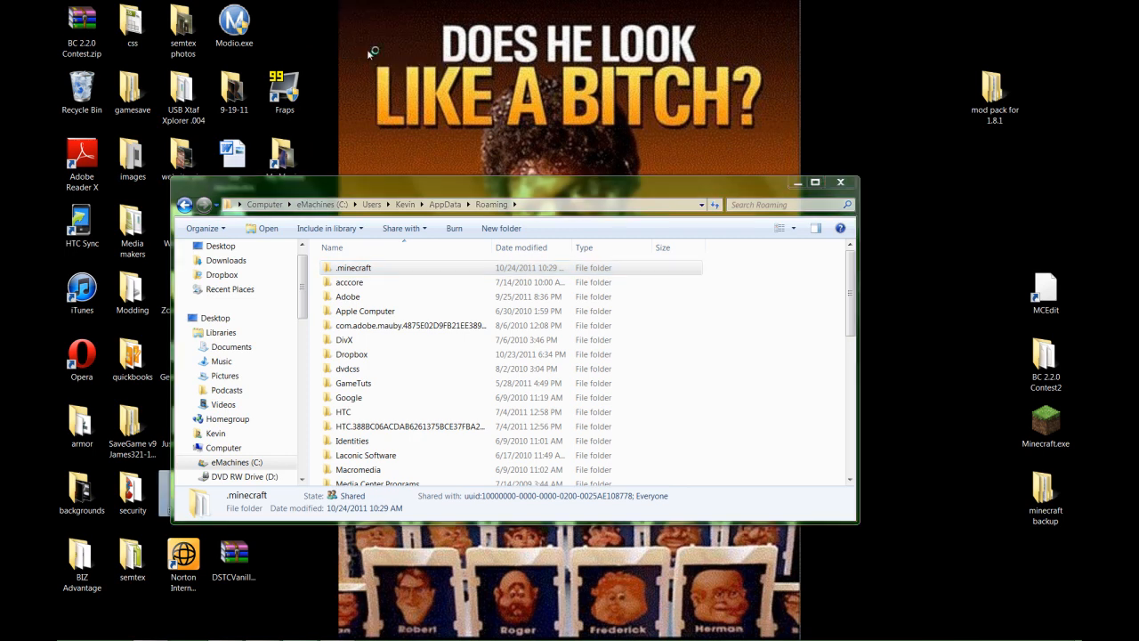
pyautogui.moveTo(353, 266); pyautogui.dragTo(385, 27)
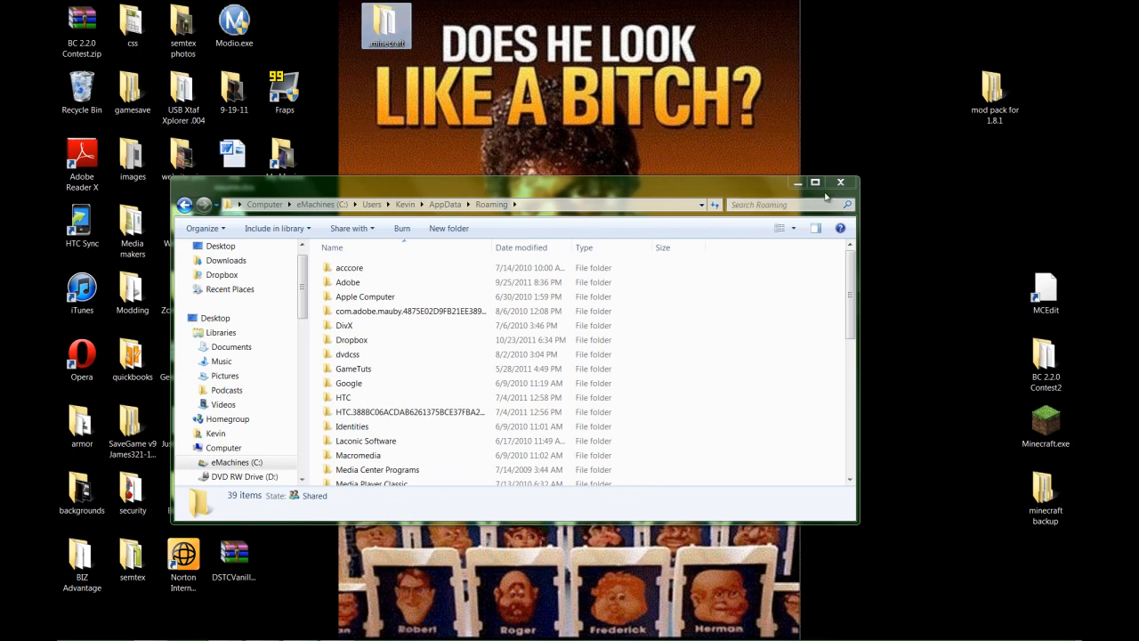
# Launch Minecraft.exe, log in as 'madcock' with Remember password ticked, then close the game
pyautogui.click(840, 182)
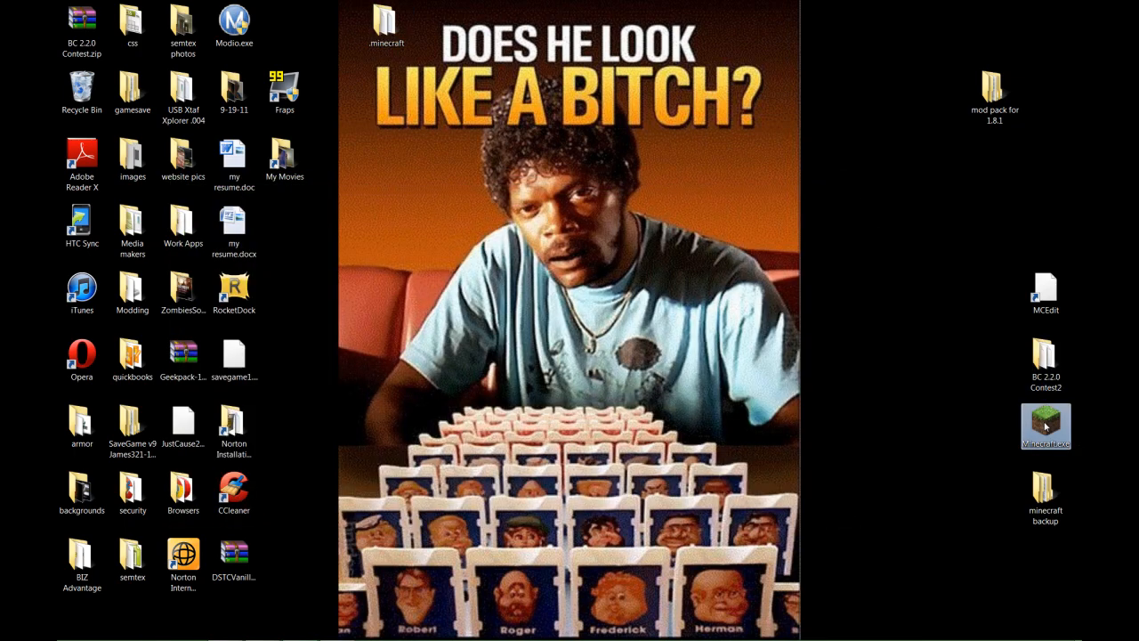
pyautogui.moveTo(888, 337)
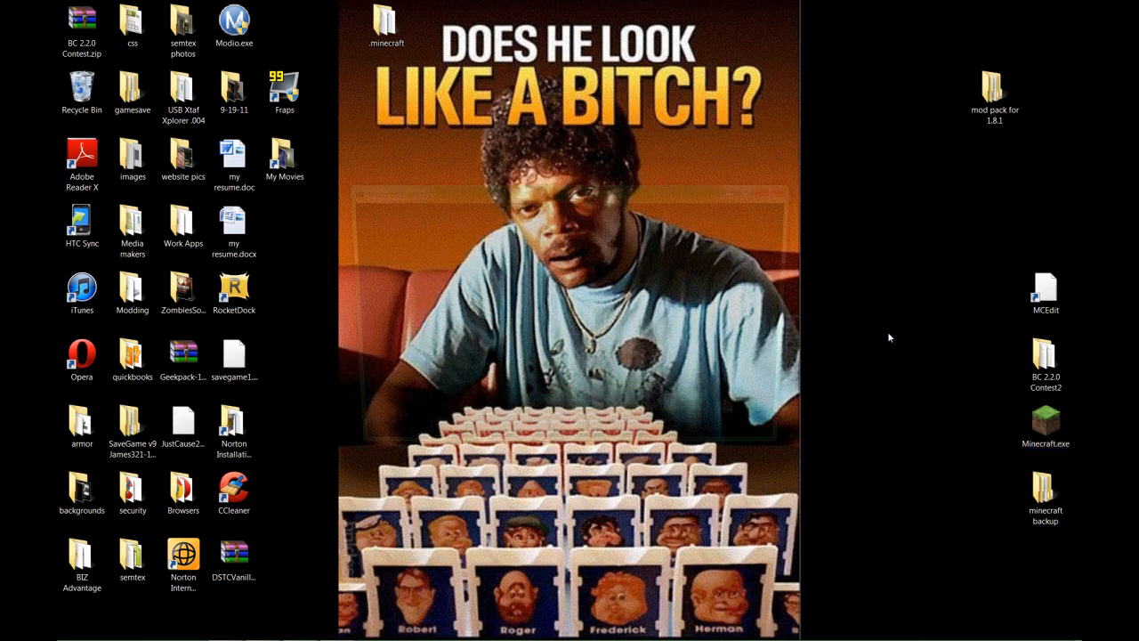
pyautogui.doubleClick(1045, 420)
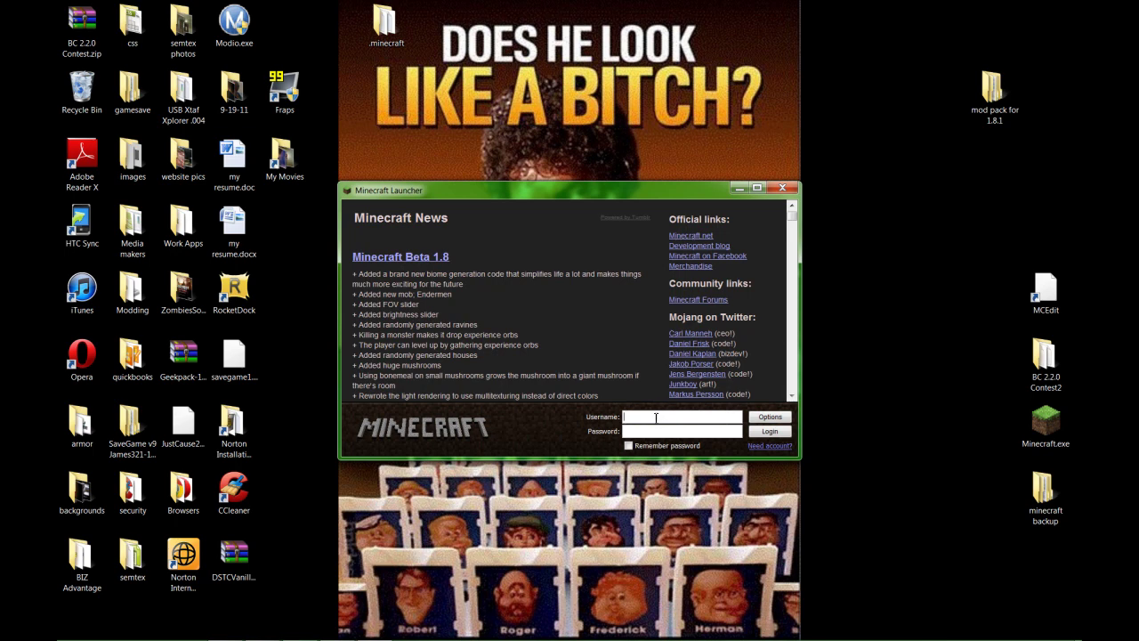
pyautogui.write('madcock')
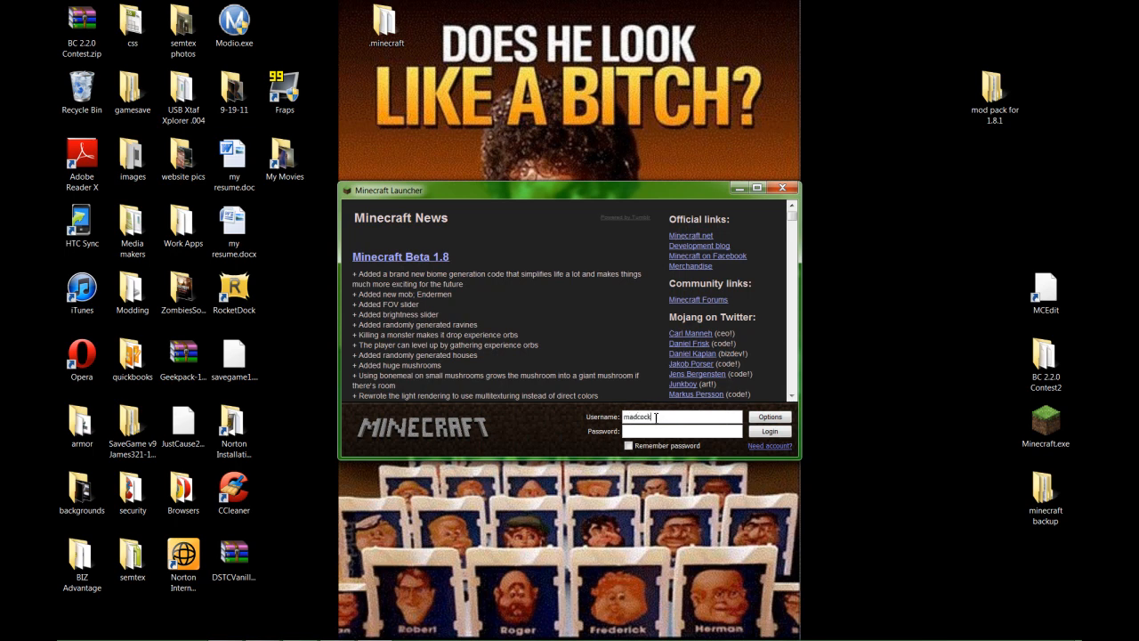
pyautogui.write('password')
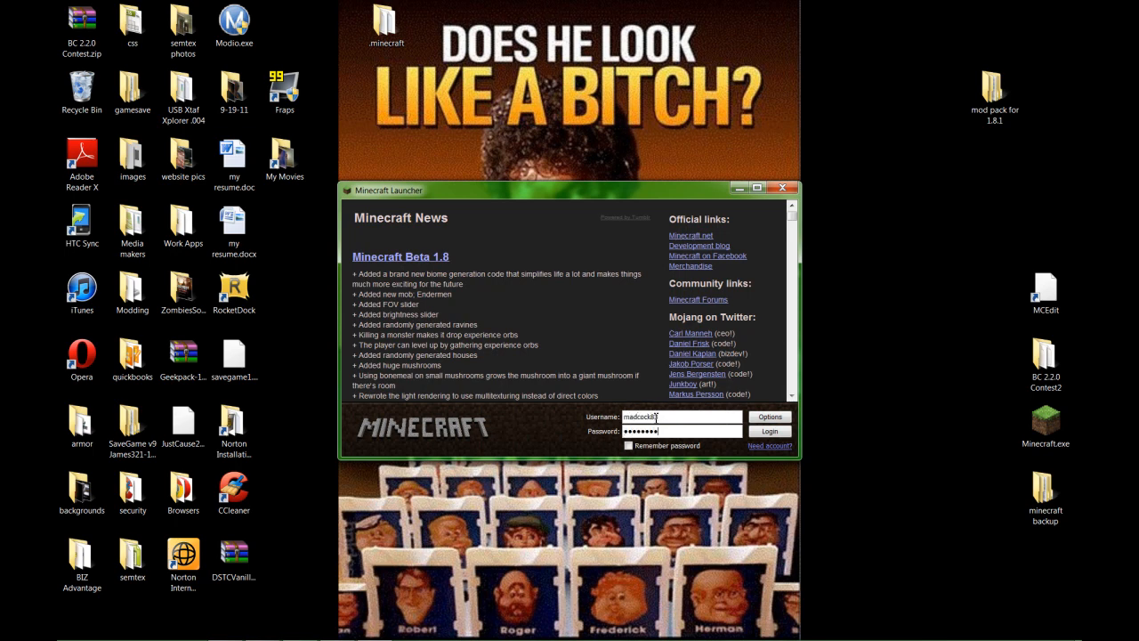
pyautogui.click(628, 445)
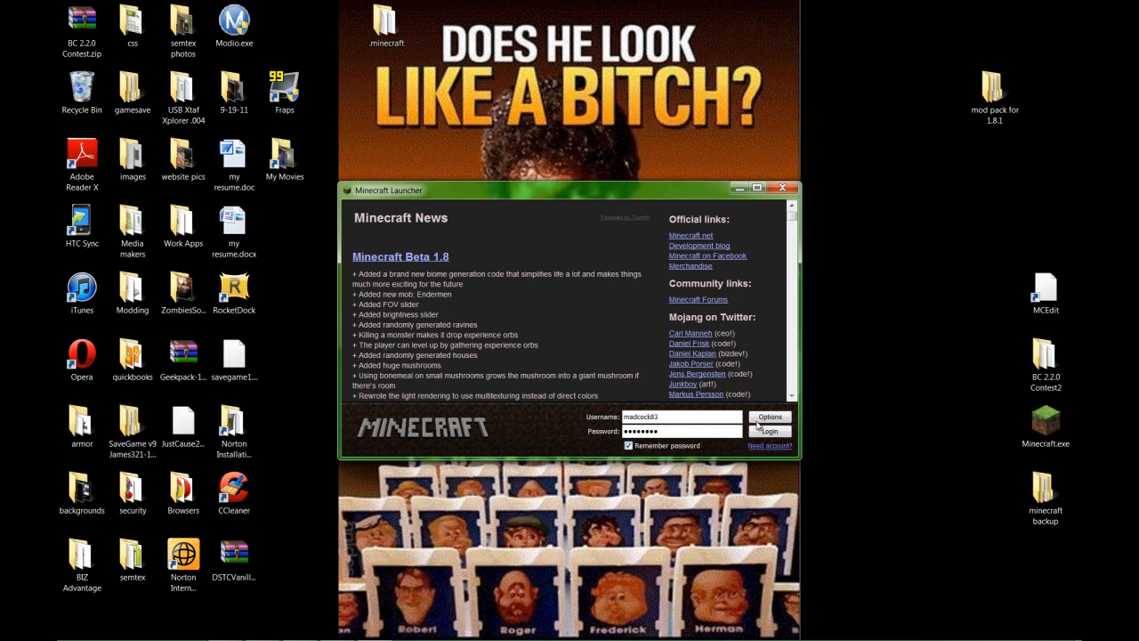
pyautogui.click(768, 431)
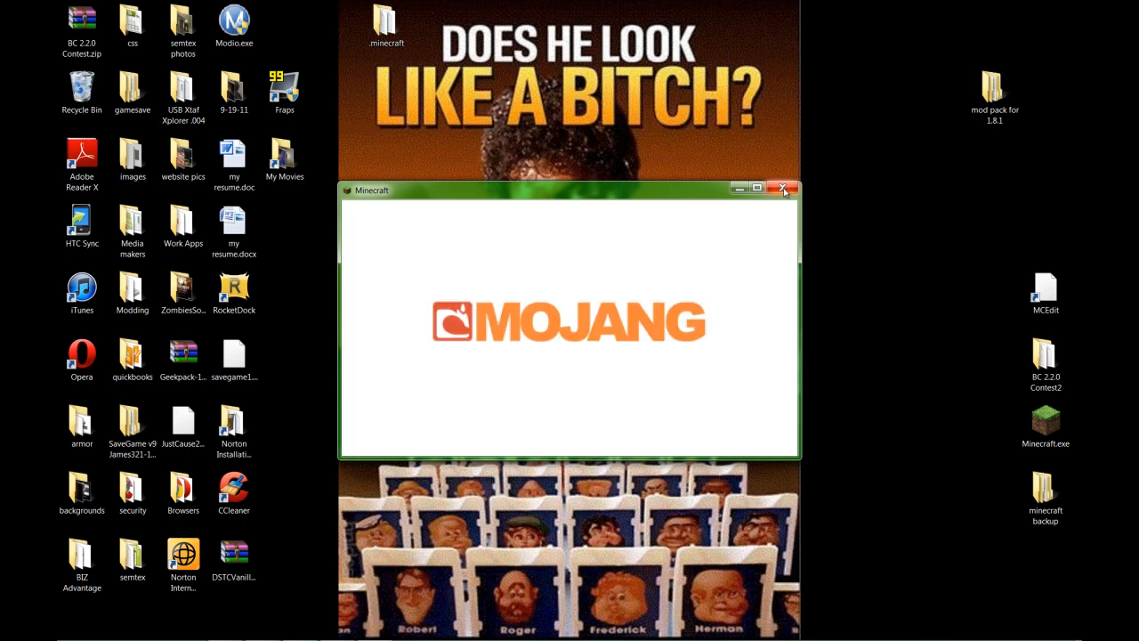
pyautogui.click(784, 188)
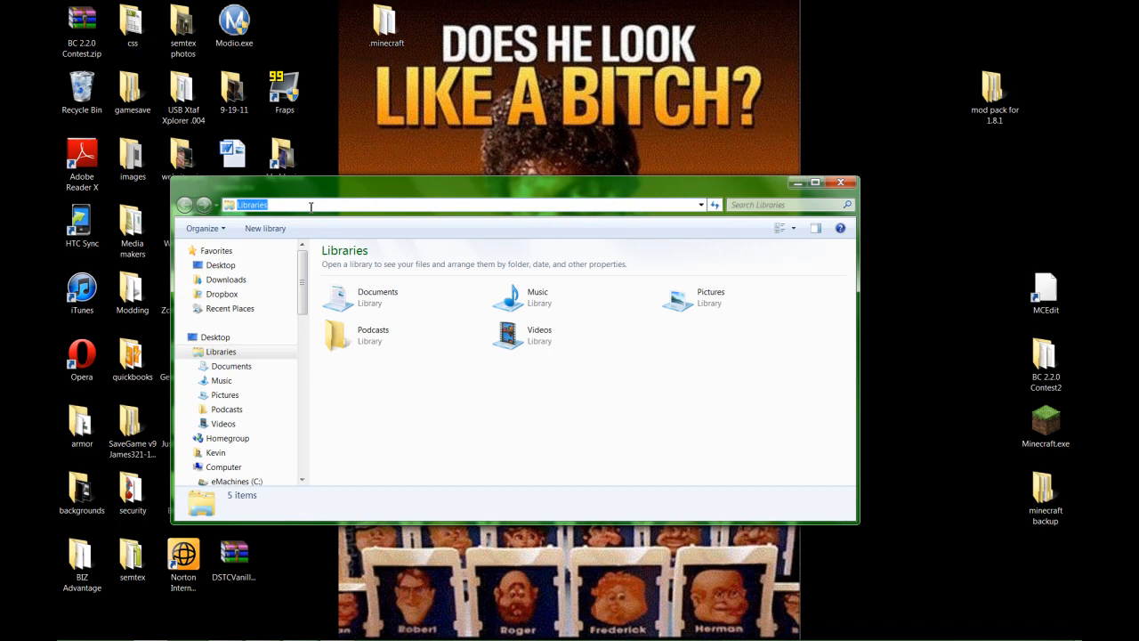
# Navigate from %appdata% into .minecraft\bin and bring up the options for minecraft.jar
pyautogui.write('%appdata%')
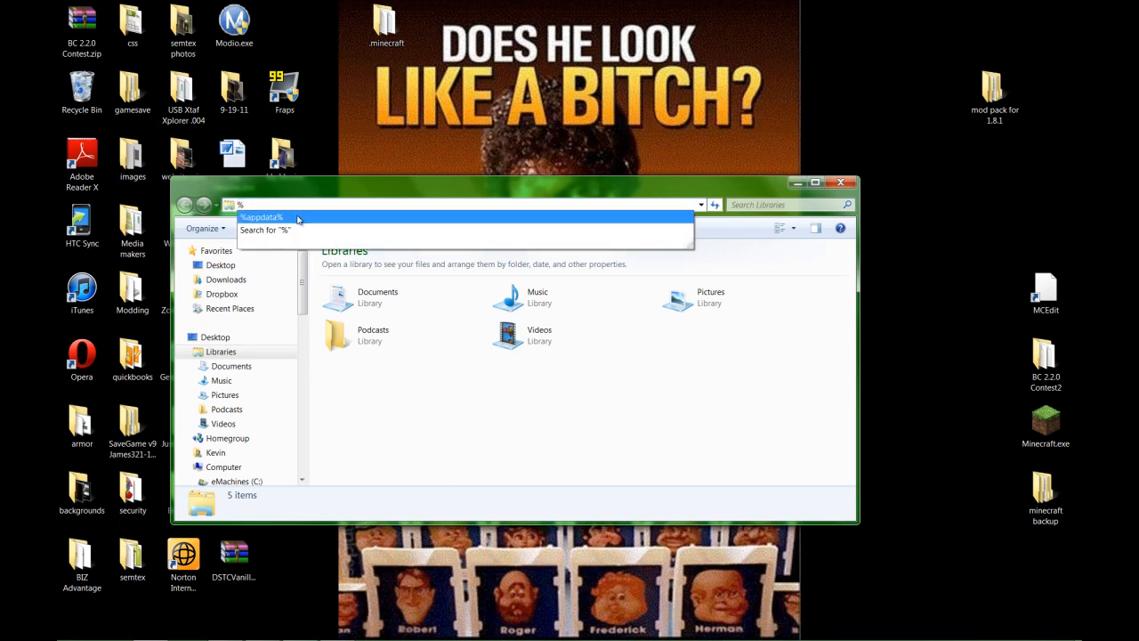
pyautogui.press('Return')
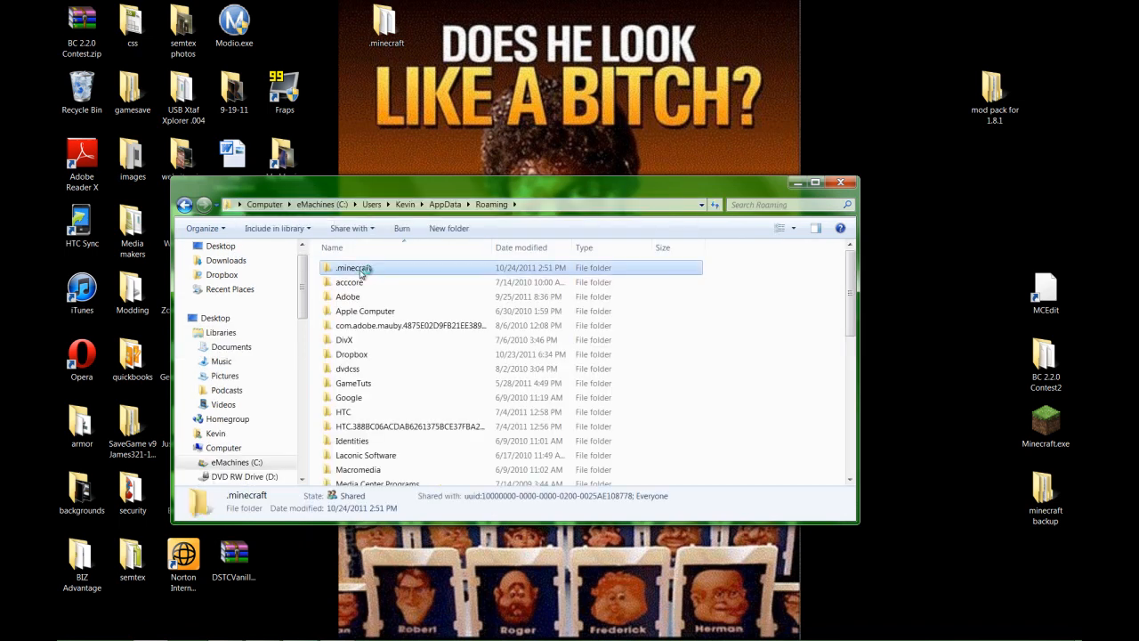
pyautogui.doubleClick(355, 267)
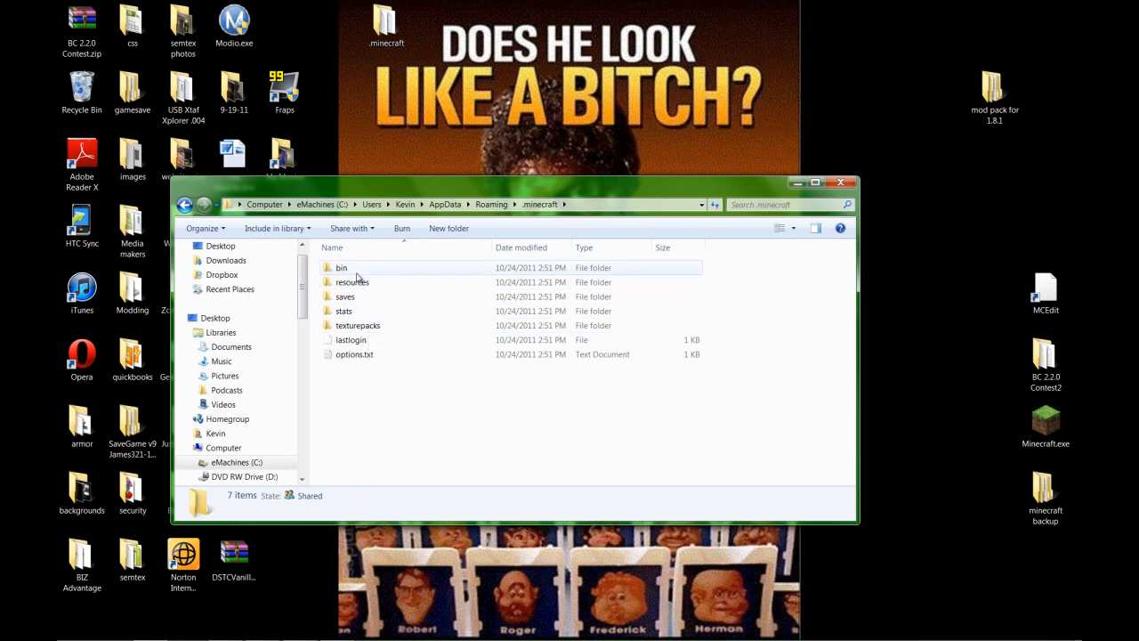
pyautogui.doubleClick(341, 267)
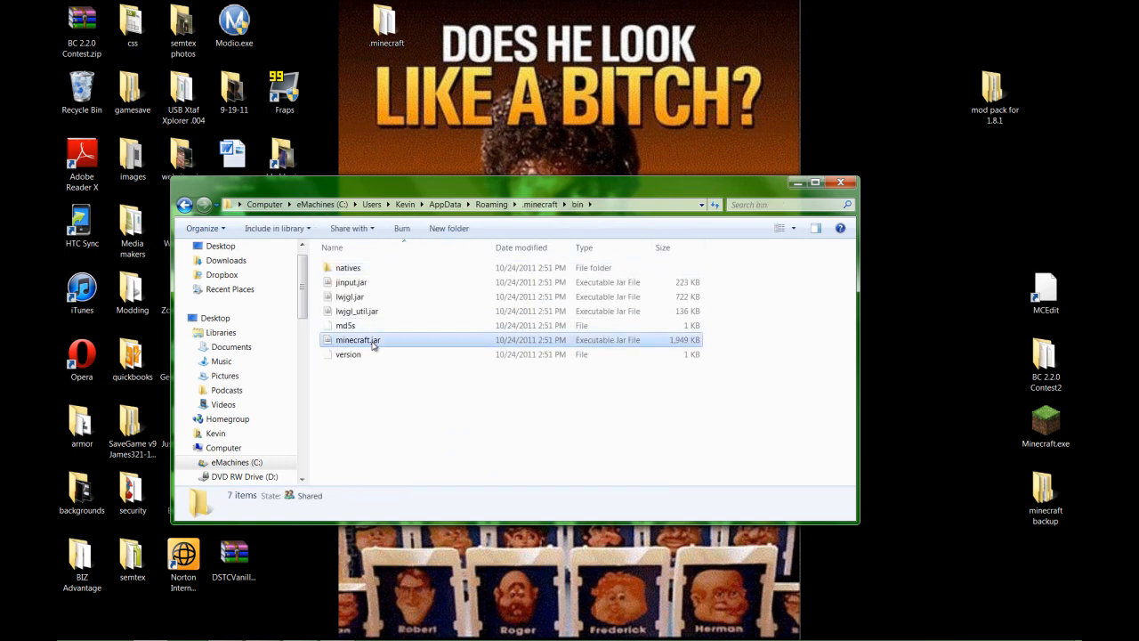
pyautogui.rightClick(357, 339)
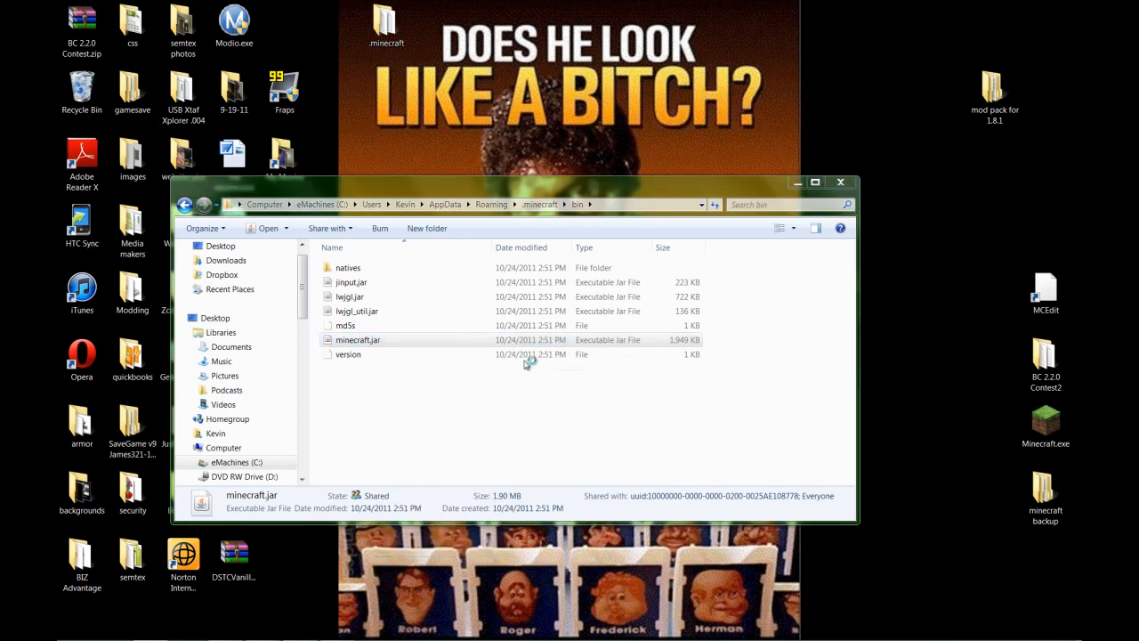
# Open minecraft.jar in WinRAR and delete its META-INF folder, confirming with Yes
pyautogui.doubleClick(358, 339)
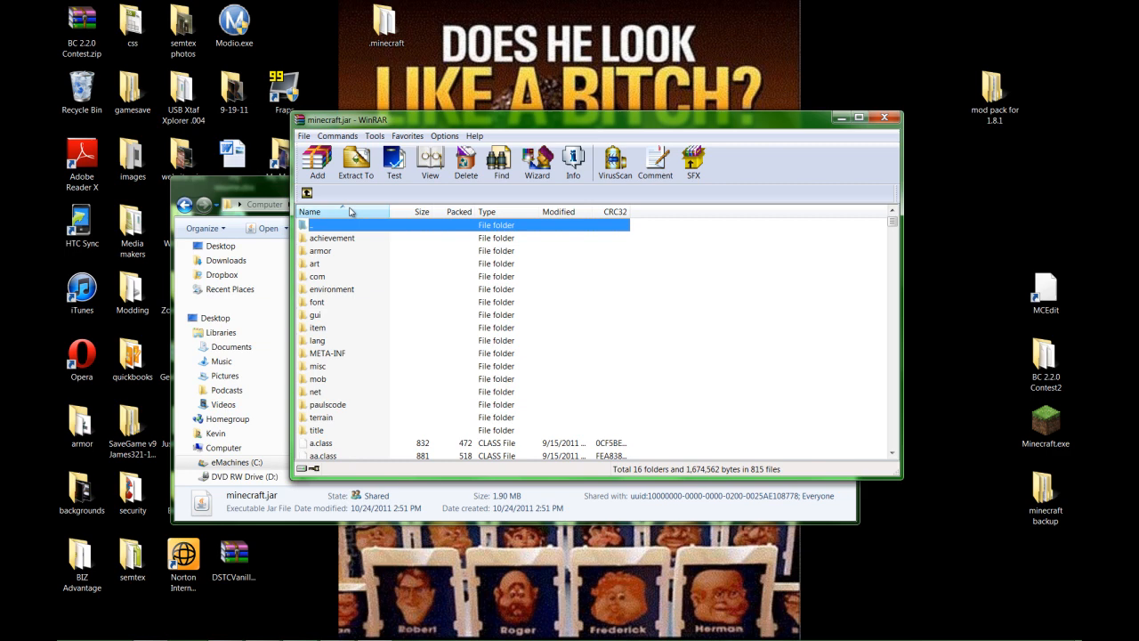
pyautogui.rightClick(327, 353)
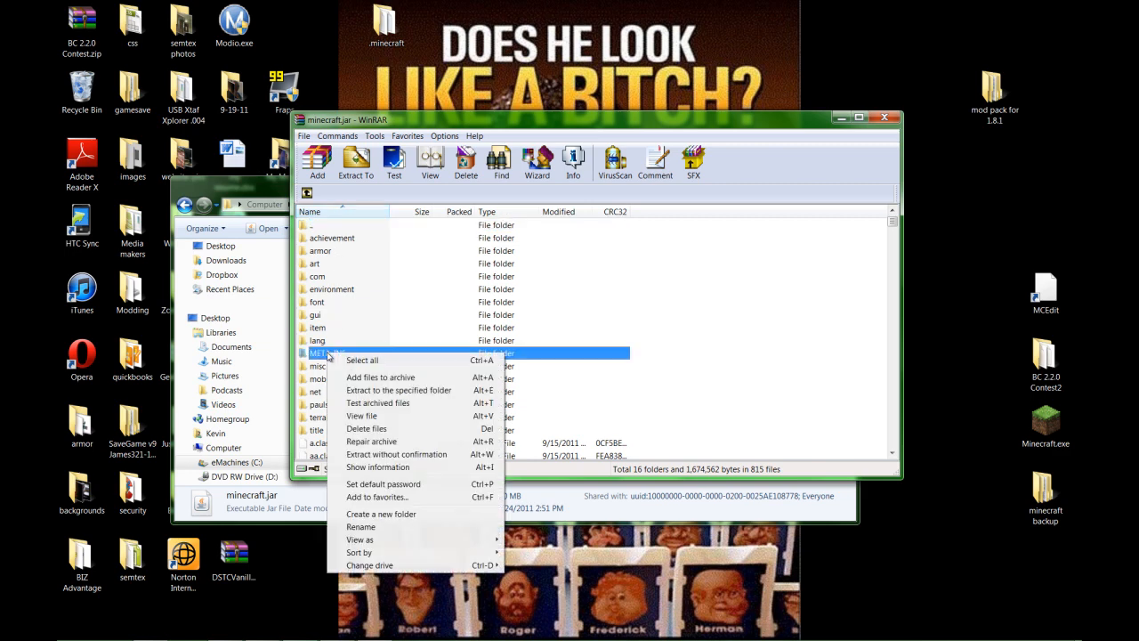
pyautogui.click(367, 428)
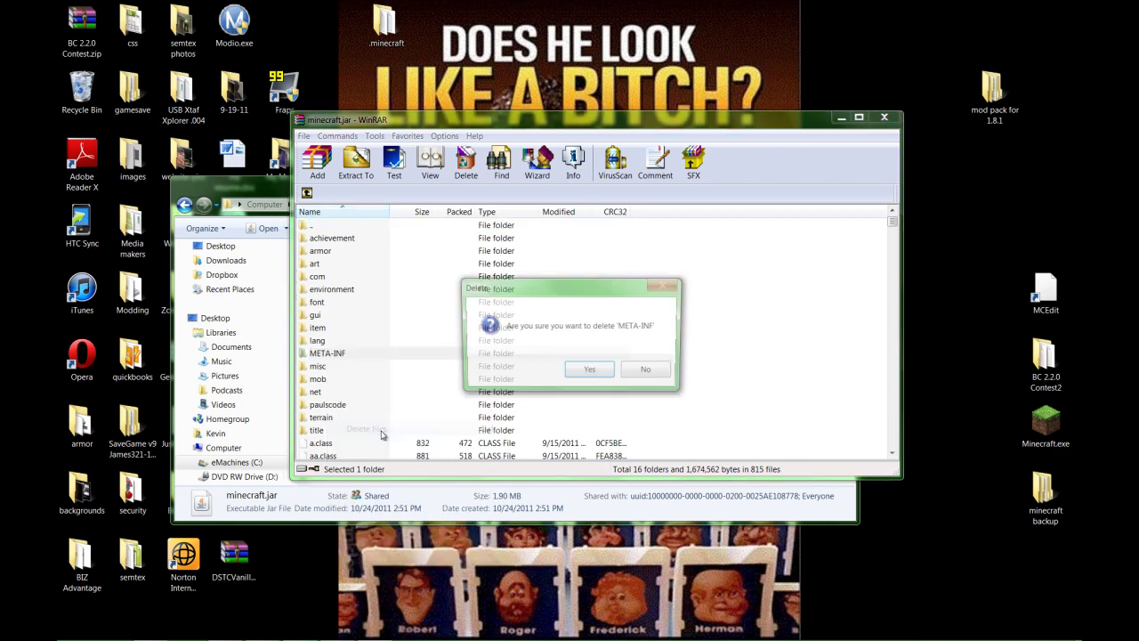
pyautogui.click(589, 368)
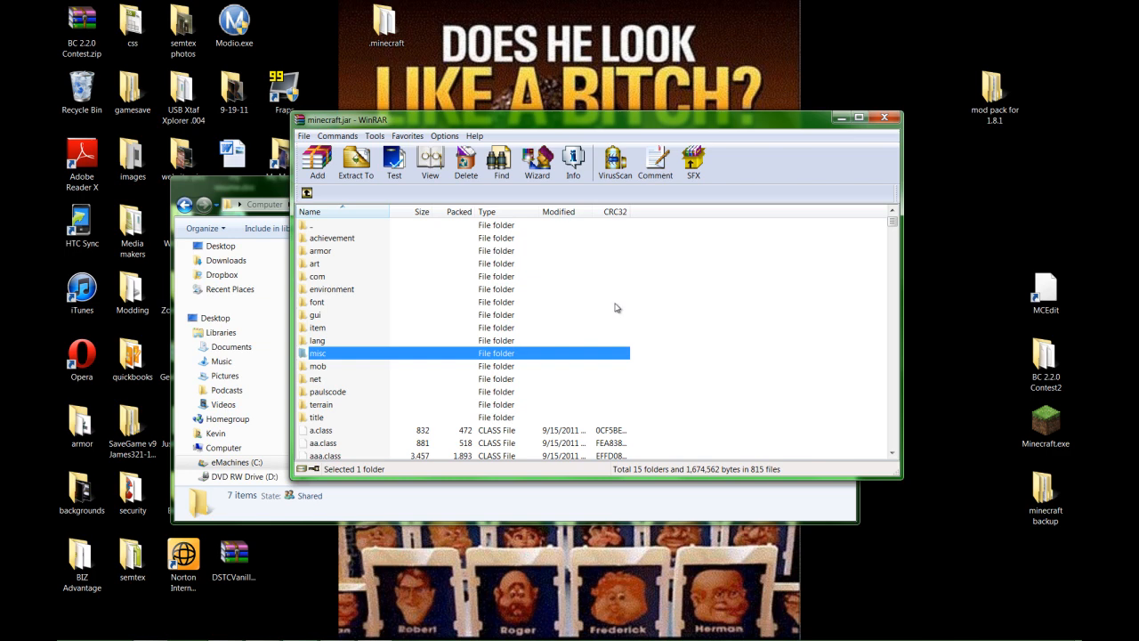
pyautogui.moveTo(708, 128)
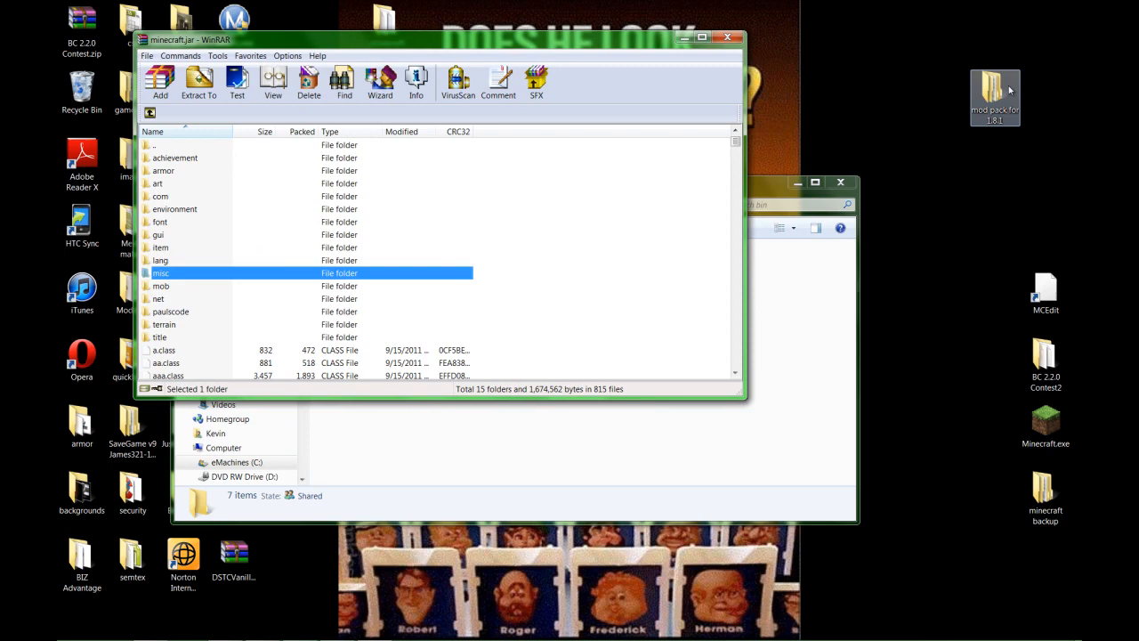
# Open the 'mod pack for 1.8.1' folder from the desktop
pyautogui.doubleClick(995, 89)
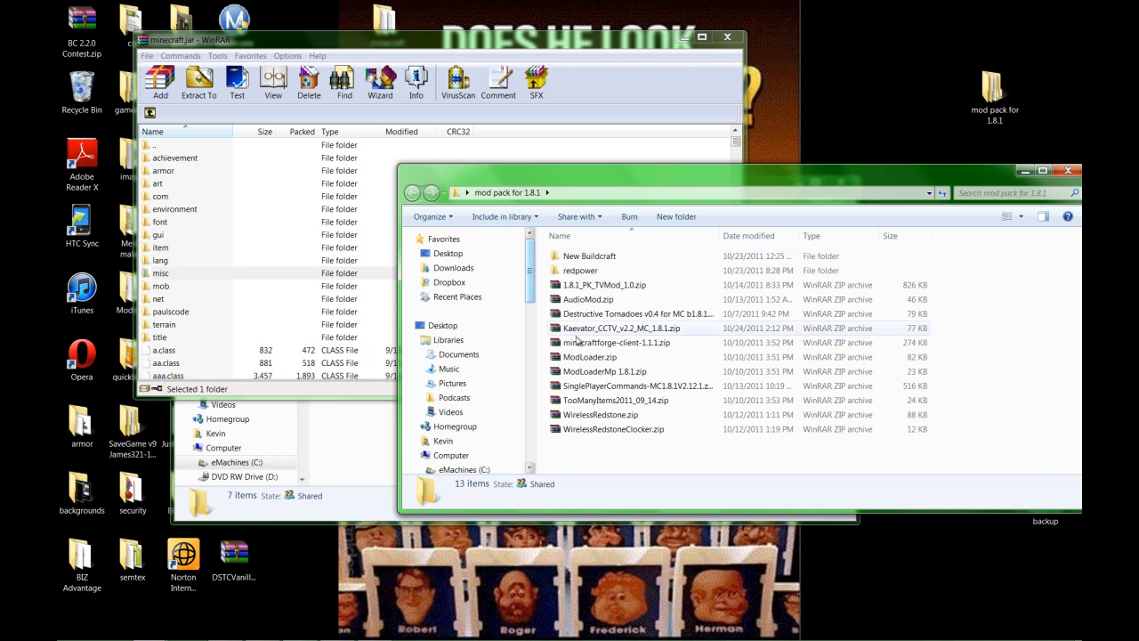
pyautogui.moveTo(621, 329)
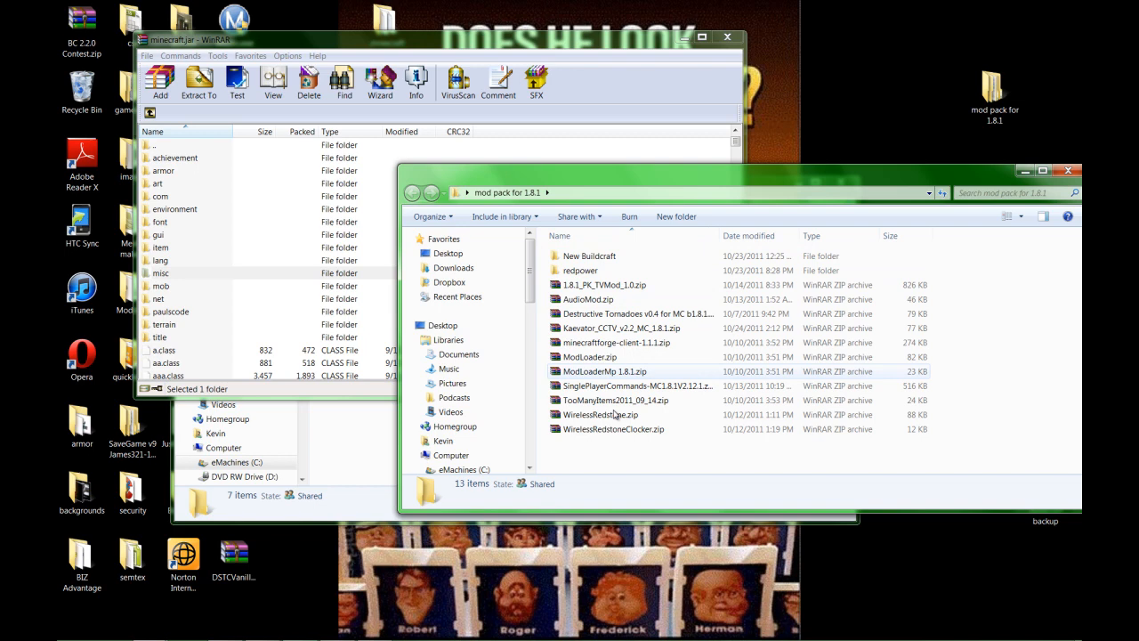
pyautogui.moveTo(614, 399)
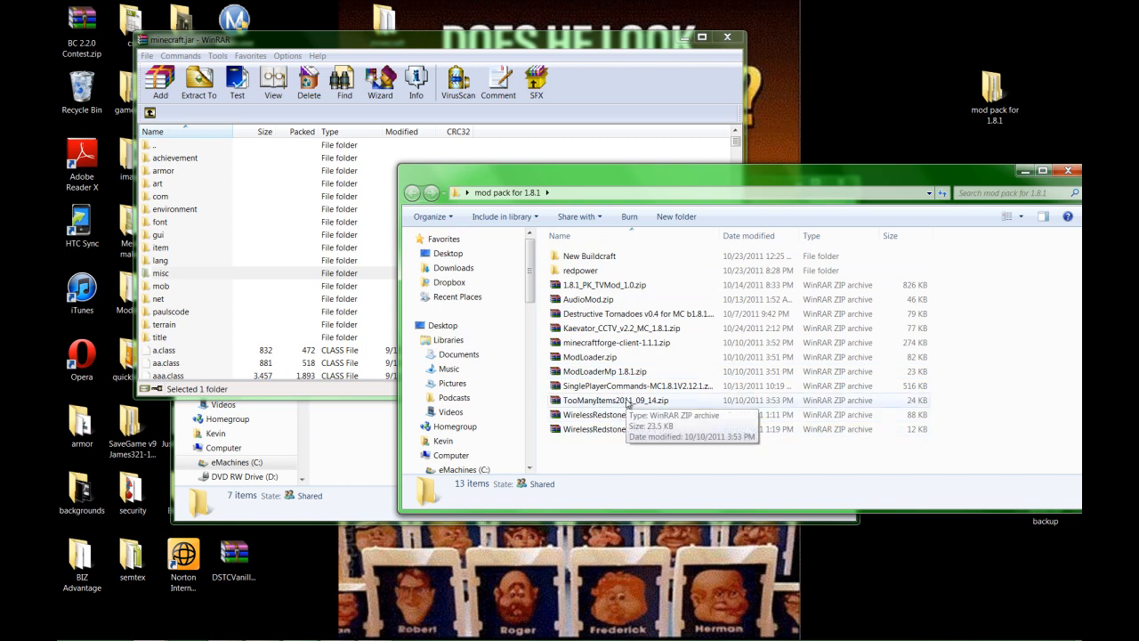
# Open the TooManyItems zip and add its class files into minecraft.jar
pyautogui.click(615, 399)
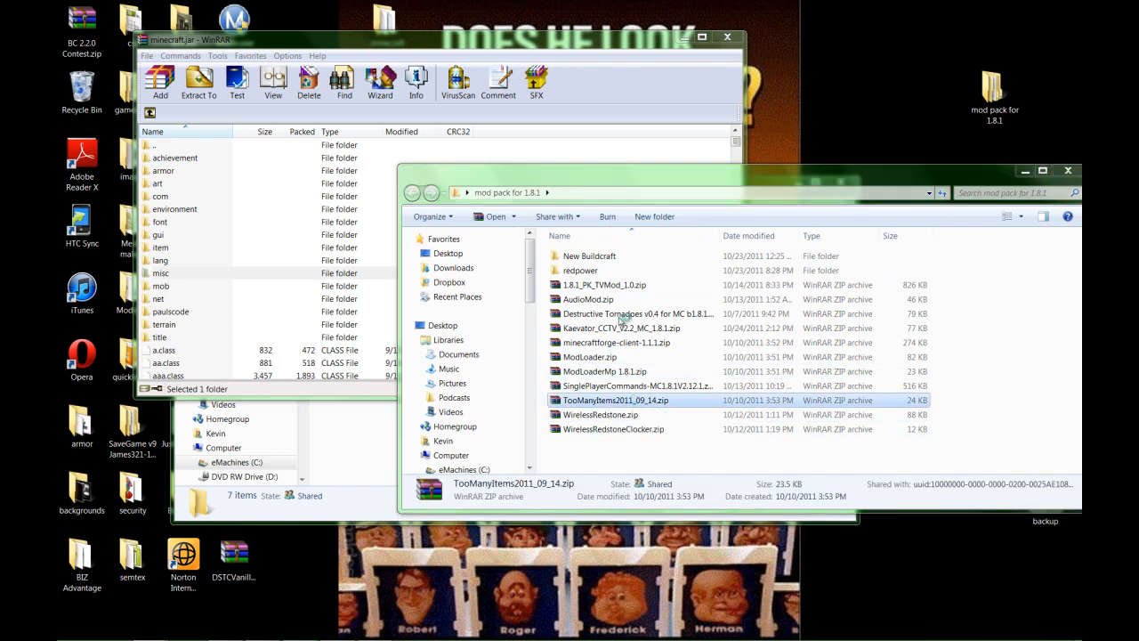
pyautogui.doubleClick(614, 399)
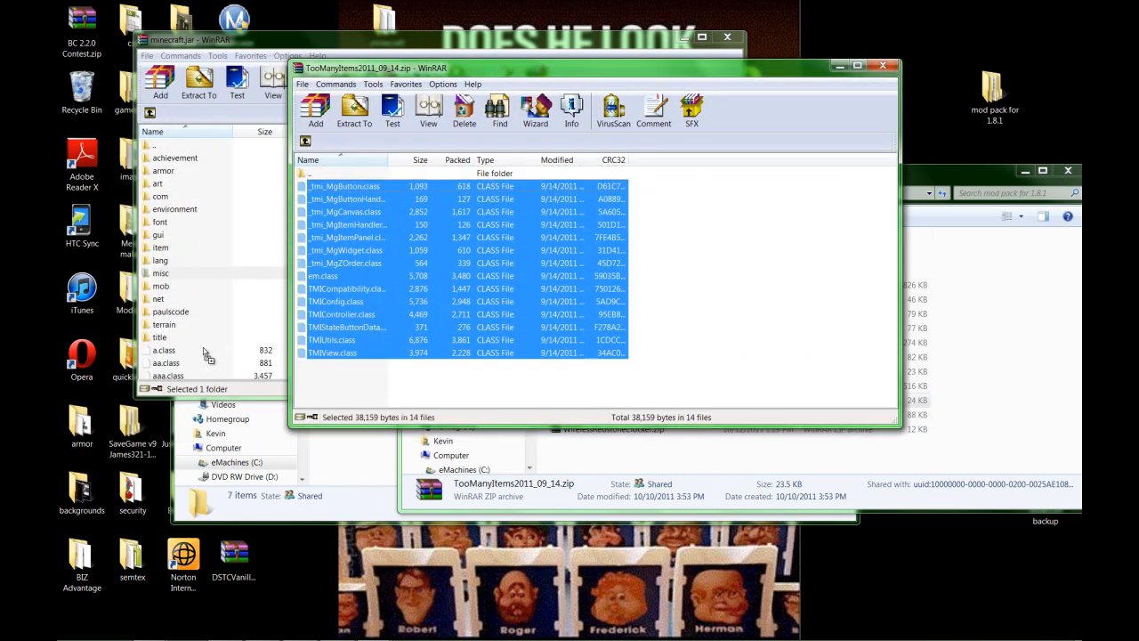
pyautogui.click(160, 85)
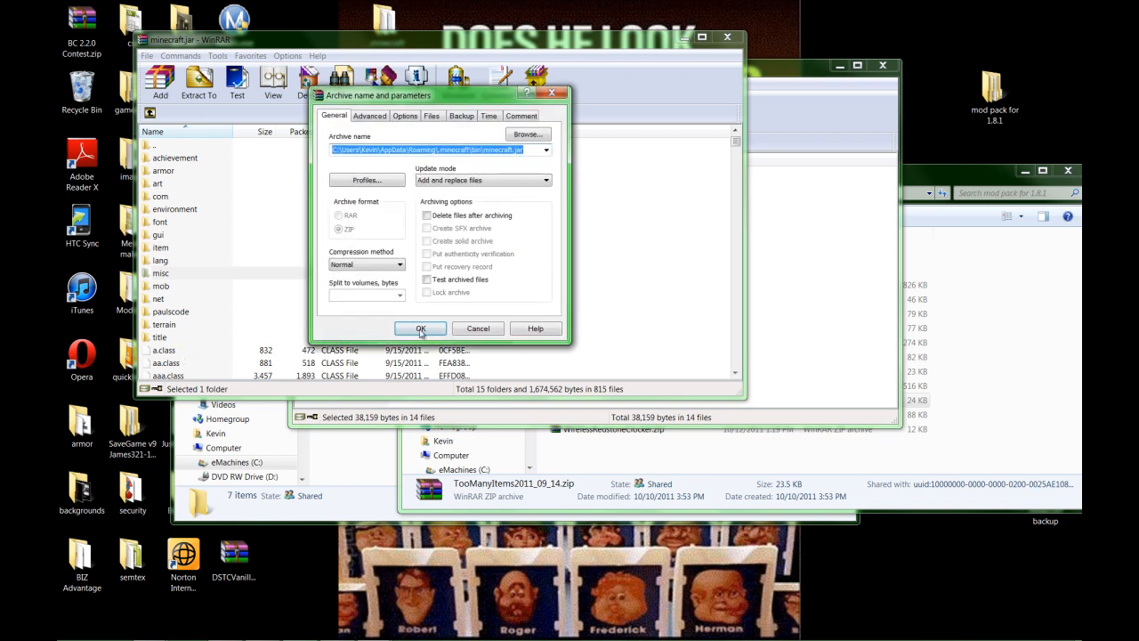
pyautogui.click(420, 329)
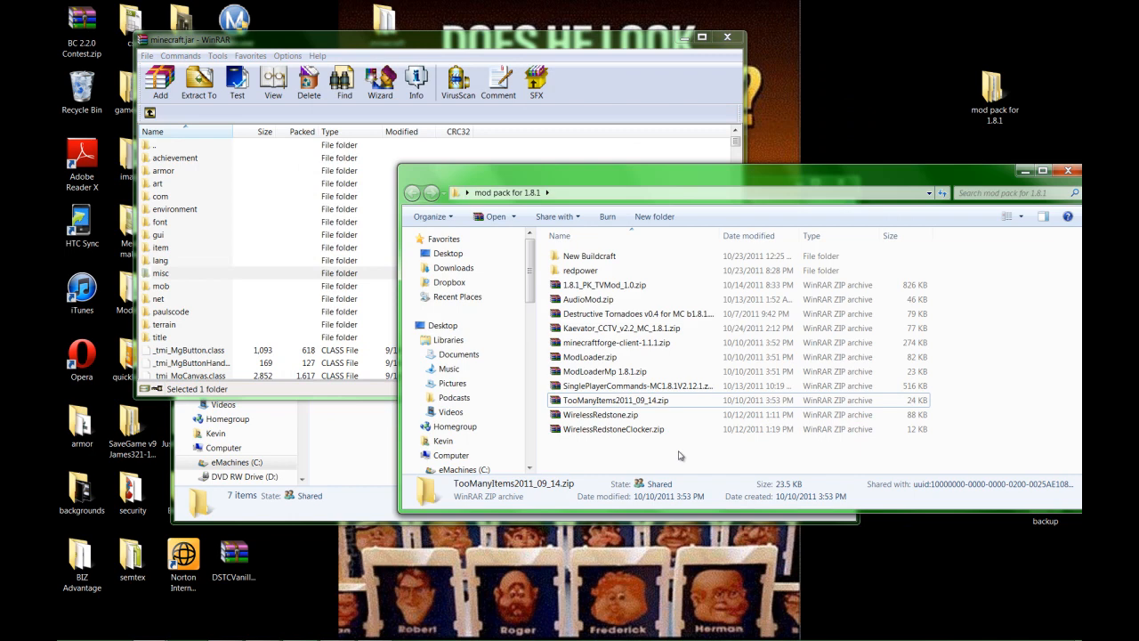
# Open the Single Player Commands zip, select WorldEdit.jar, then select the remaining class files
pyautogui.click(637, 385)
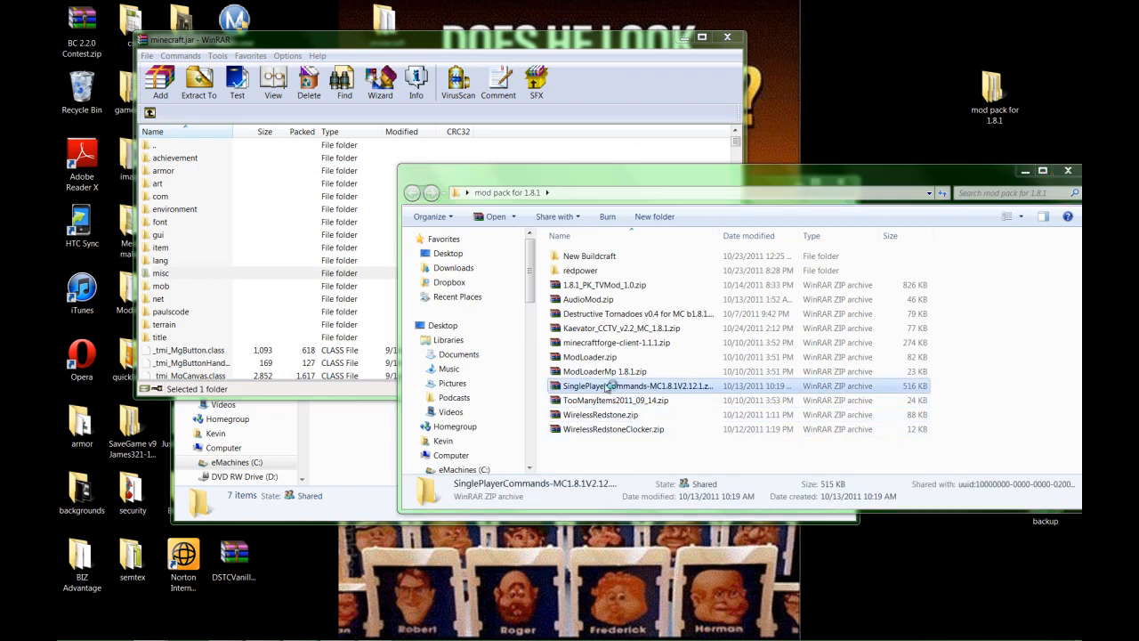
pyautogui.doubleClick(636, 386)
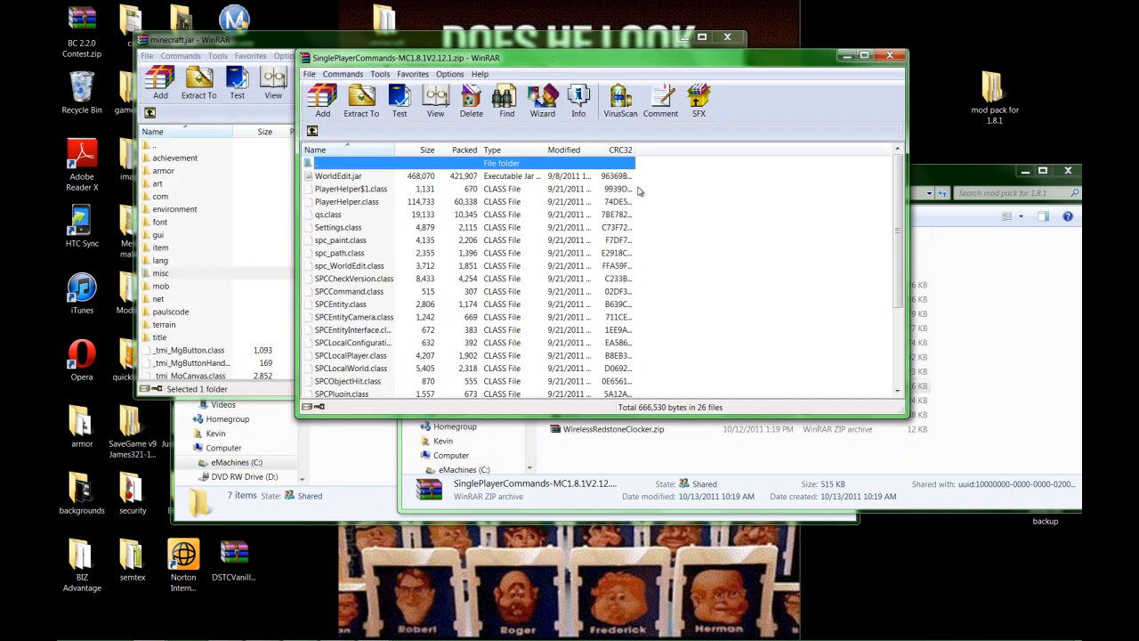
pyautogui.click(338, 175)
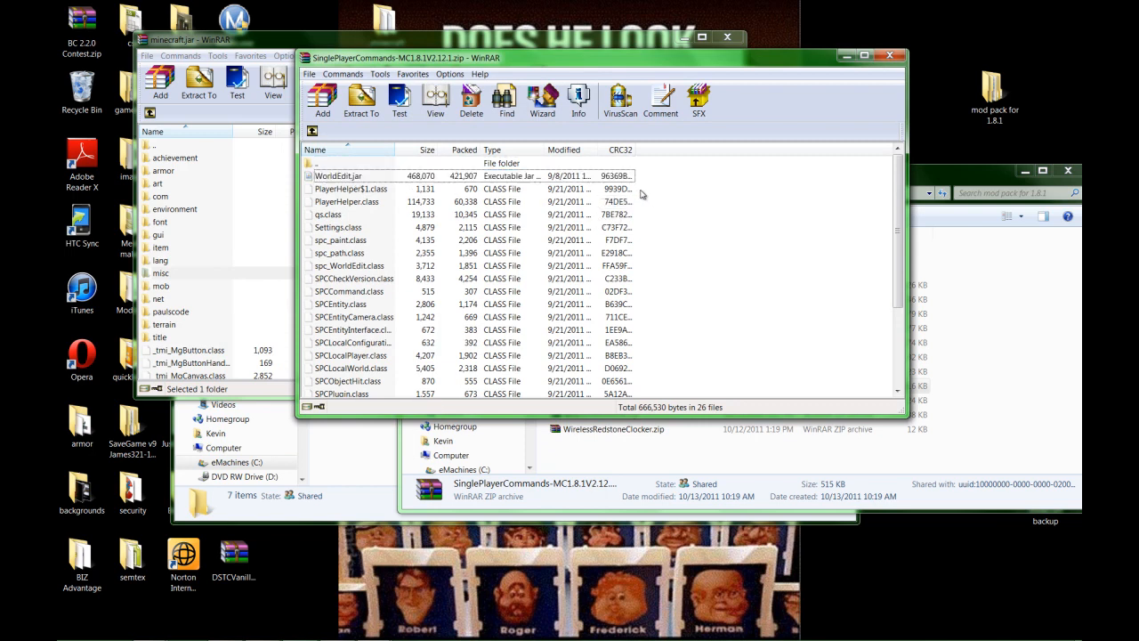
pyautogui.scroll(-3)
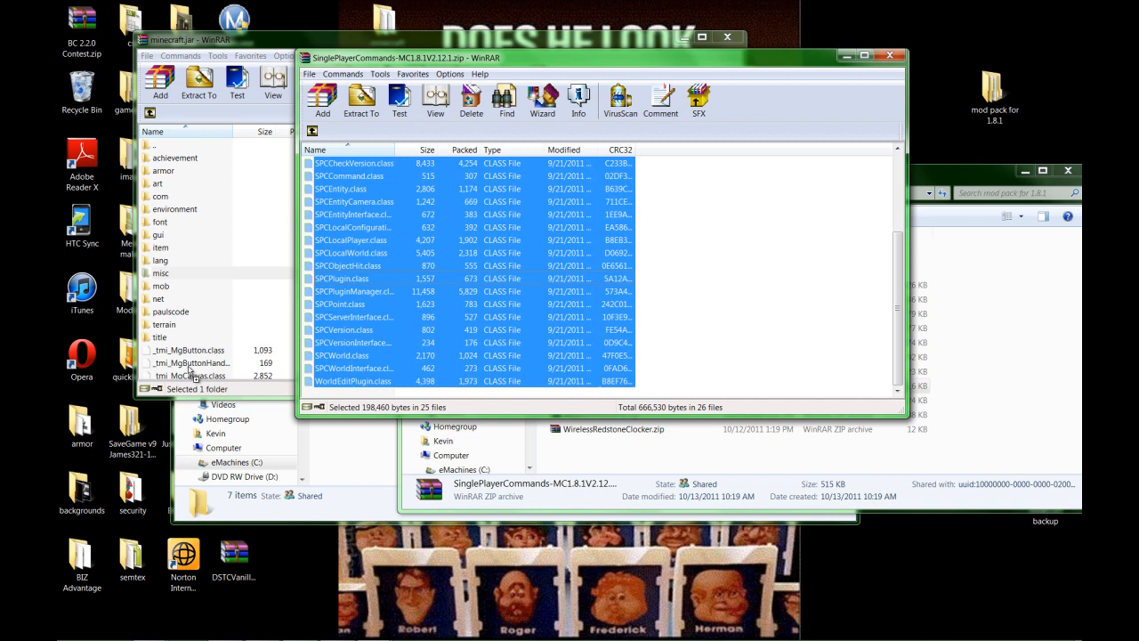
pyautogui.click(160, 81)
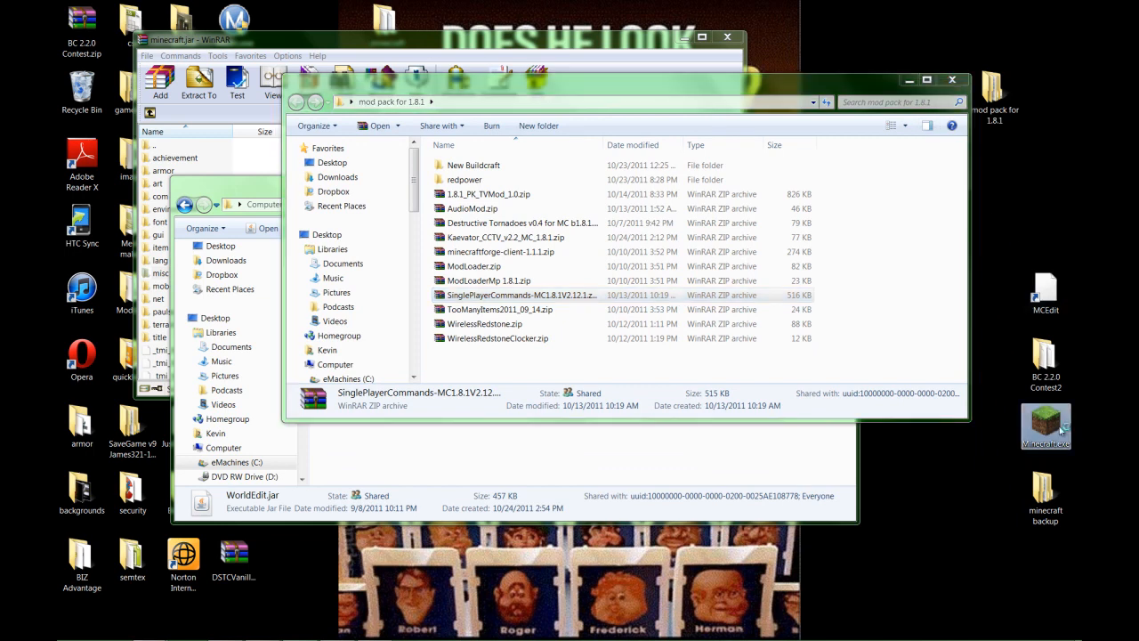
# Launch Minecraft, create a new singleplayer world, check the TooManyItems inventory, then close the game
pyautogui.doubleClick(1046, 427)
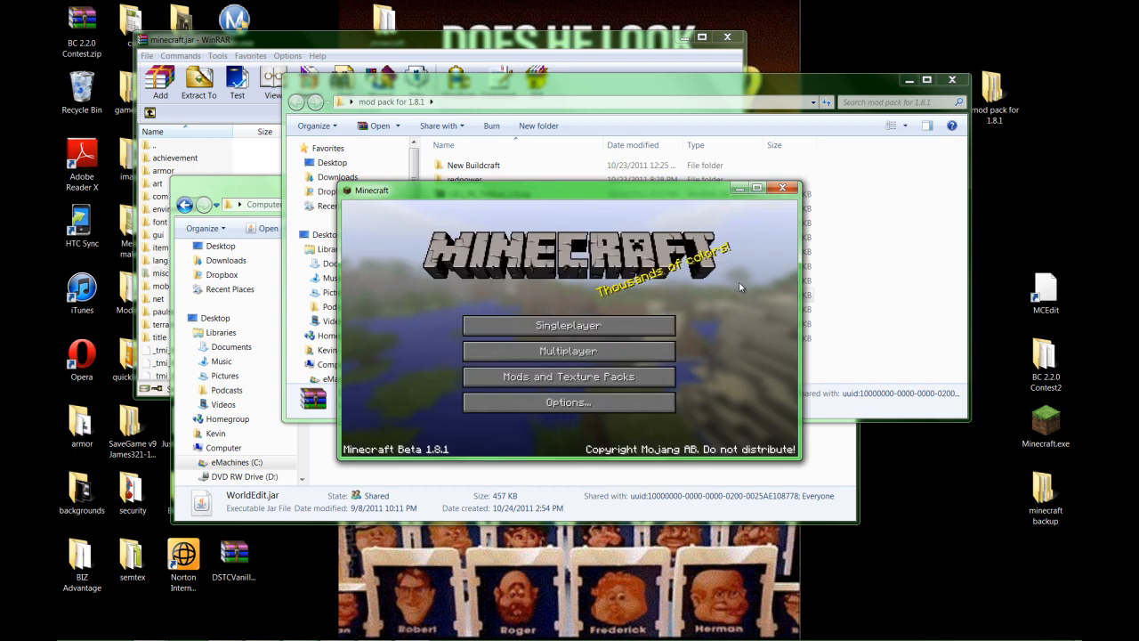
pyautogui.click(568, 325)
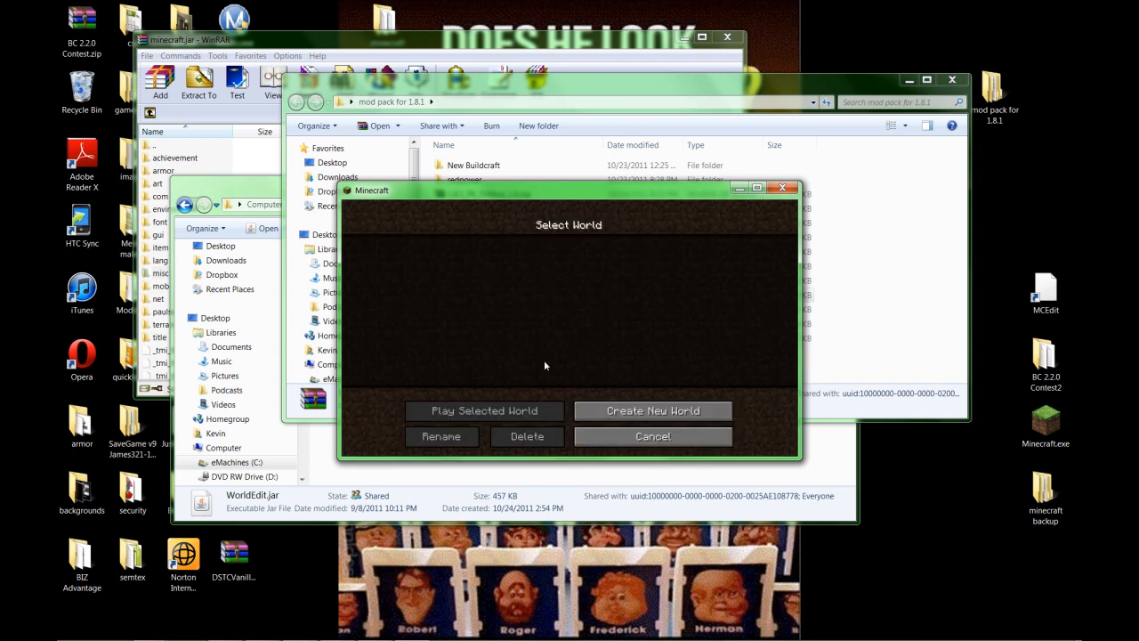
pyautogui.click(653, 411)
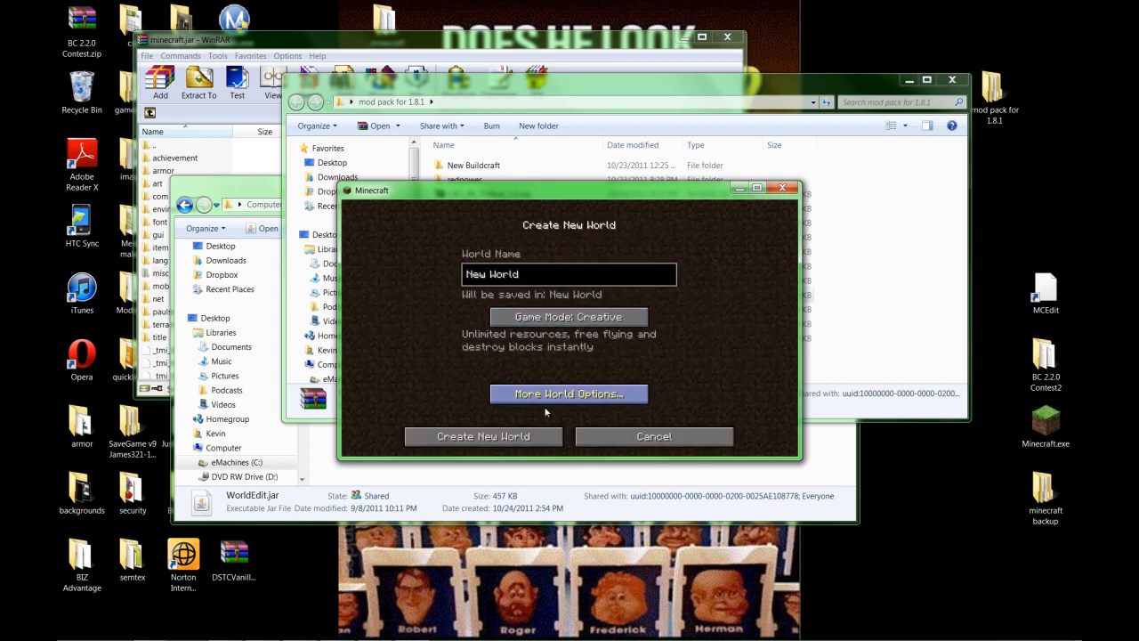
pyautogui.click(483, 436)
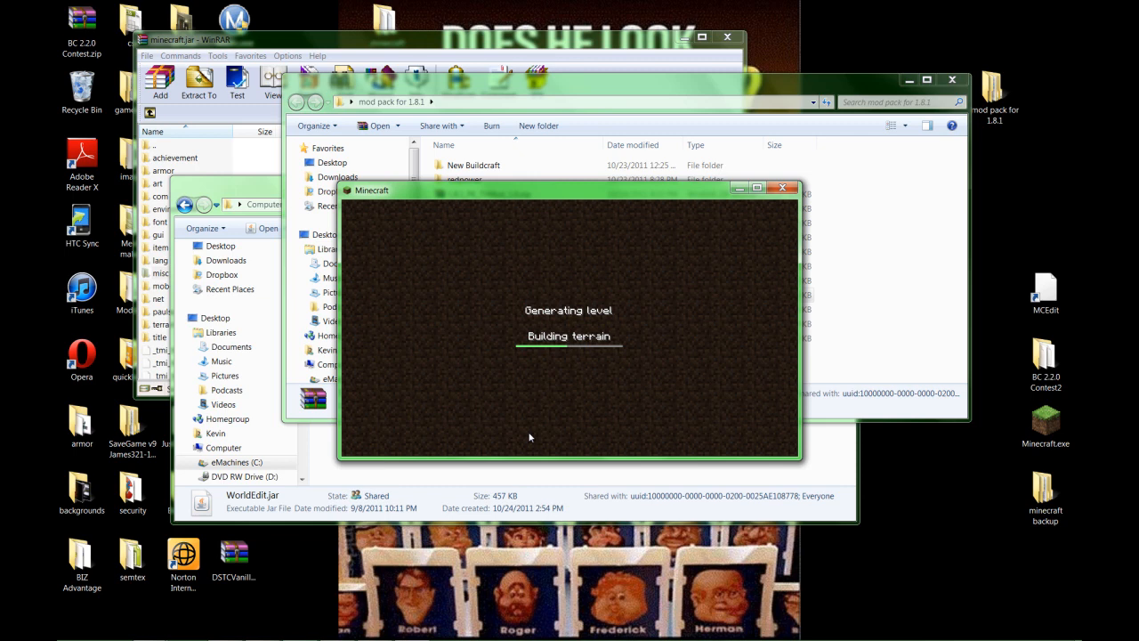
pyautogui.moveTo(614, 283)
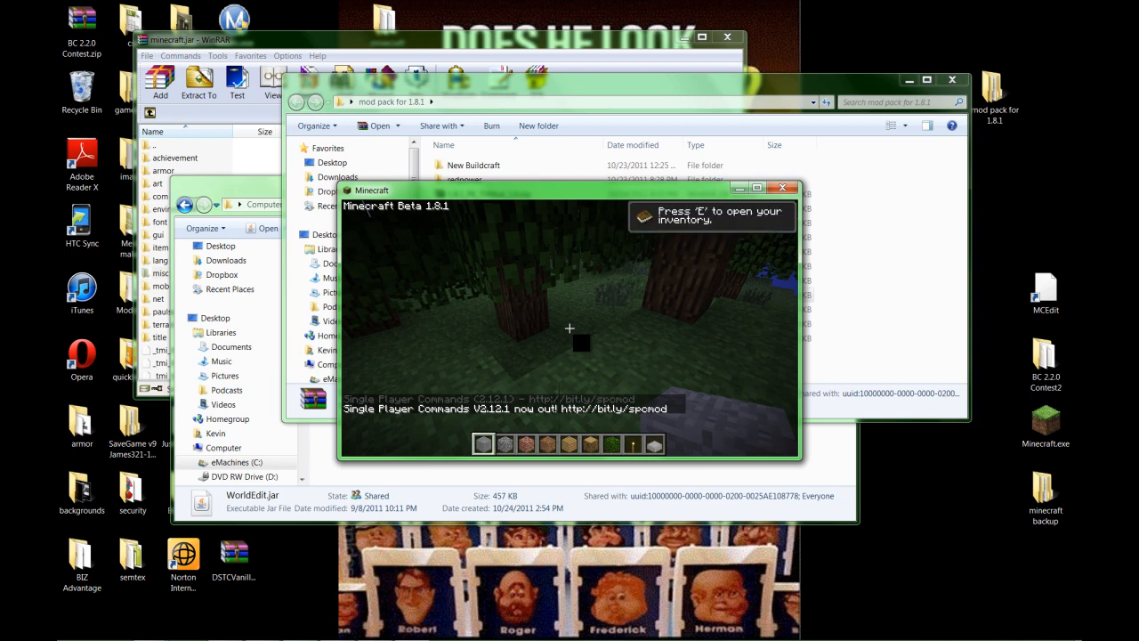
pyautogui.moveTo(574, 339)
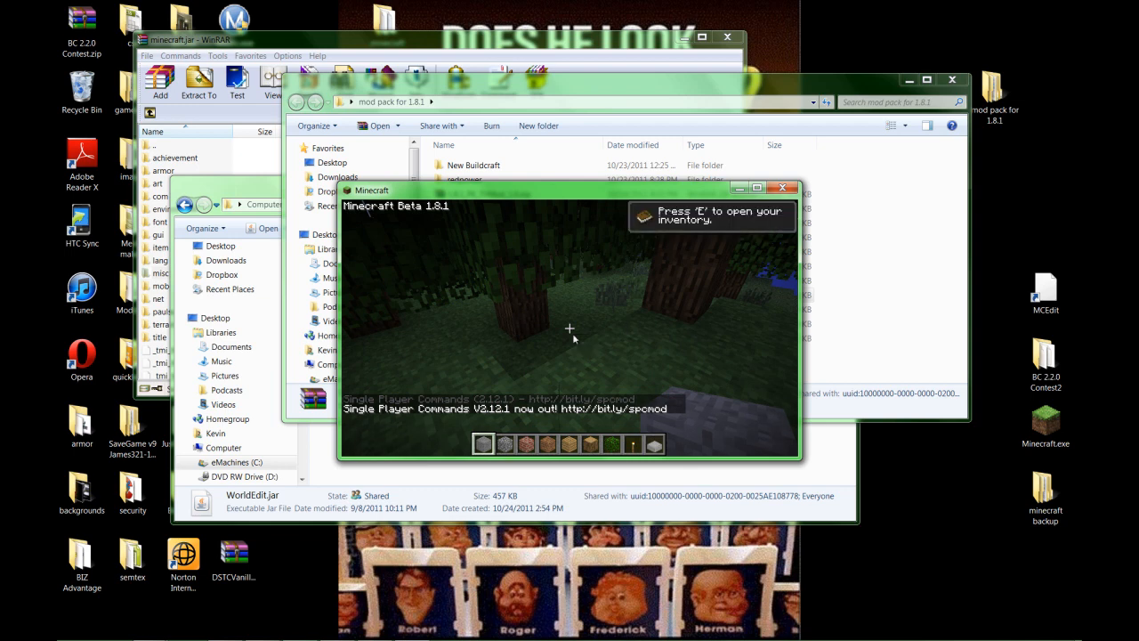
pyautogui.press('e')
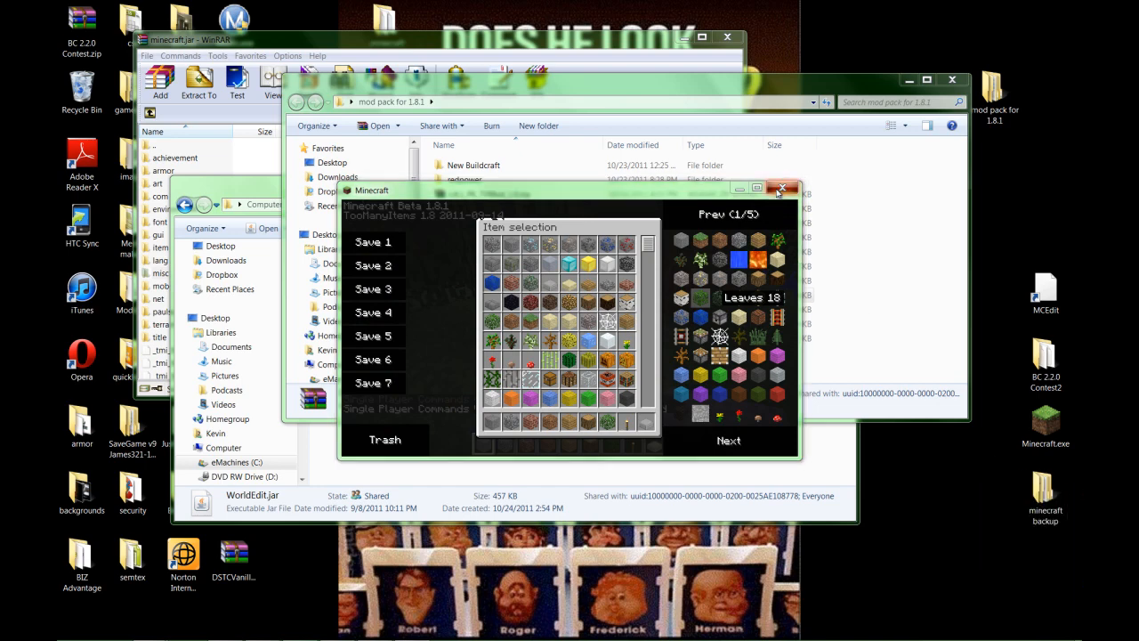
pyautogui.click(780, 188)
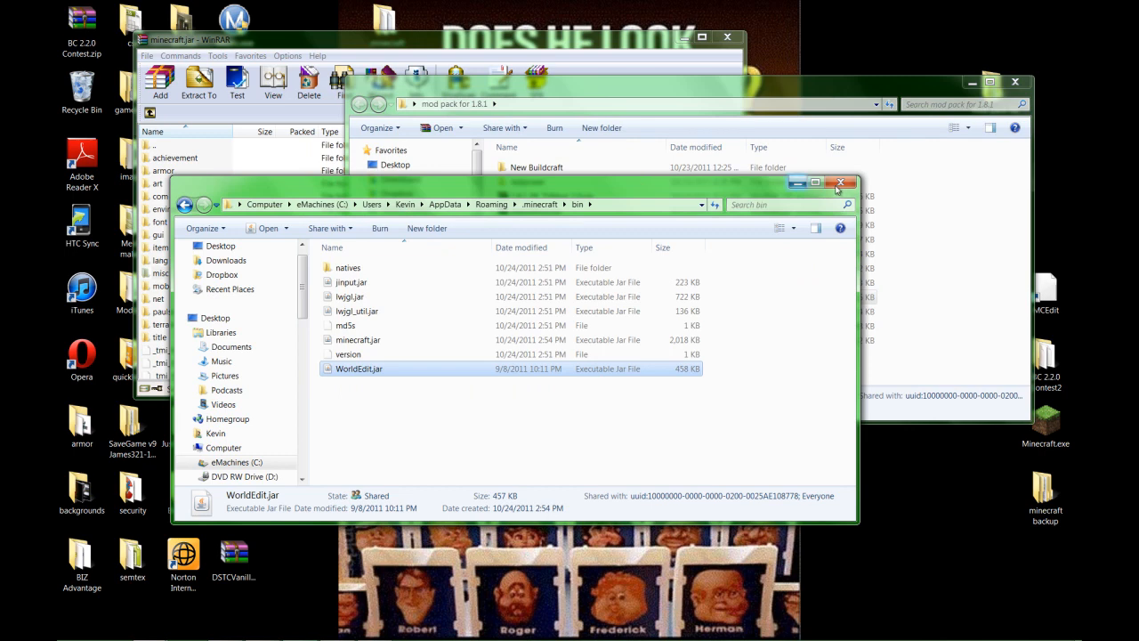
# Close the Minecraft bin window and open the ModLoader archive
pyautogui.click(841, 182)
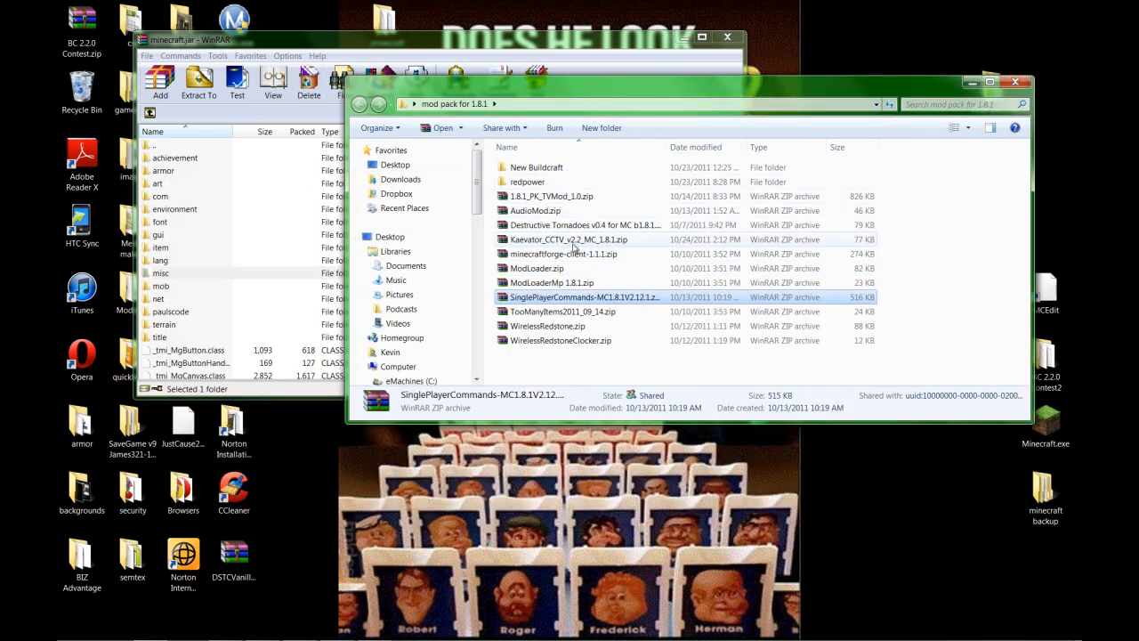
pyautogui.click(537, 268)
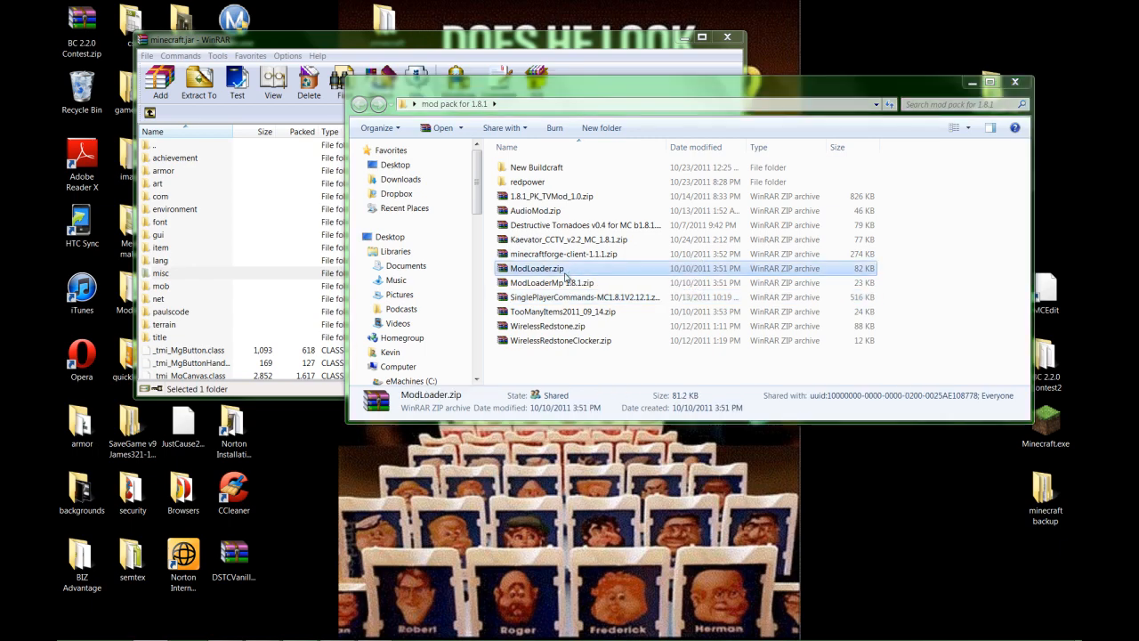
pyautogui.doubleClick(537, 268)
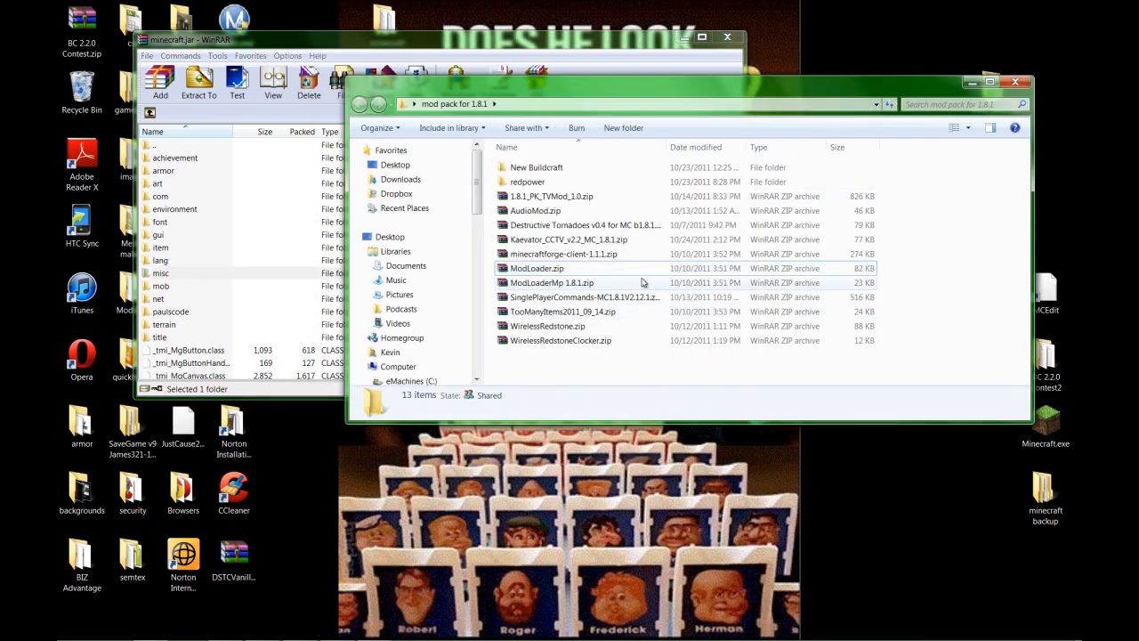
# Add all ModLoaderMp 1.8.1 files into minecraft.jar and close that archive
pyautogui.click(551, 282)
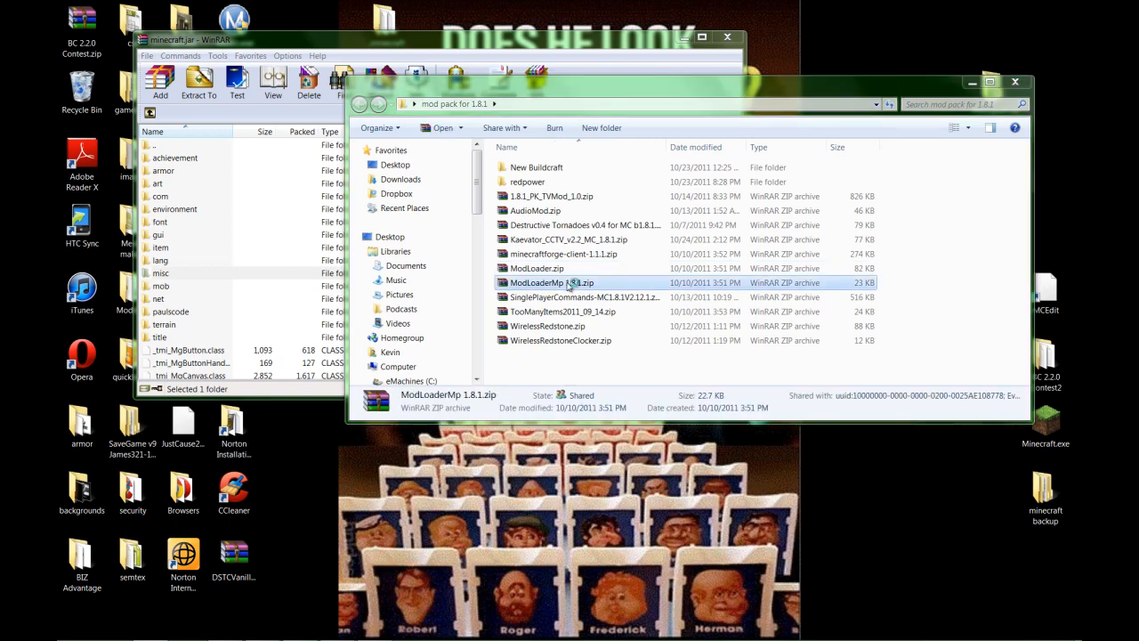
pyautogui.doubleClick(552, 282)
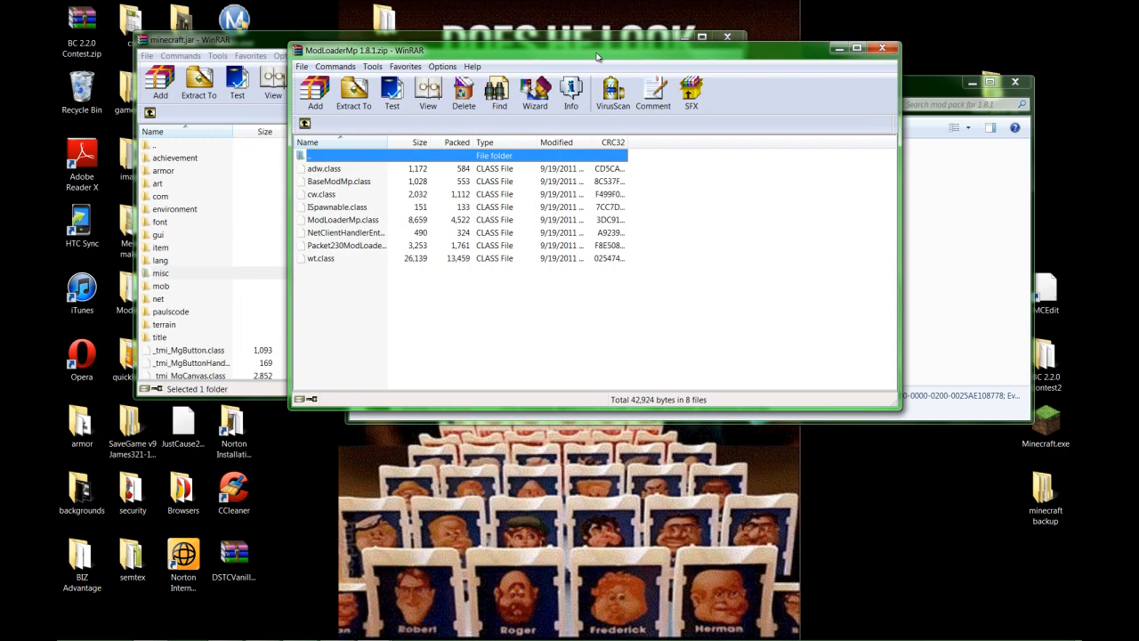
pyautogui.press('ctrl+a')
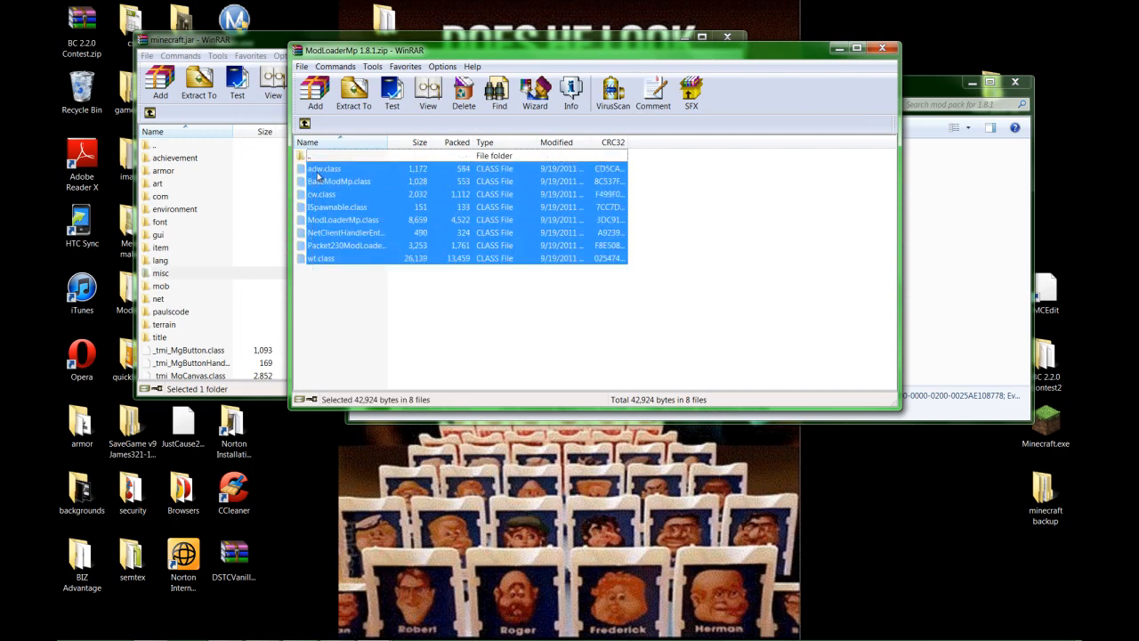
pyautogui.click(160, 89)
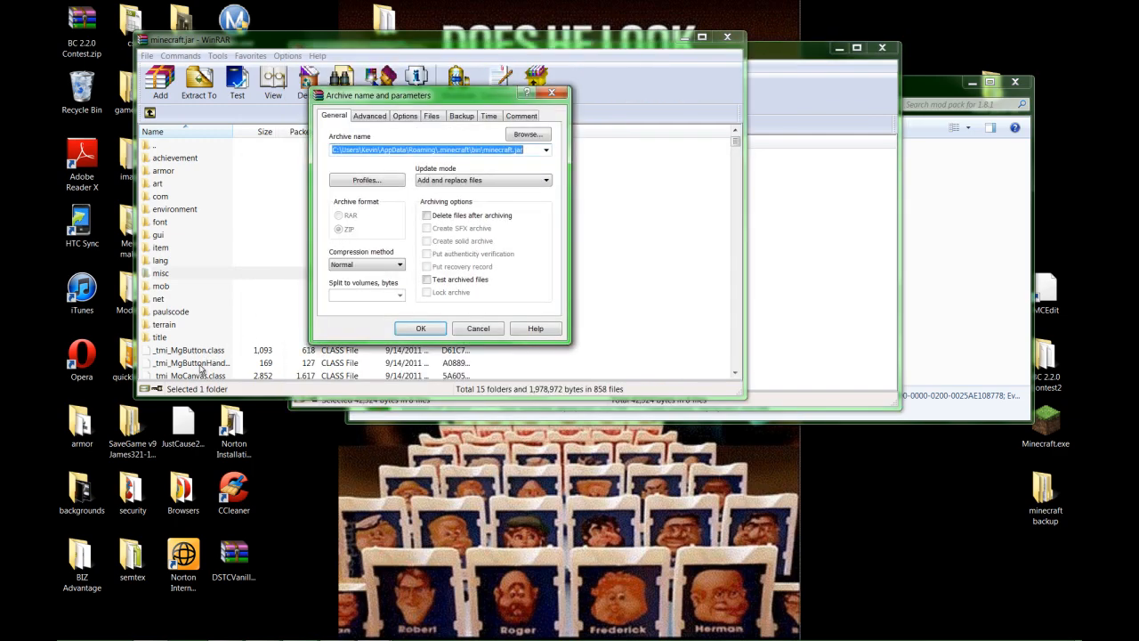
pyautogui.click(420, 327)
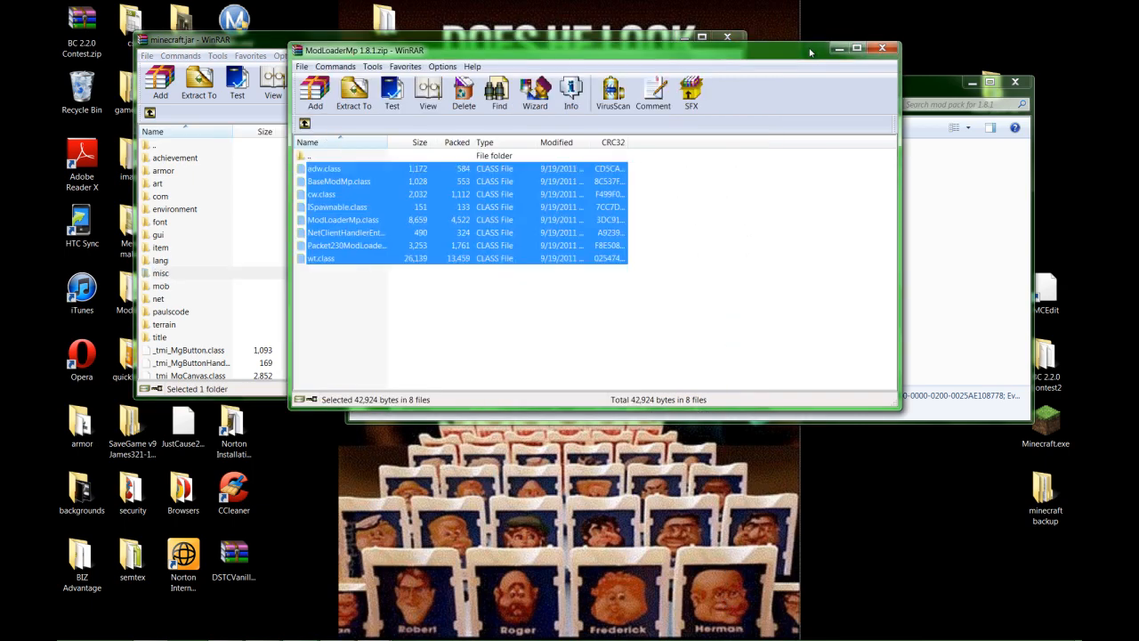
pyautogui.click(882, 48)
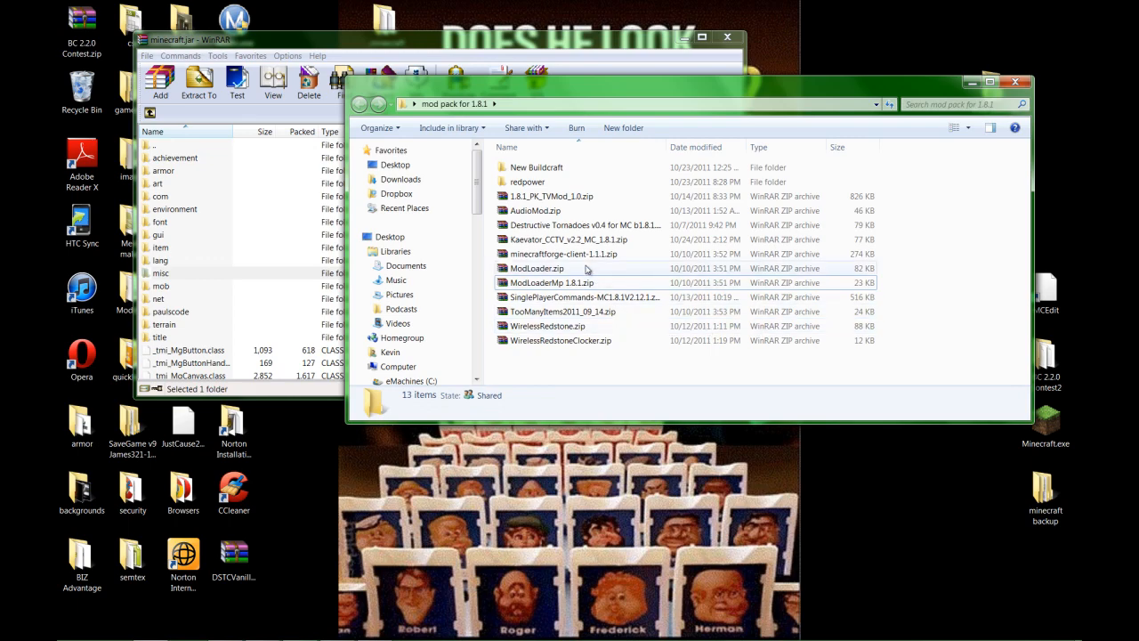
# Add the minecraftforge-client-1.1.1 files into minecraft.jar, then open the New Buildcraft folder
pyautogui.click(563, 254)
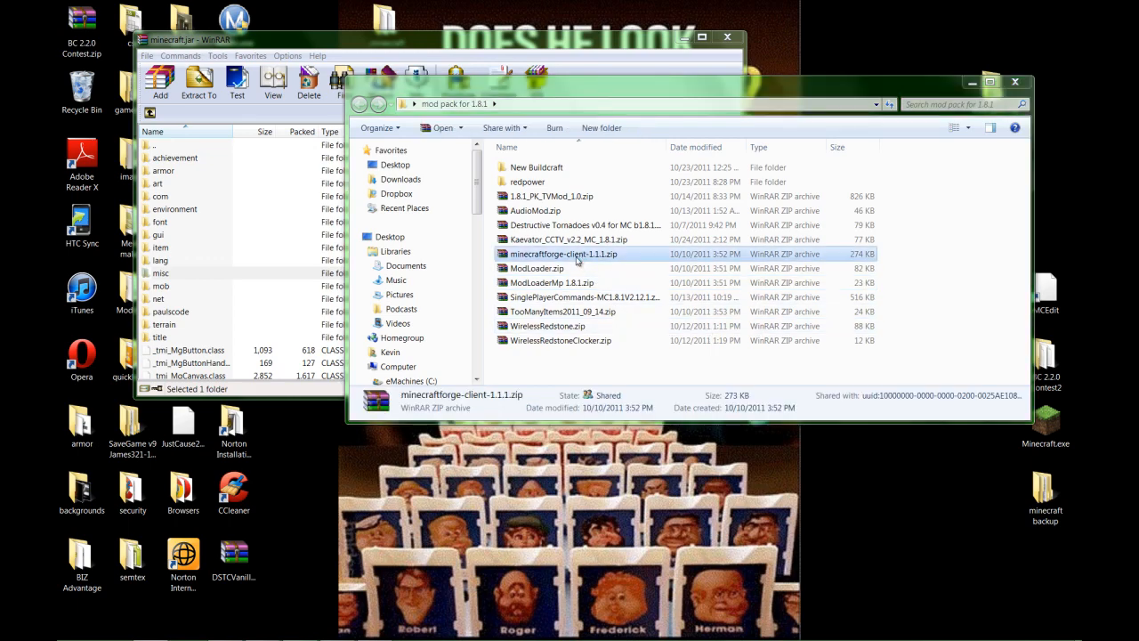
pyautogui.doubleClick(564, 254)
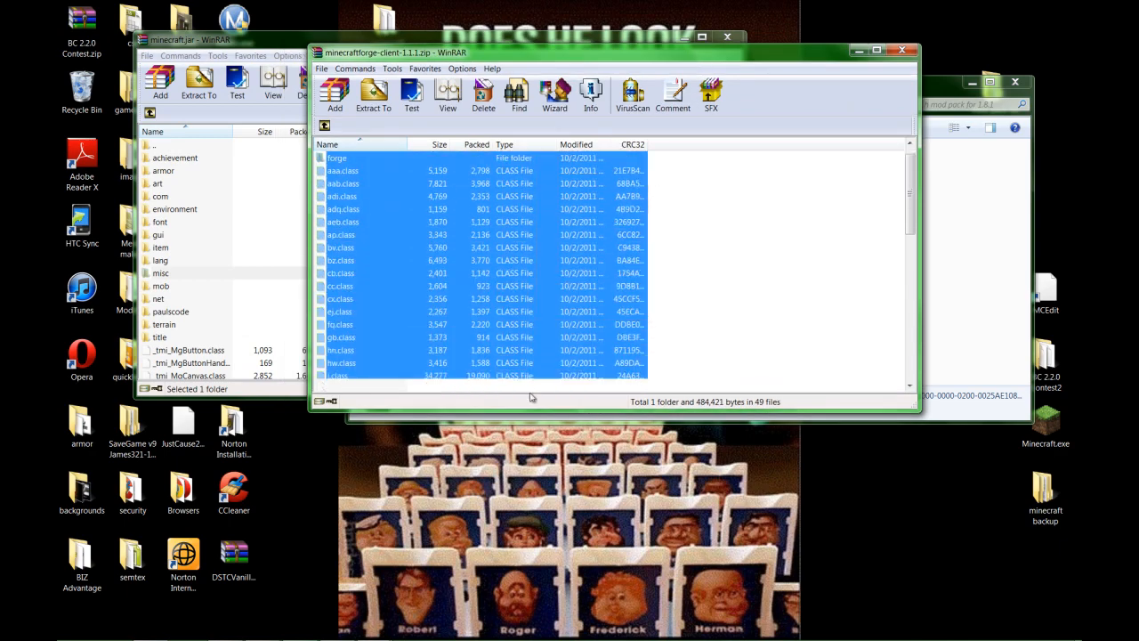
pyautogui.scroll(-3)
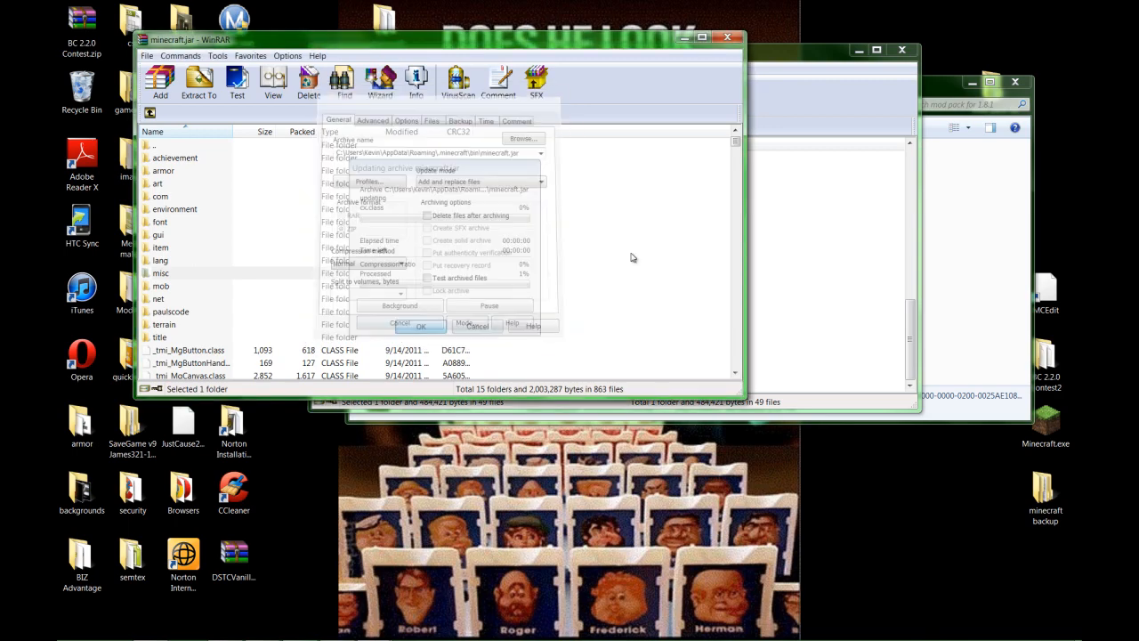
pyautogui.click(421, 324)
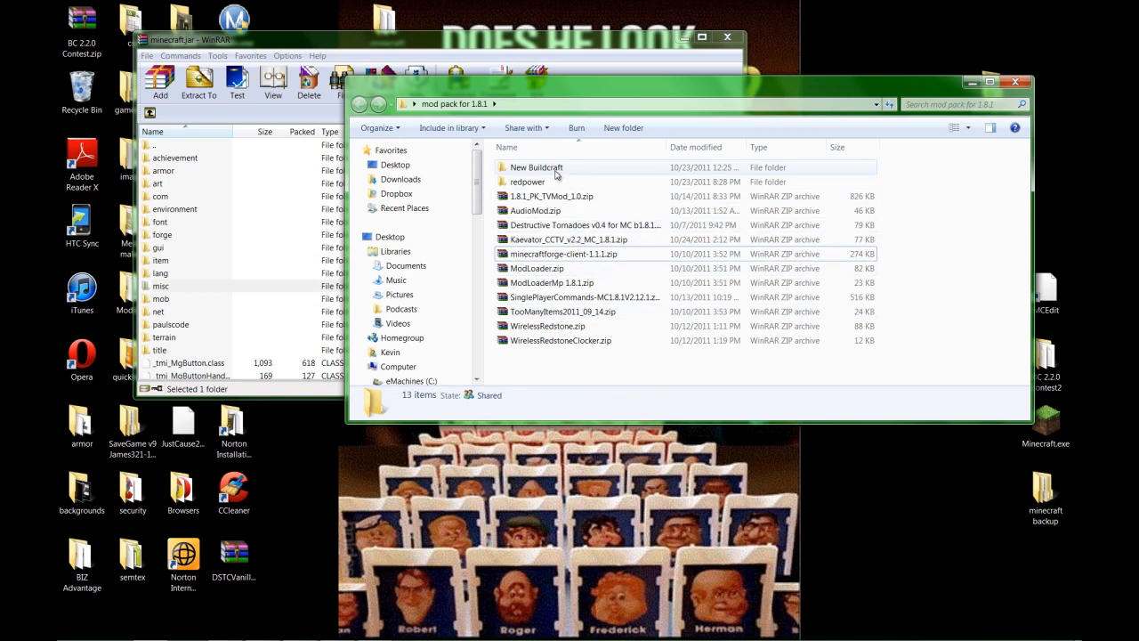
pyautogui.moveTo(527, 182)
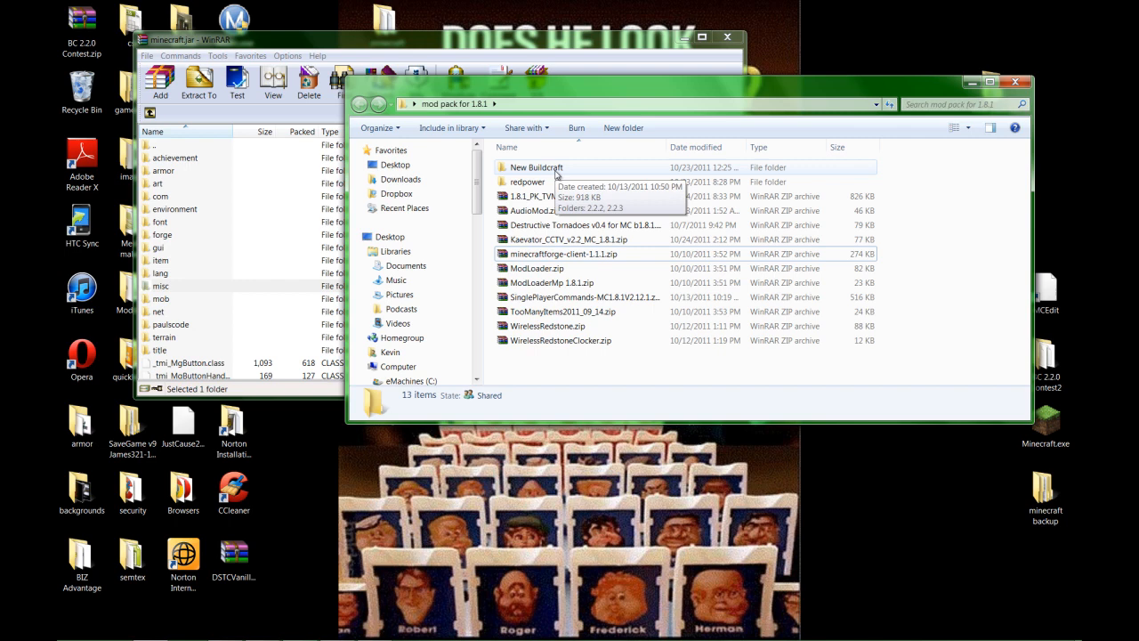
pyautogui.doubleClick(536, 167)
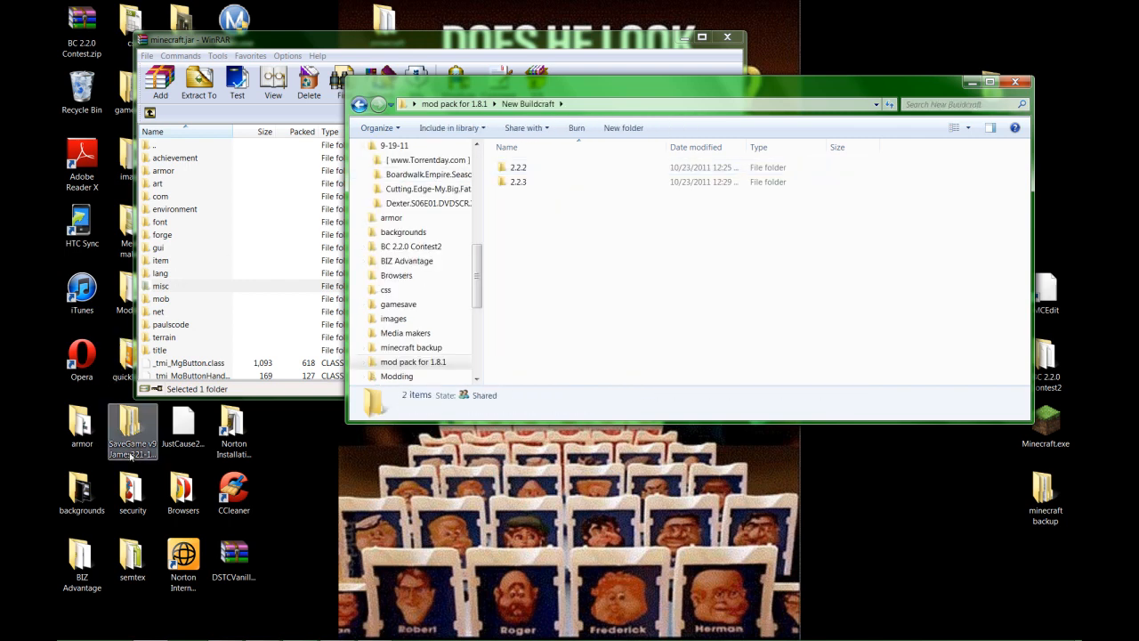
# Open the .minecraft mods folder through Run with %appdata%
pyautogui.click(74, 629)
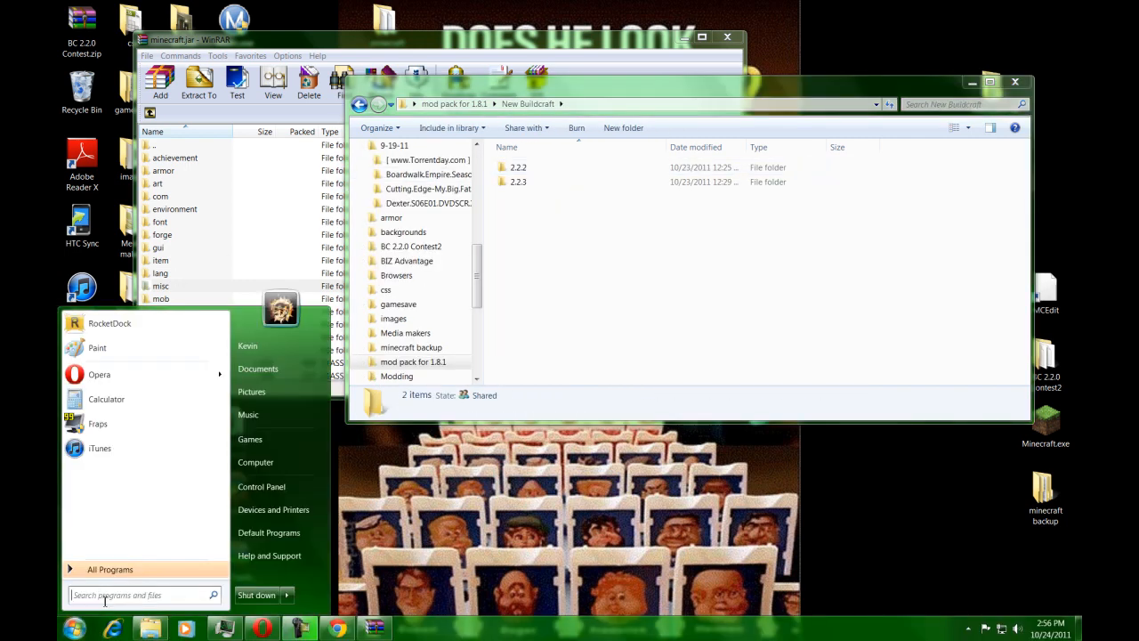
pyautogui.write('ru')
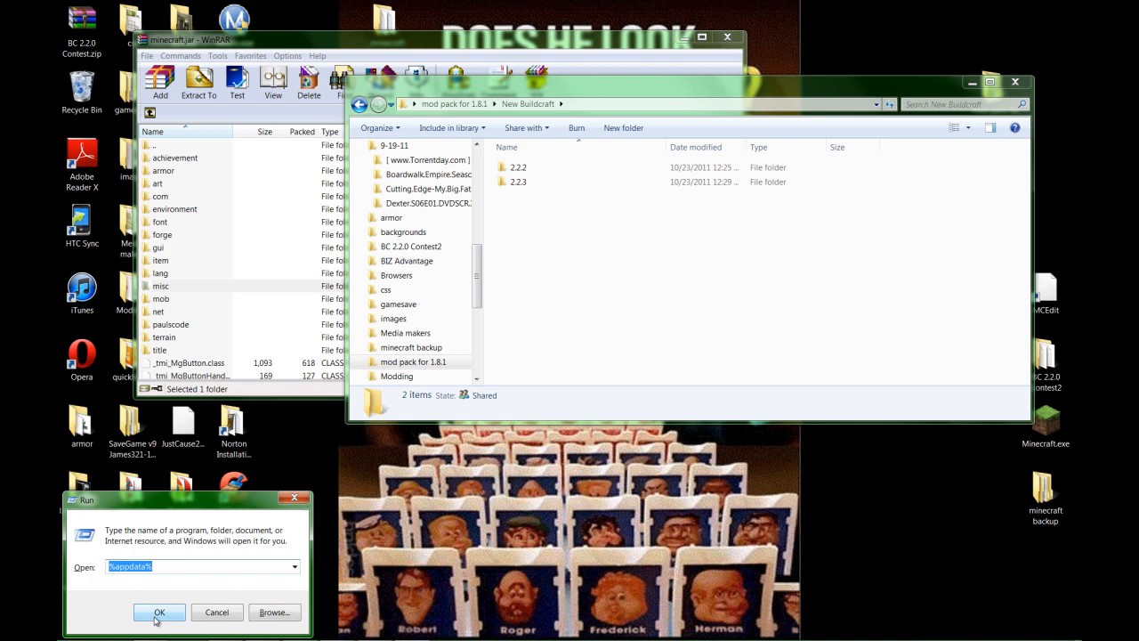
pyautogui.click(158, 611)
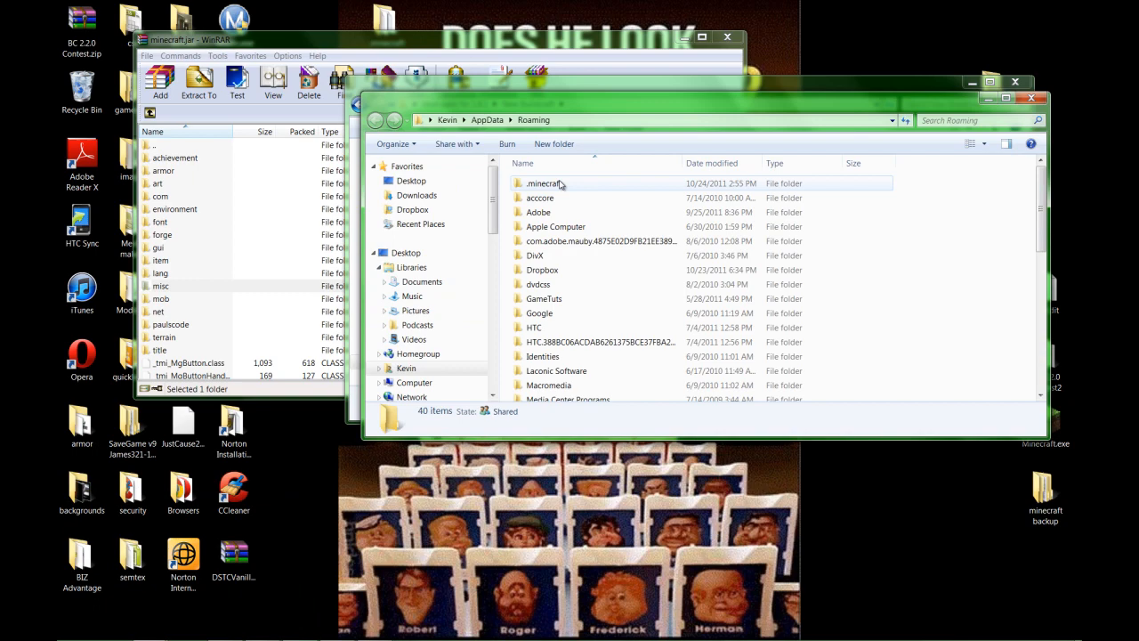
pyautogui.doubleClick(542, 183)
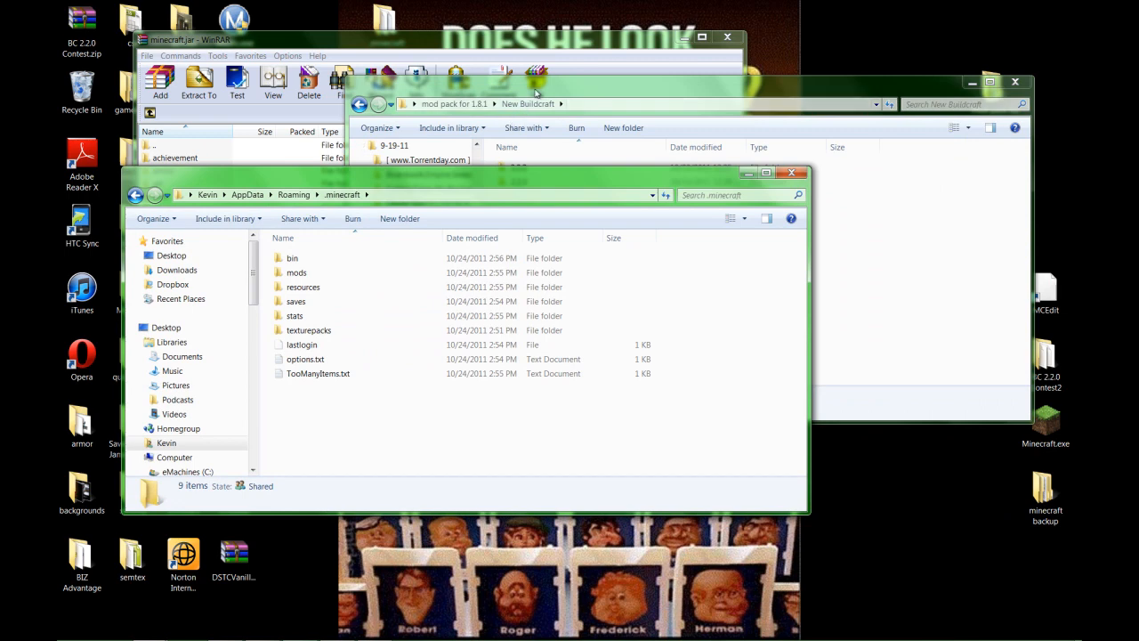
pyautogui.doubleClick(297, 272)
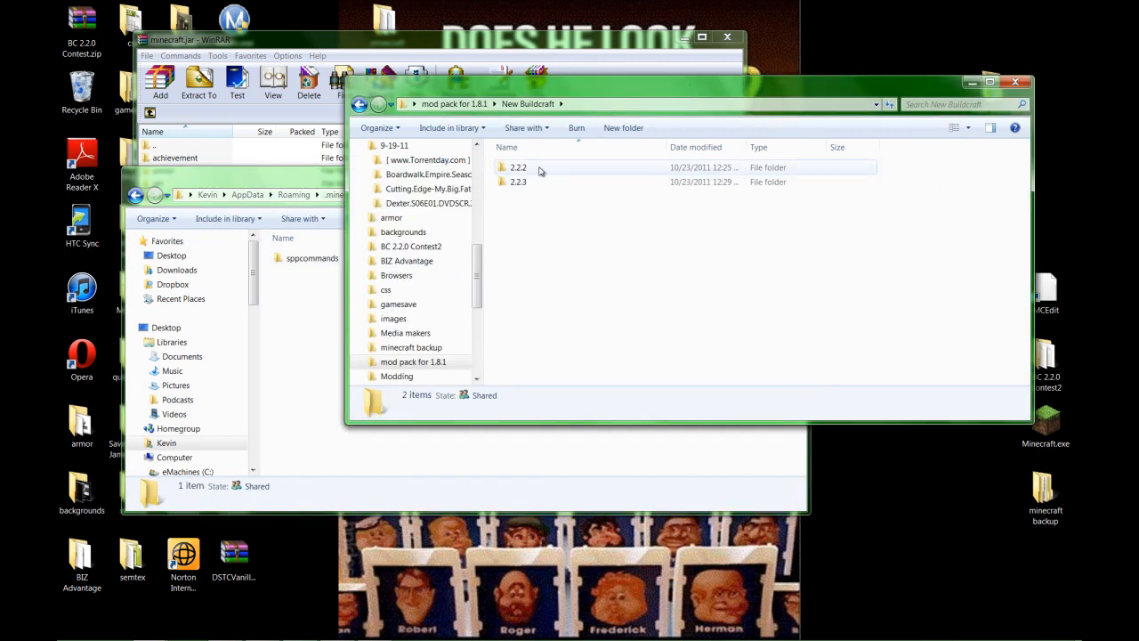
# Select all five BuildCraft 2.2.3 client zips and drag them into mods
pyautogui.doubleClick(518, 182)
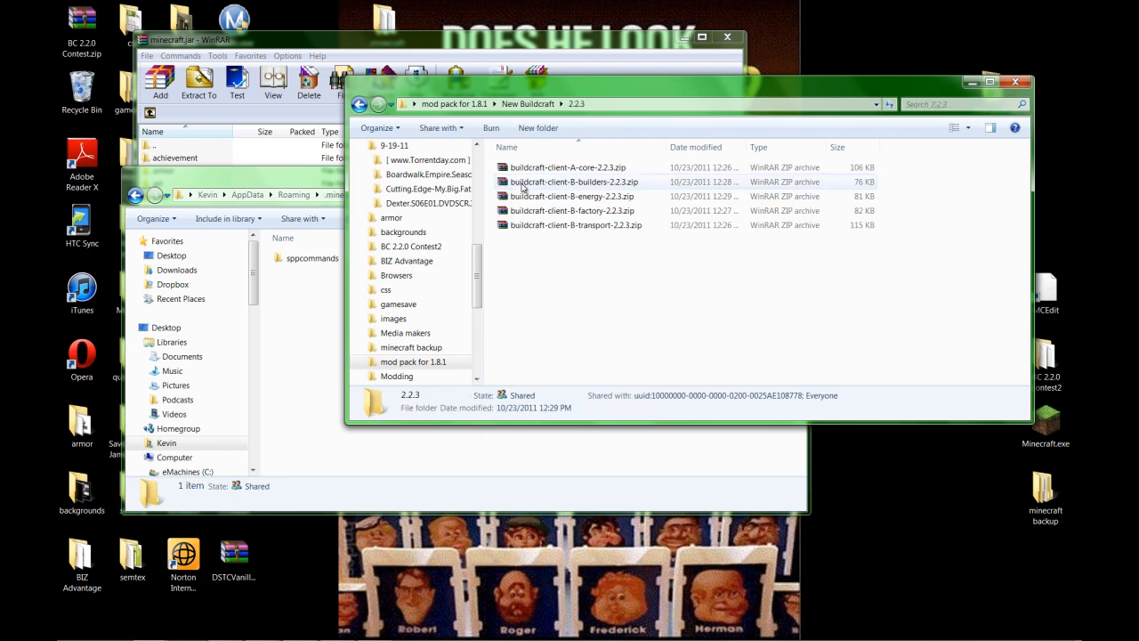
pyautogui.press('ctrl+a')
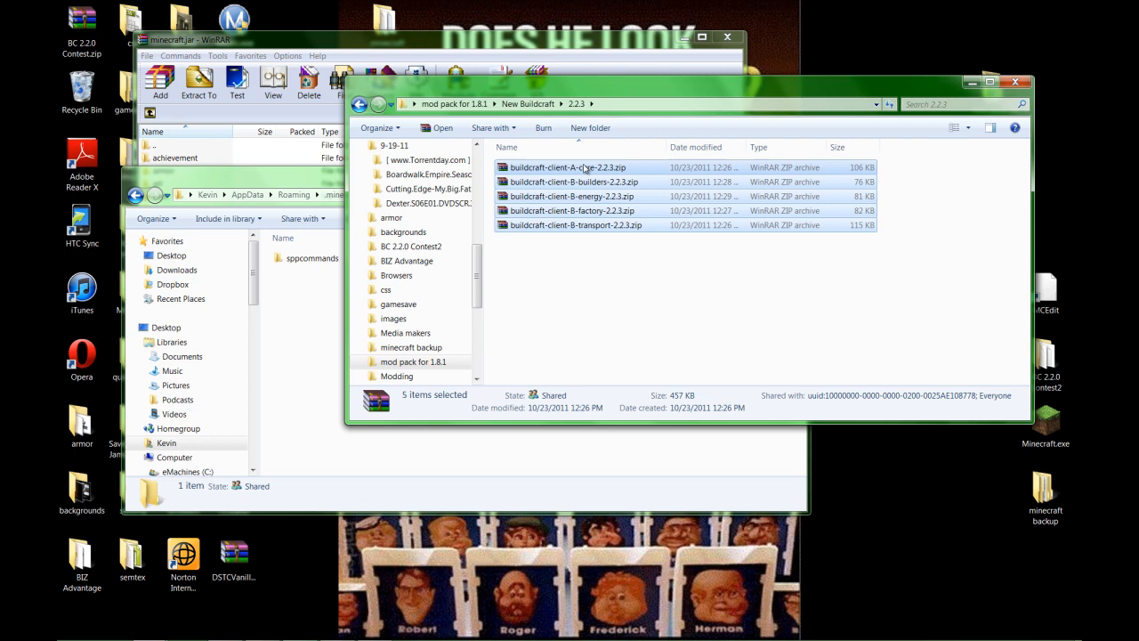
pyautogui.moveTo(609, 213)
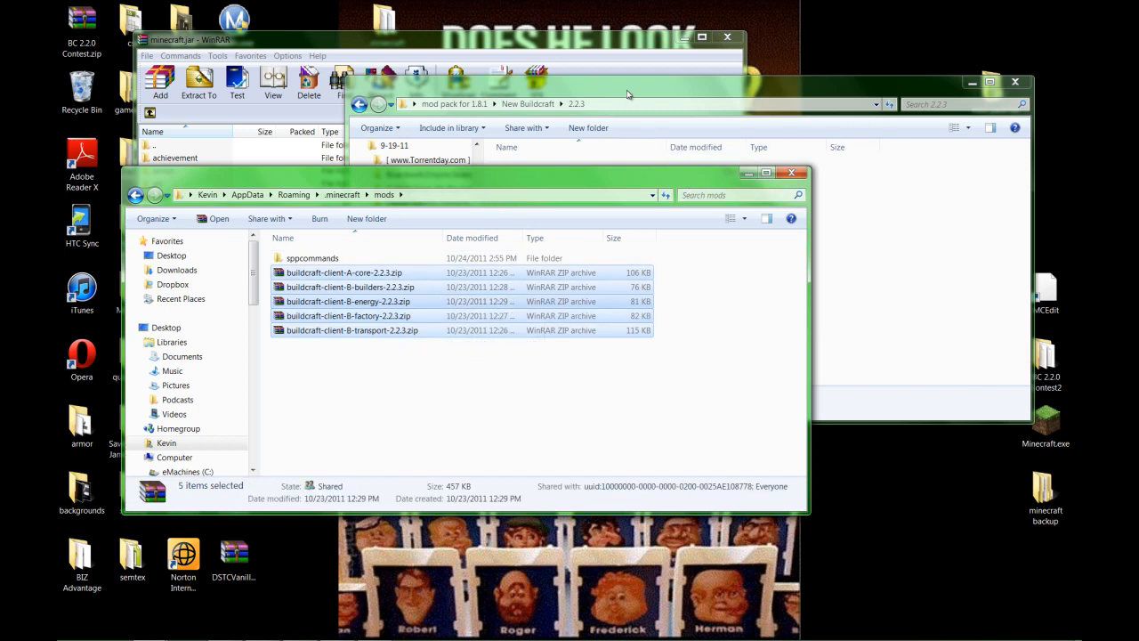
pyautogui.click(358, 104)
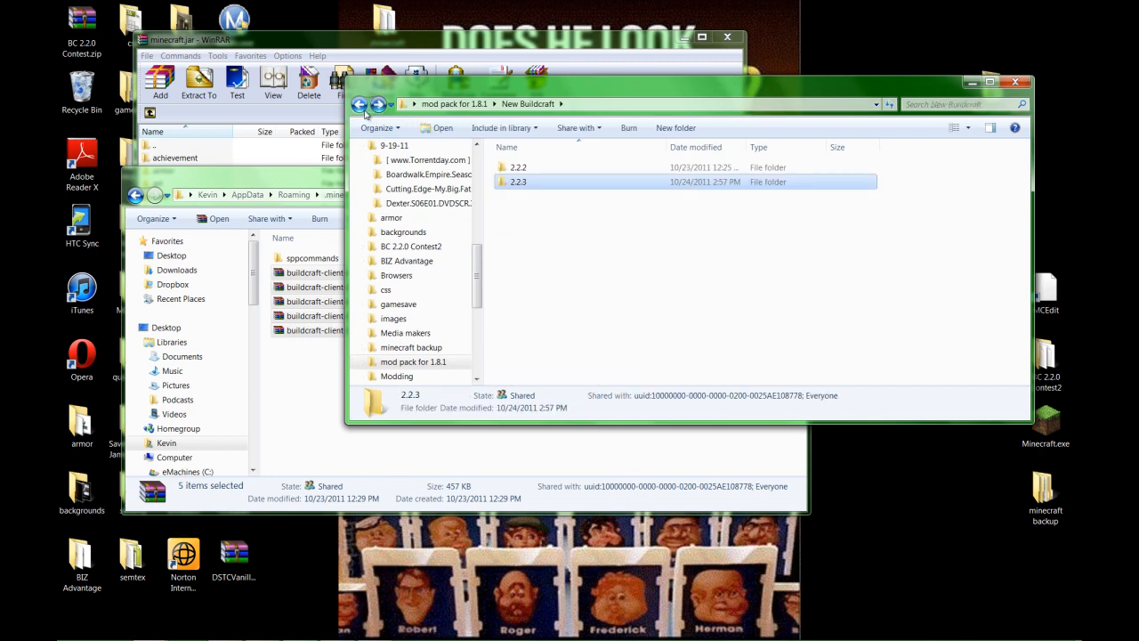
# Copy the seven RedPower 2.0pr2b zips and paste them into the mods folder
pyautogui.click(358, 104)
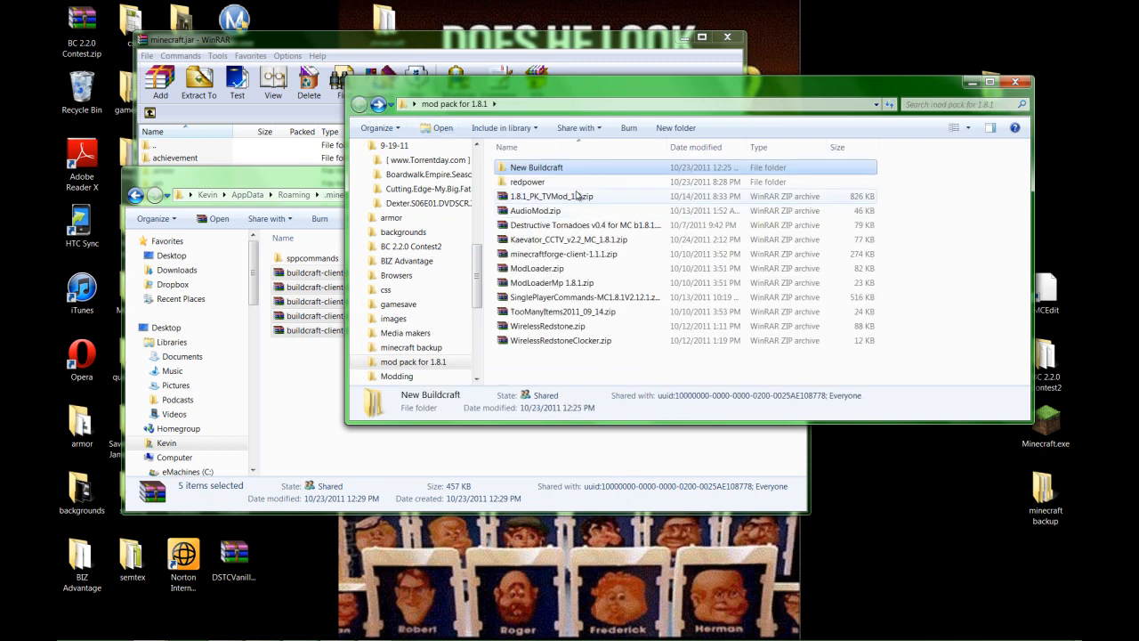
pyautogui.doubleClick(527, 182)
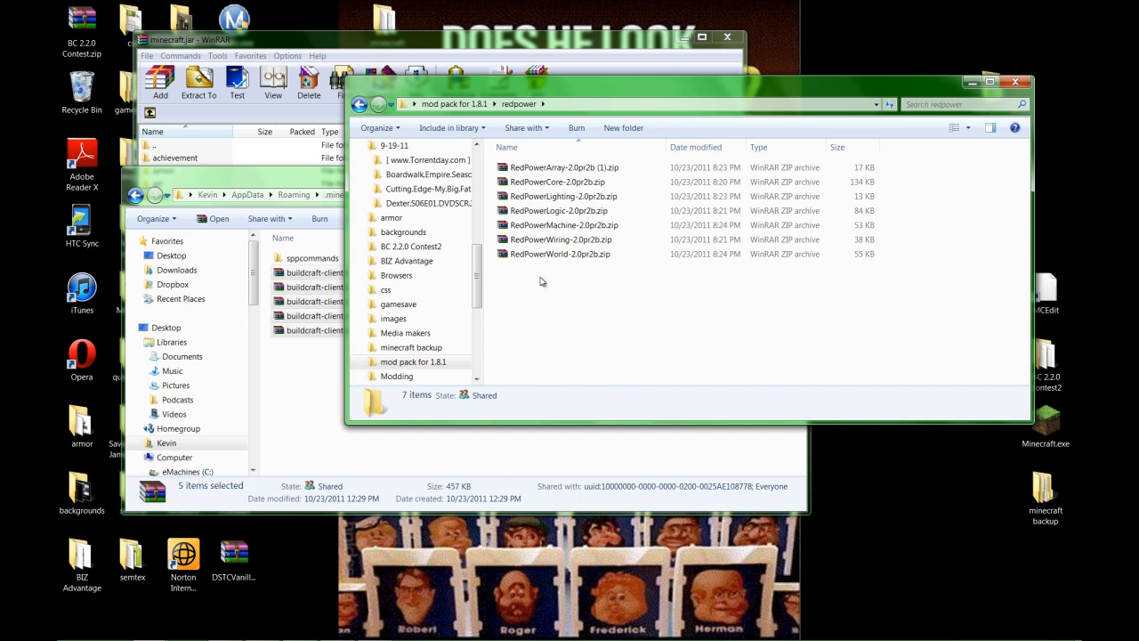
pyautogui.moveTo(543, 280)
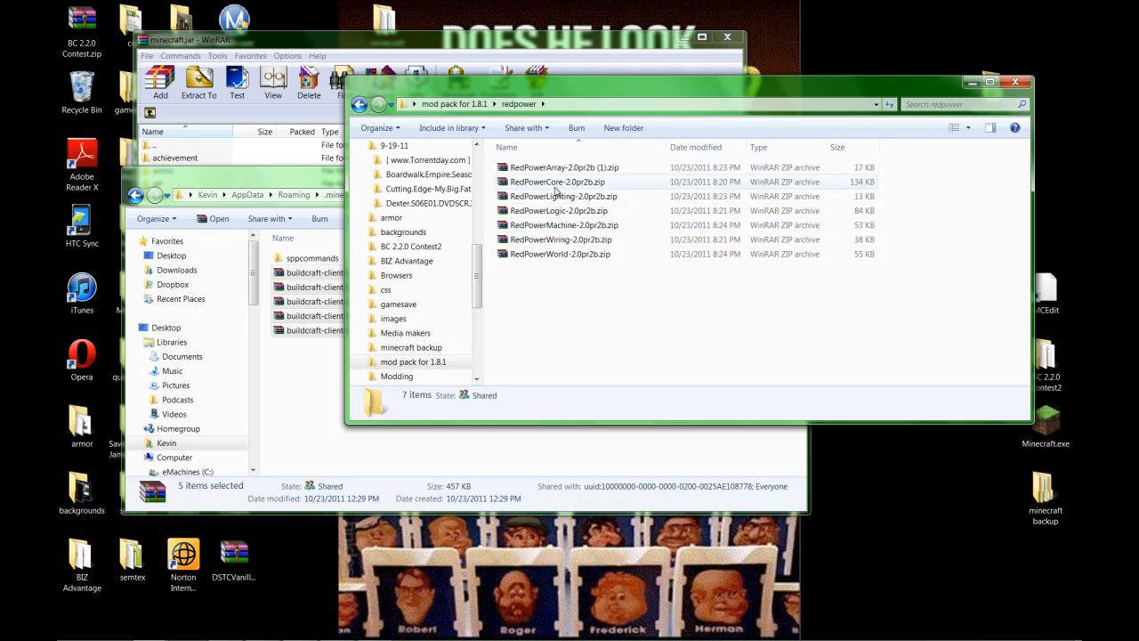
pyautogui.moveTo(561, 254)
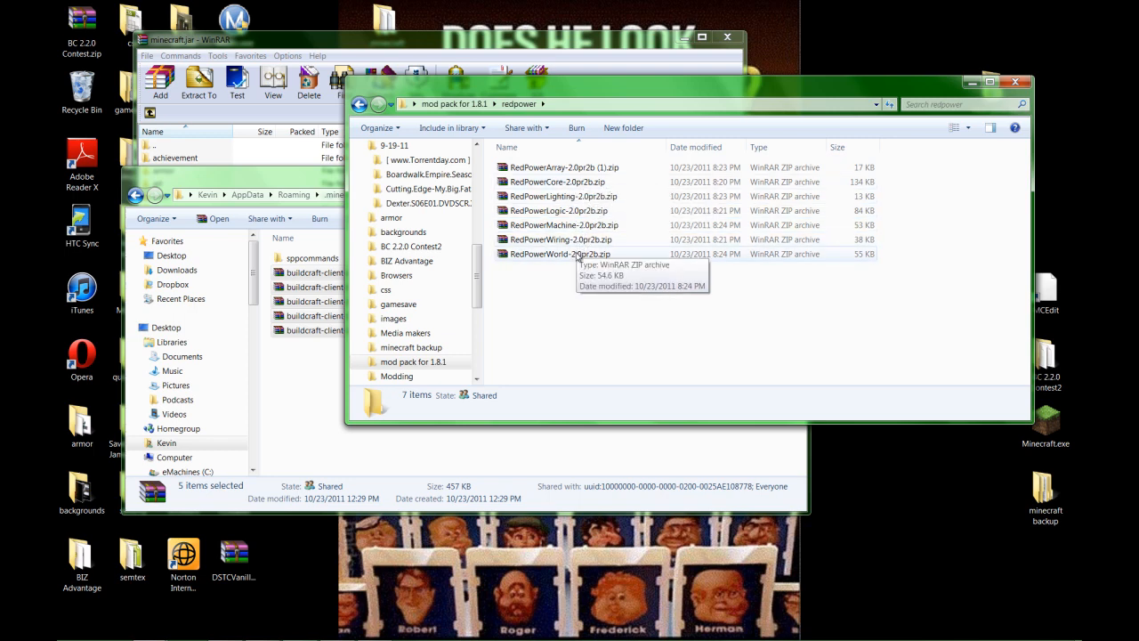
pyautogui.moveTo(556, 181)
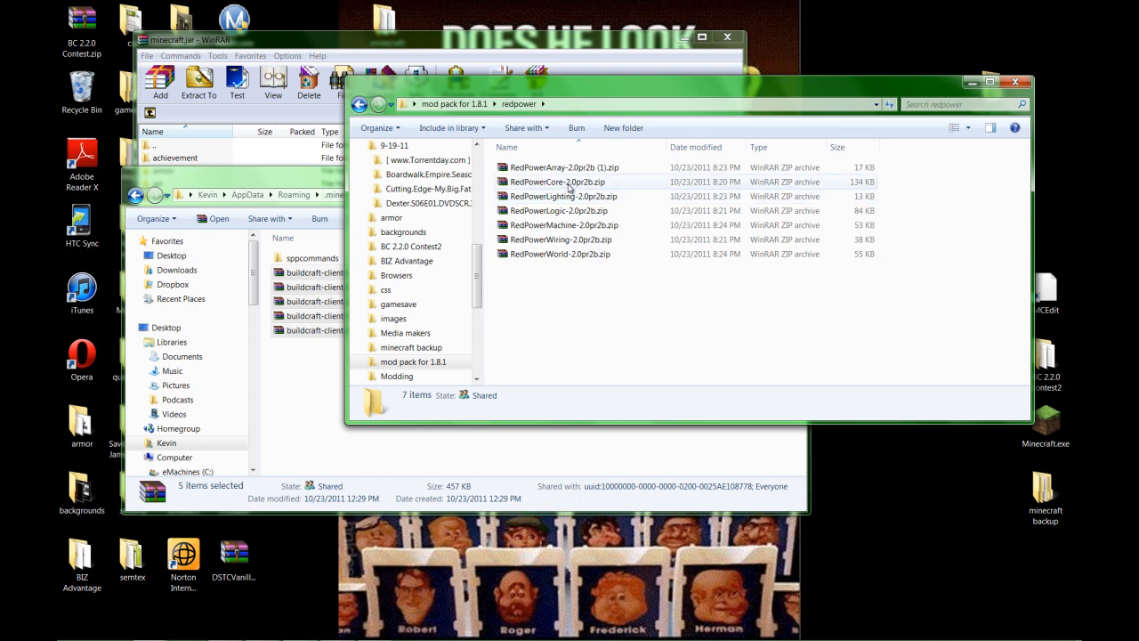
pyautogui.click(557, 181)
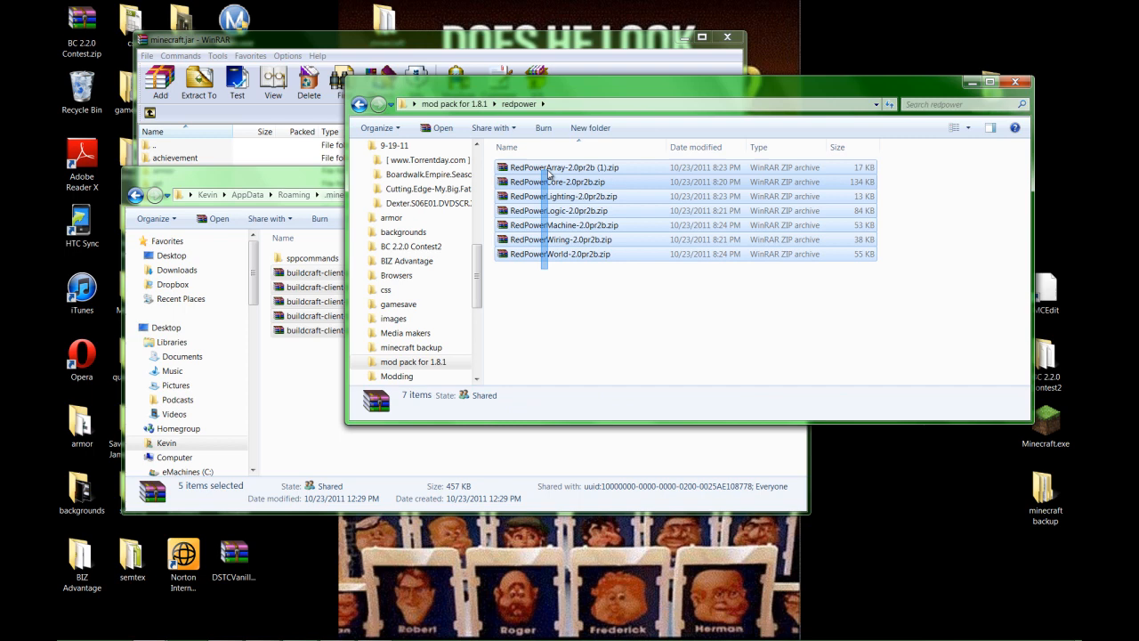
pyautogui.click(557, 196)
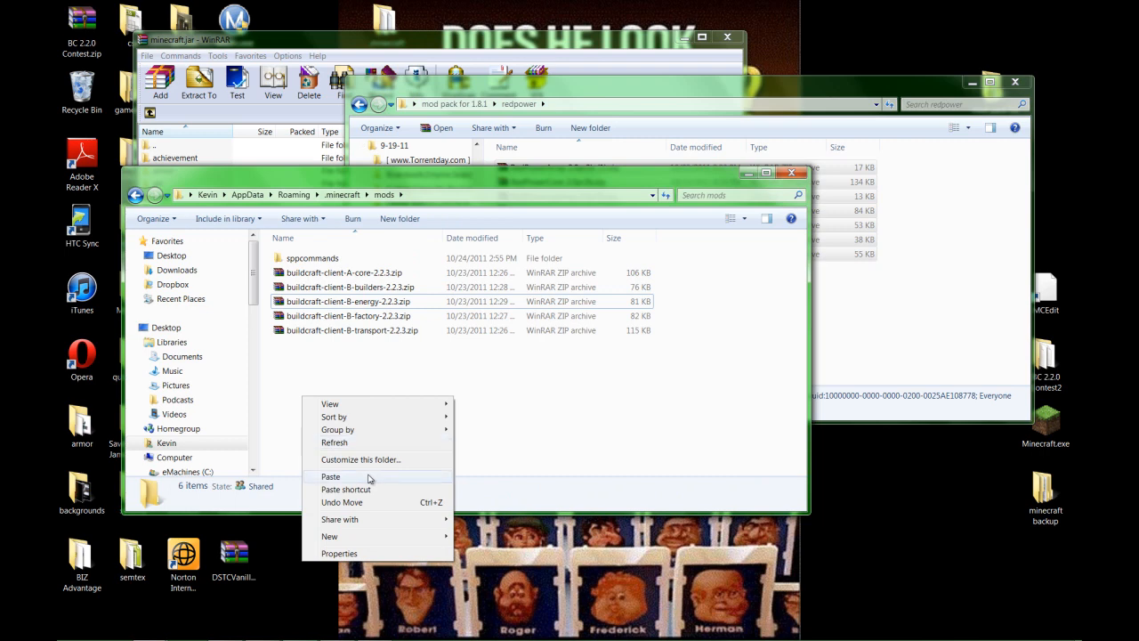
pyautogui.click(330, 476)
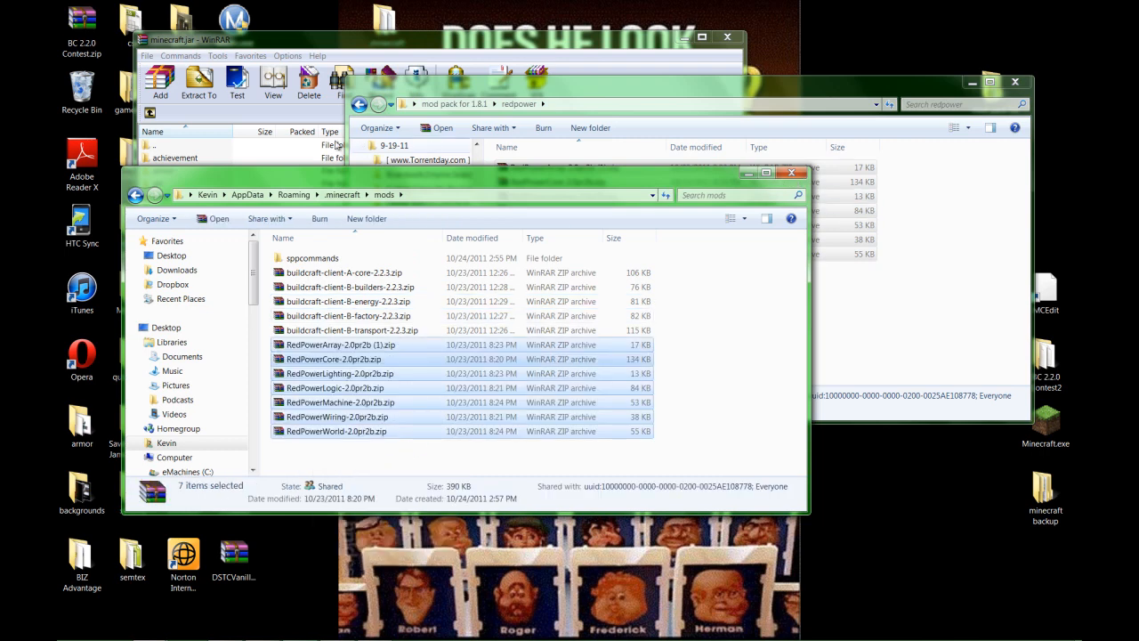
pyautogui.click(663, 276)
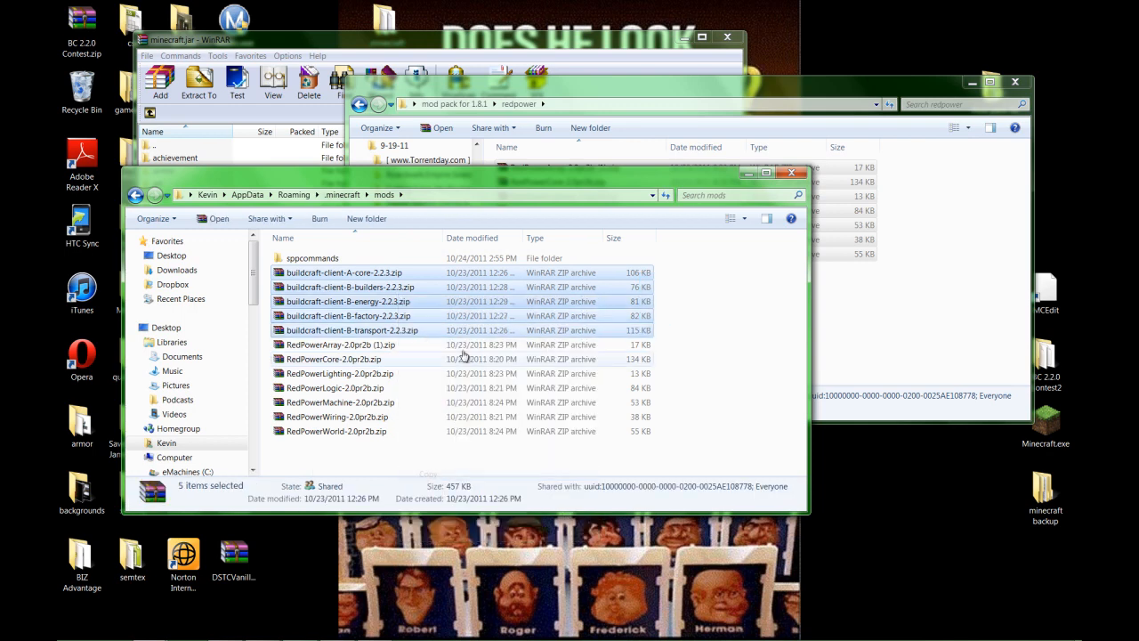
# Return to the mod pack for 1.8.1 folder and select AudioMod.zip
pyautogui.click(360, 104)
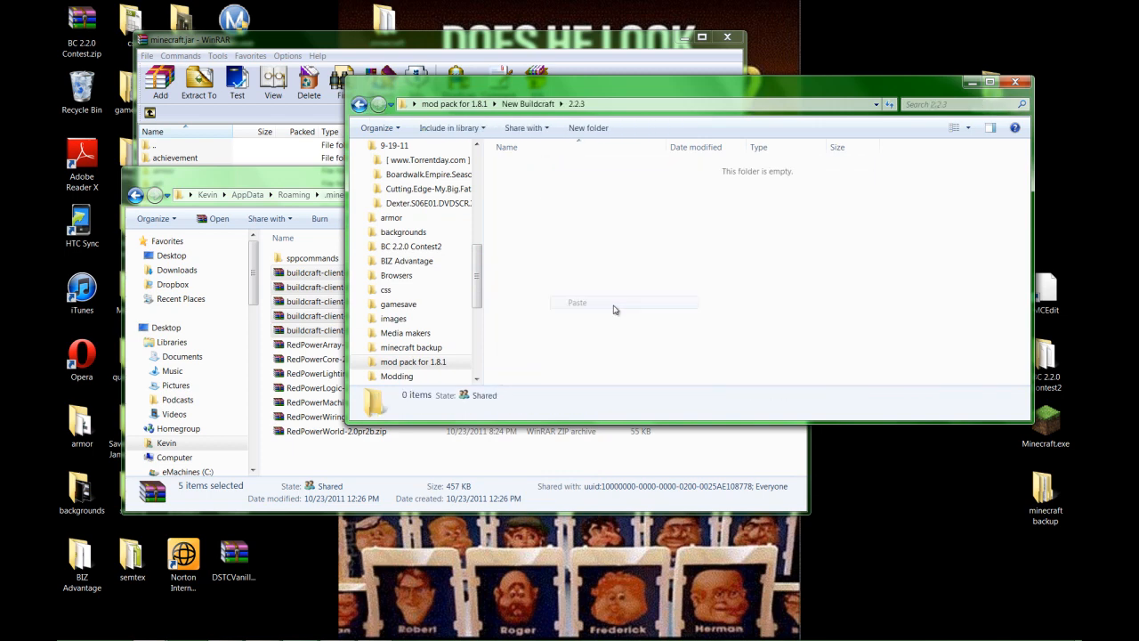
pyautogui.click(359, 104)
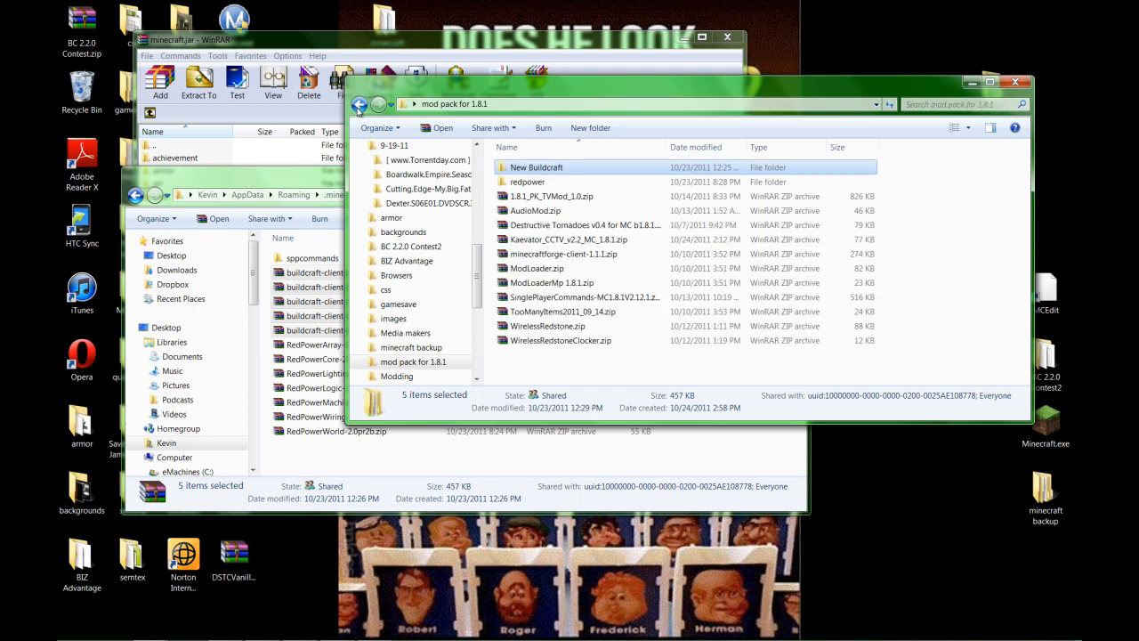
pyautogui.click(536, 167)
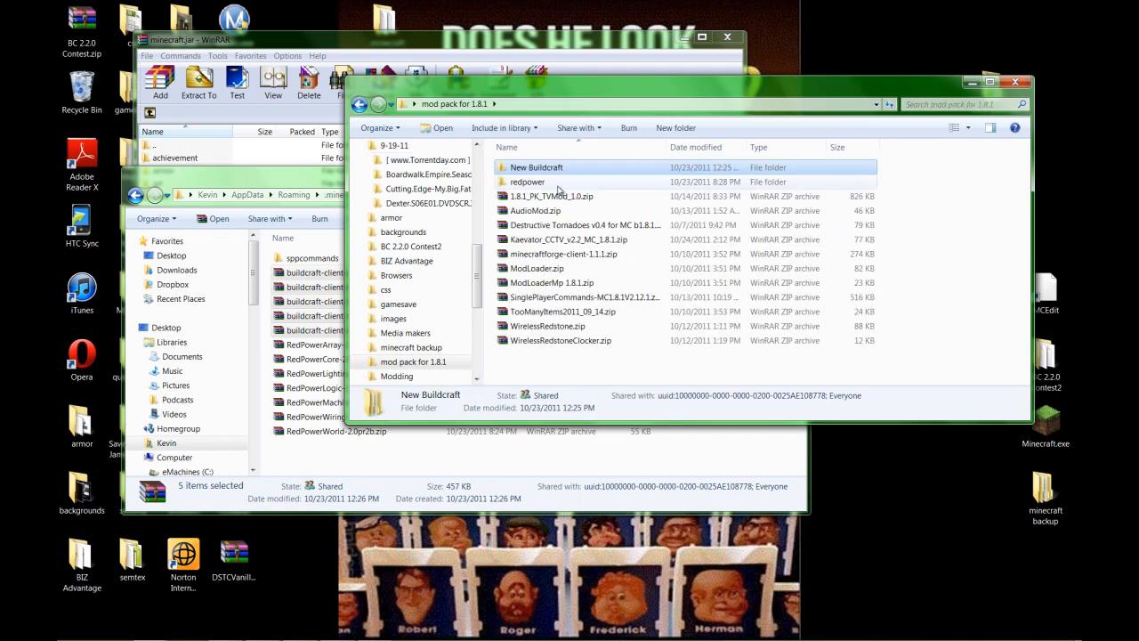
pyautogui.moveTo(552, 196)
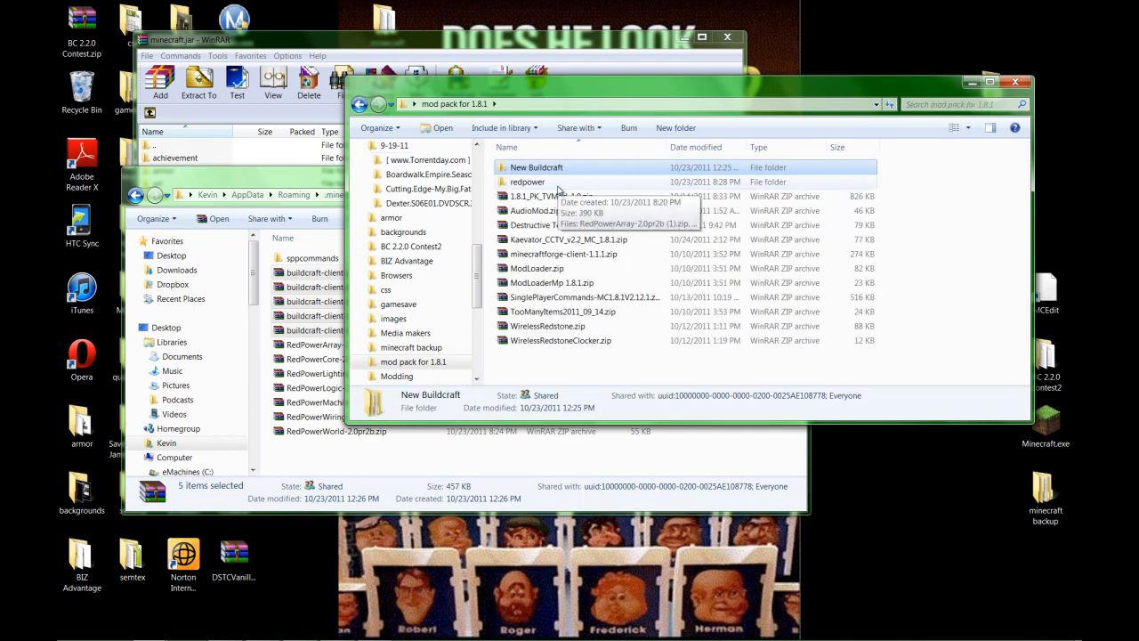
pyautogui.moveTo(570, 225)
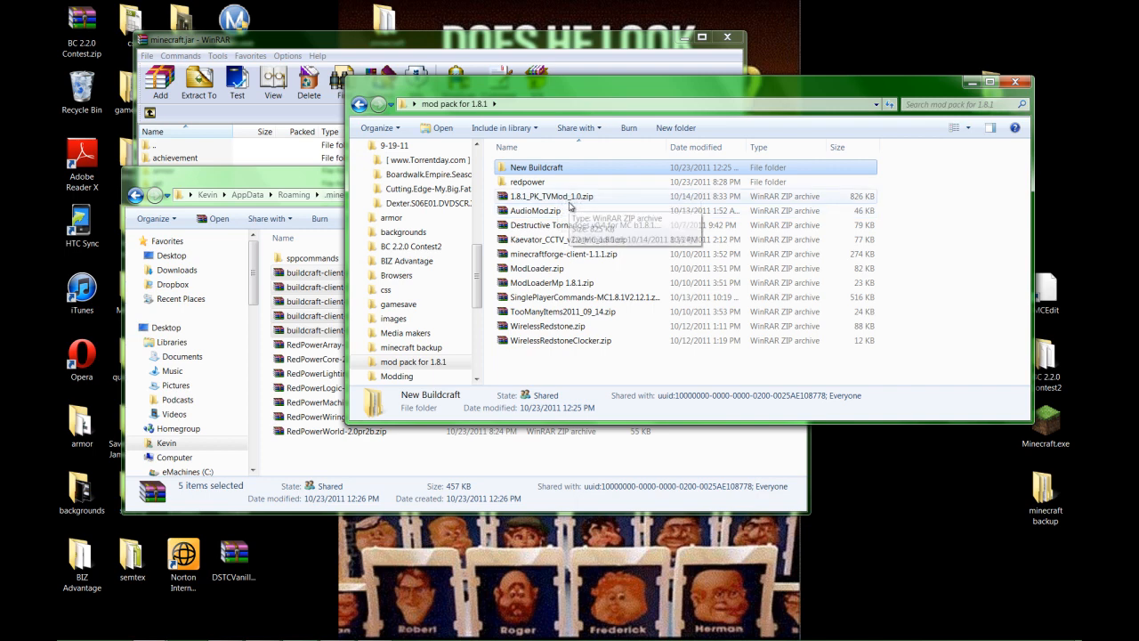
pyautogui.moveTo(570, 196)
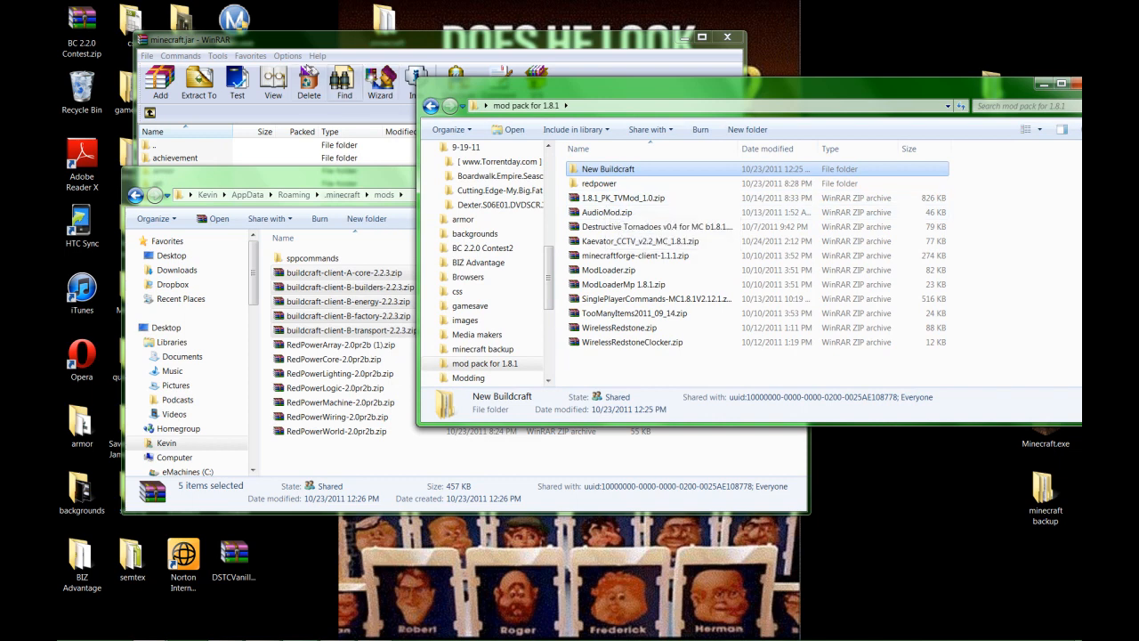
pyautogui.click(606, 212)
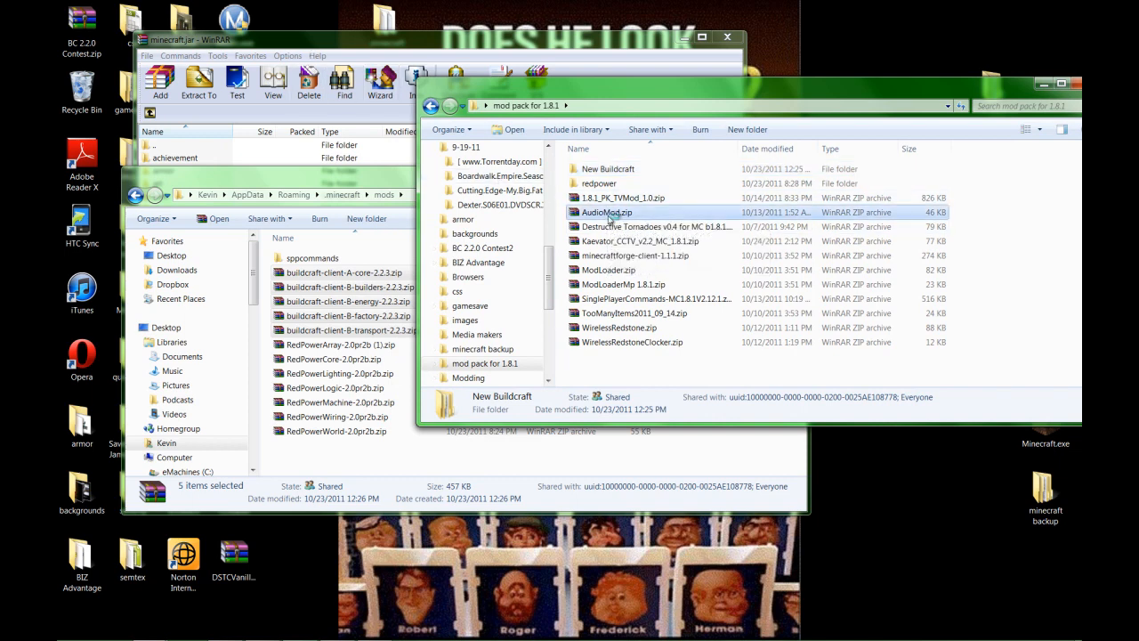
# Open AudioMod.zip and add its contents, including the ibxm folder, to minecraft.jar
pyautogui.doubleClick(607, 211)
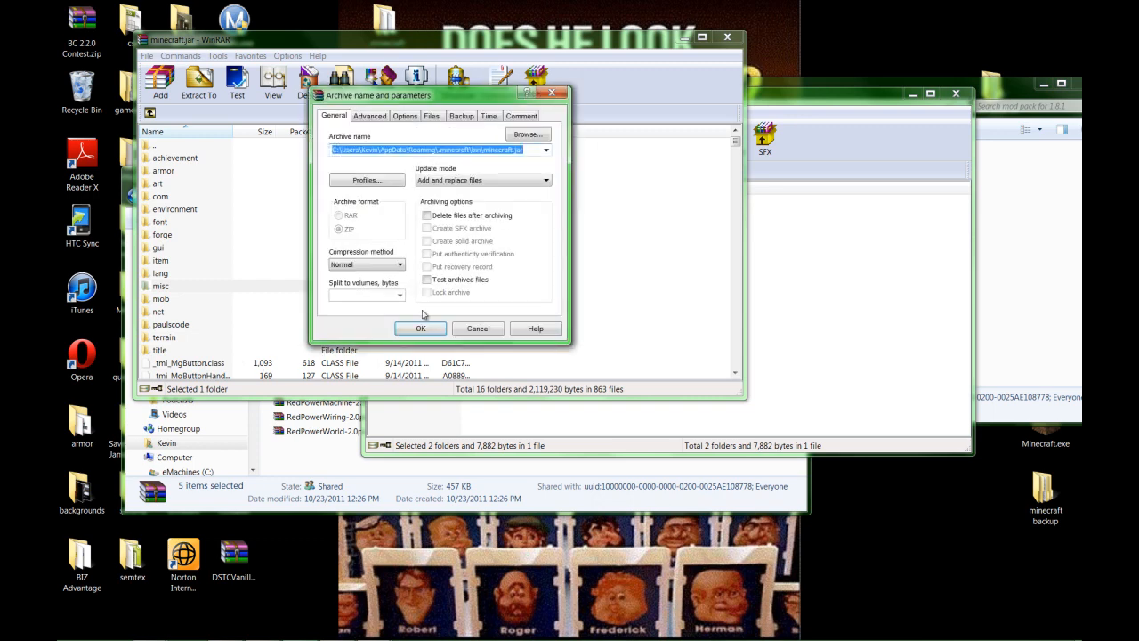
pyautogui.click(420, 327)
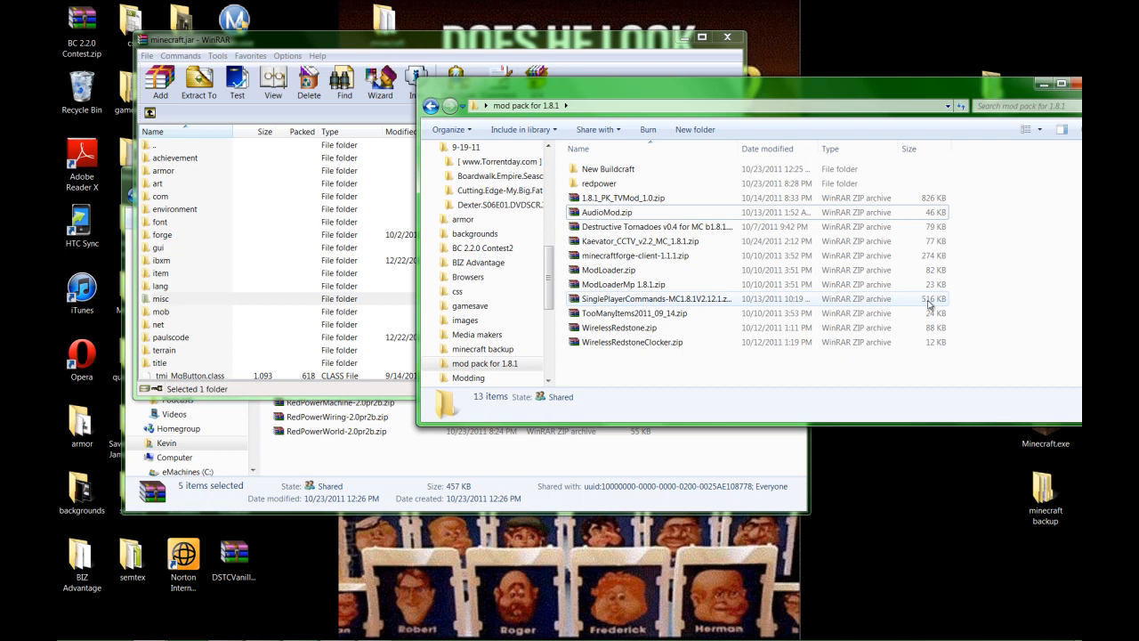
pyautogui.moveTo(893, 307)
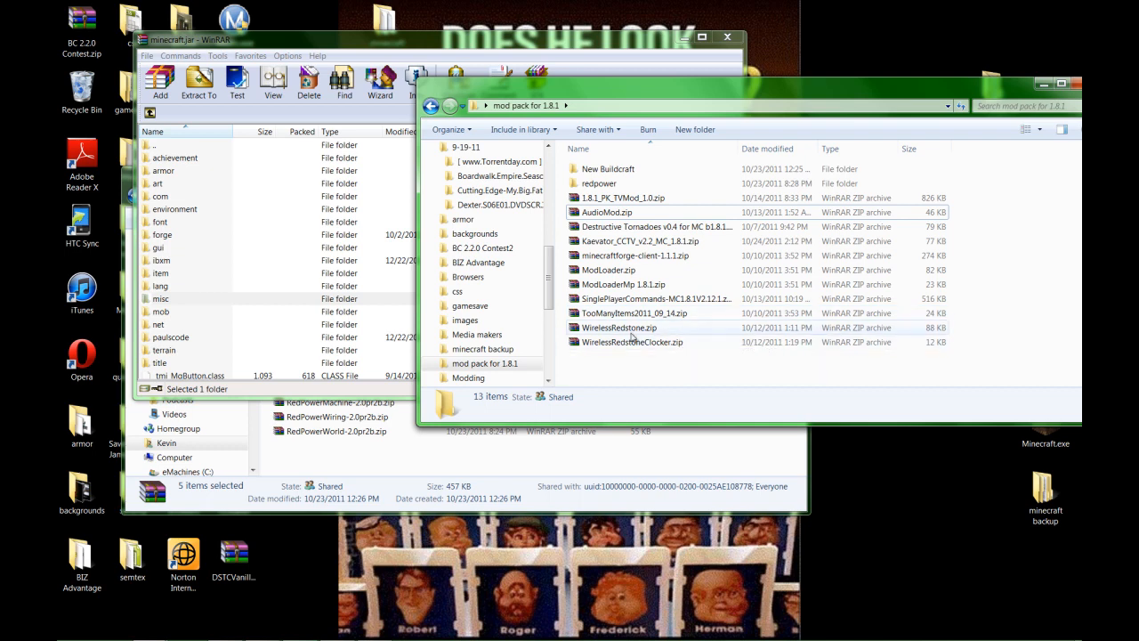
# Open WirelessRedstone.zip and add its files, including WirelessSprites, into minecraft.jar
pyautogui.click(619, 327)
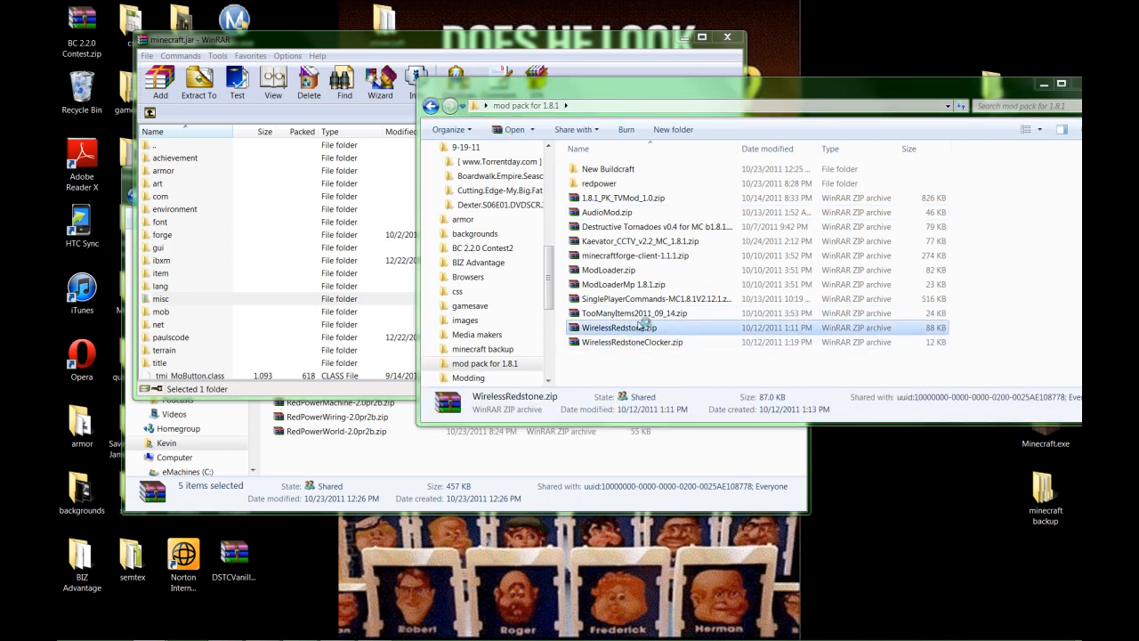
pyautogui.doubleClick(619, 327)
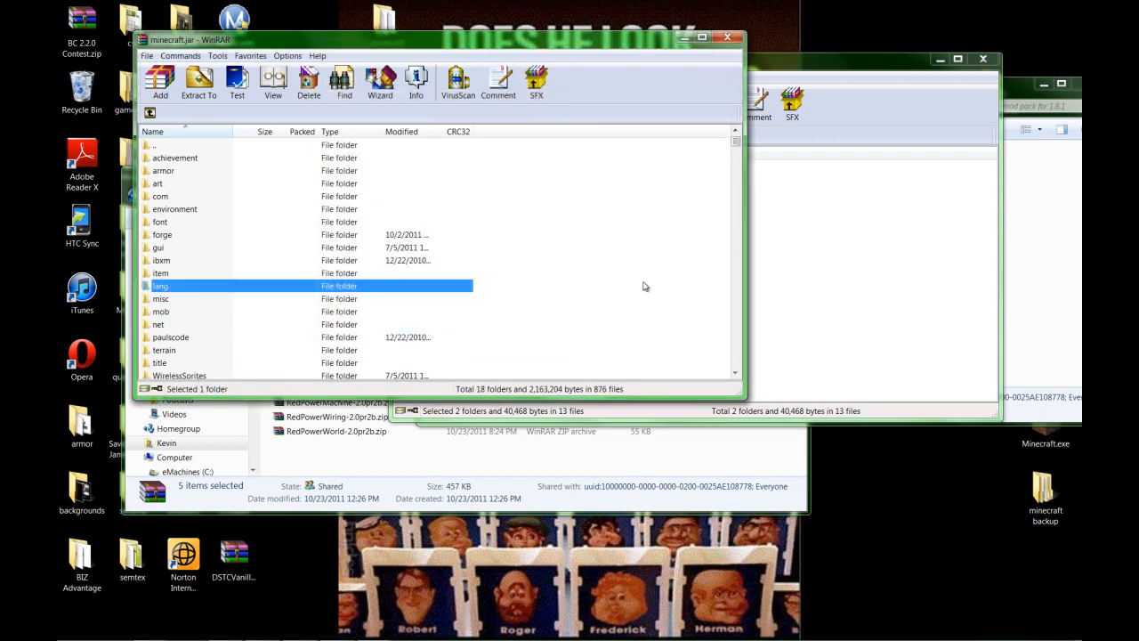
pyautogui.moveTo(160, 194)
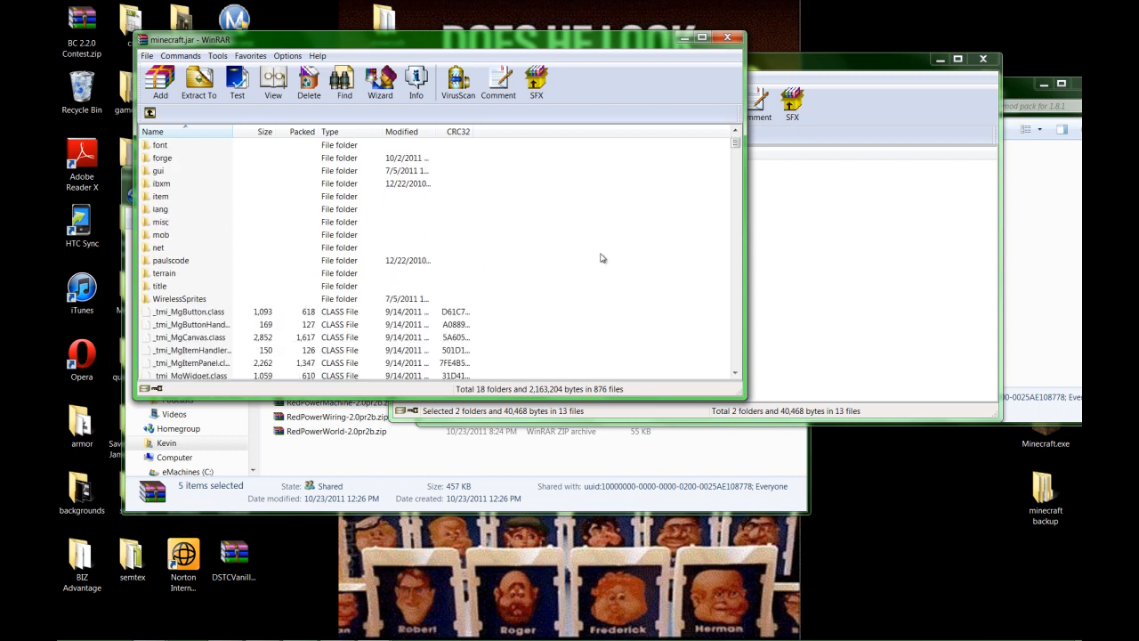
pyautogui.scroll(-3)
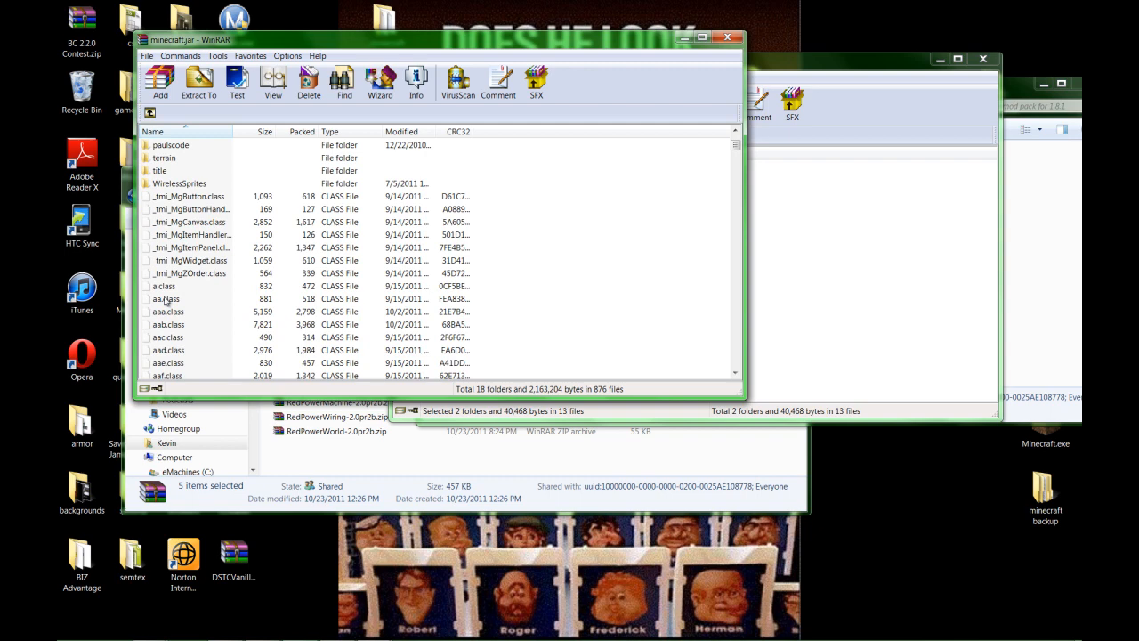
pyautogui.moveTo(864, 331)
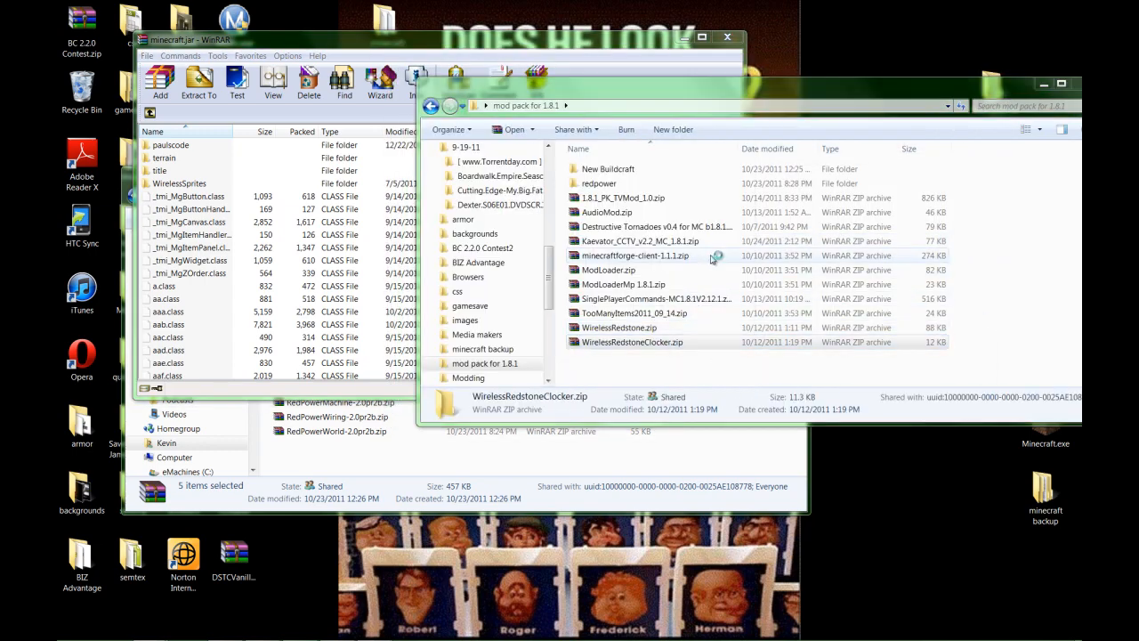
# Add WirelessRedstoneClocker's WirelessSprites folder and five class files into minecraft.jar
pyautogui.doubleClick(632, 342)
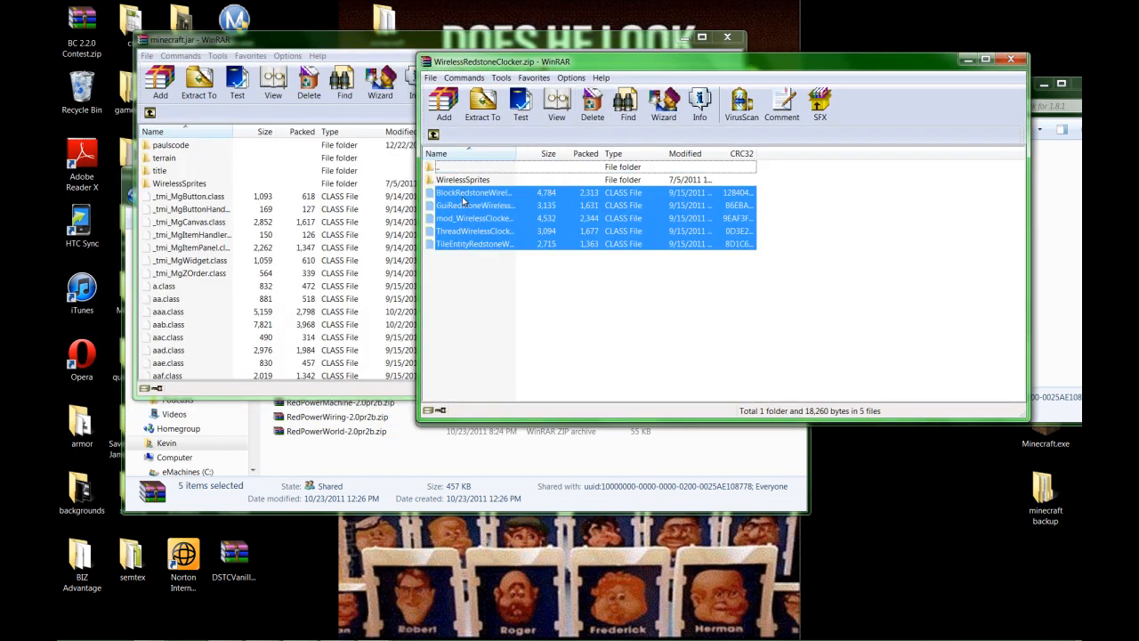
pyautogui.click(463, 179)
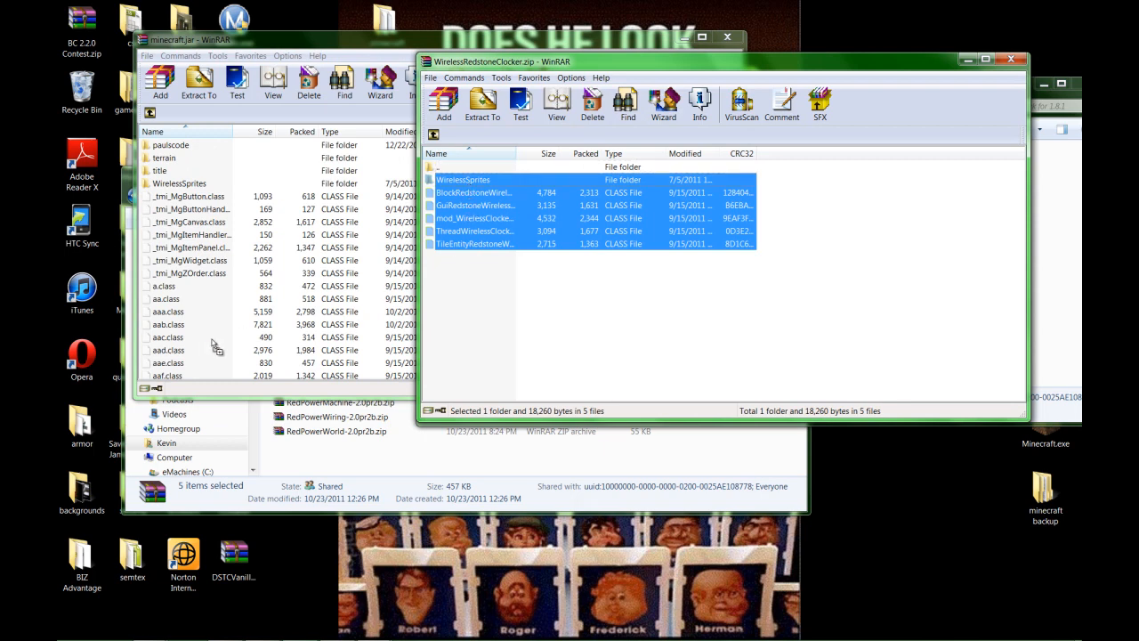
pyautogui.click(160, 80)
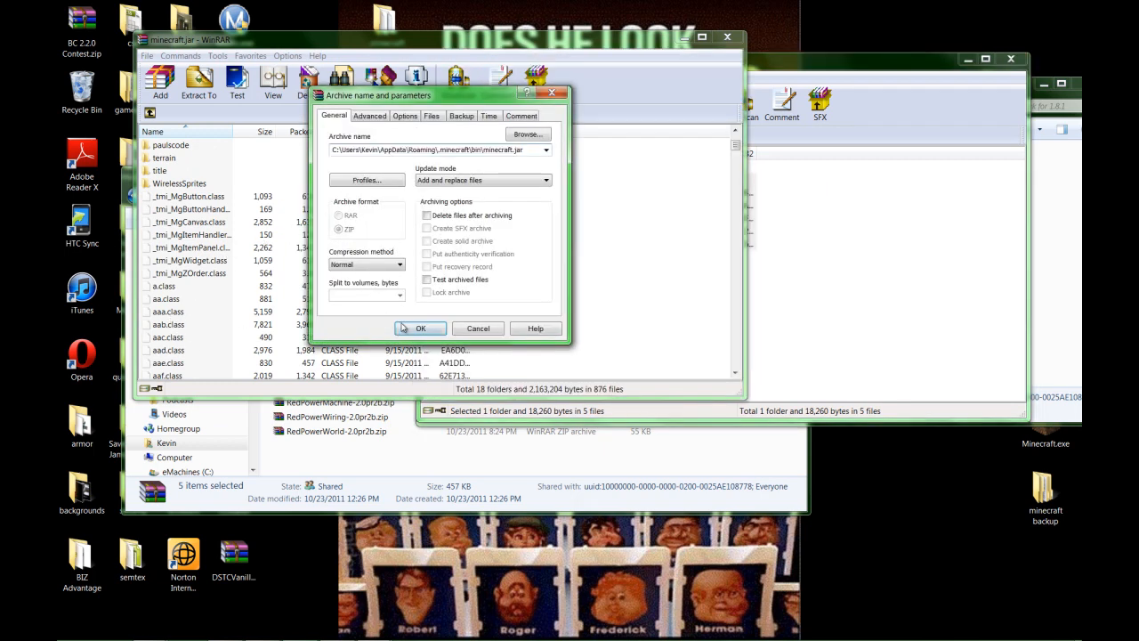
pyautogui.click(420, 327)
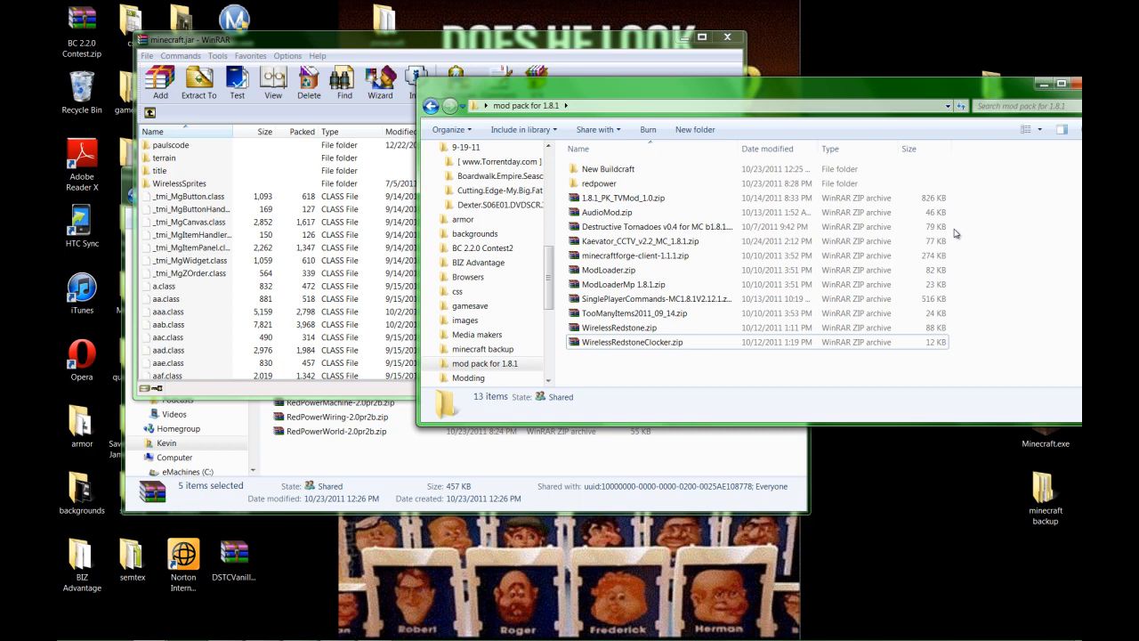
pyautogui.moveTo(620, 261)
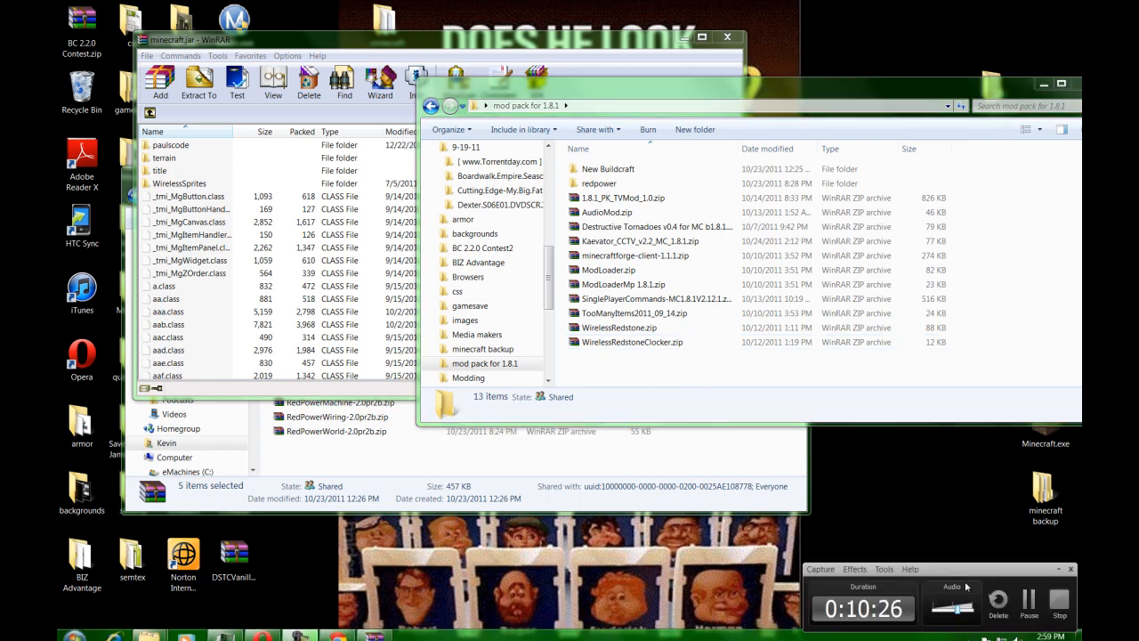
# Select zAdditionalPipesClient18.zip and EquivalentExchangeForge.zip in the mod pack folder
pyautogui.click(631, 371)
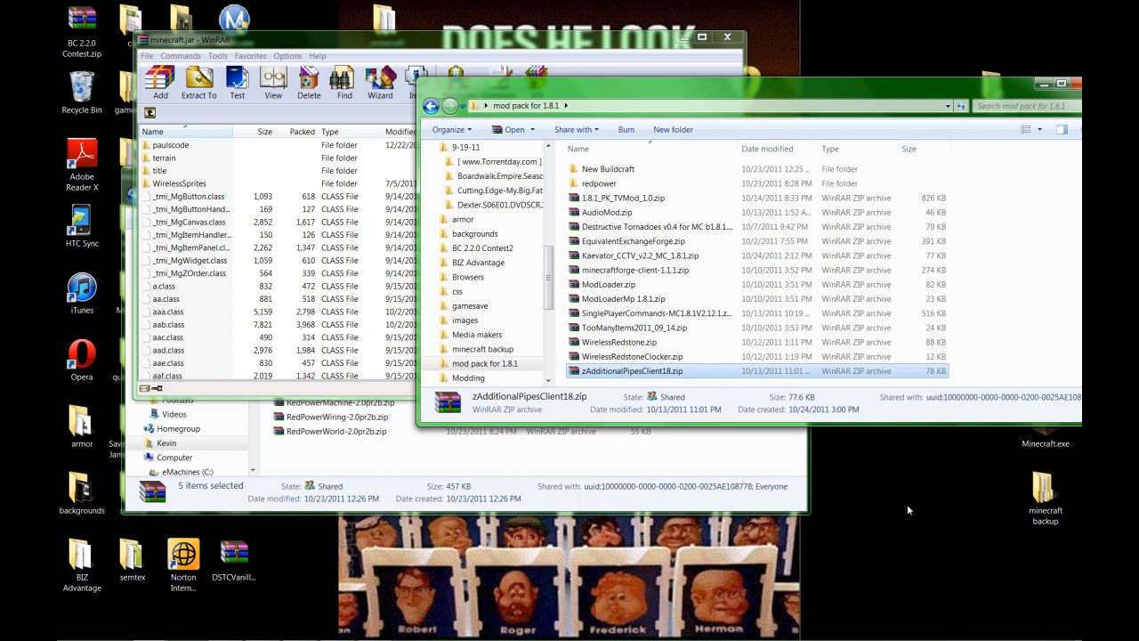
pyautogui.moveTo(634, 241)
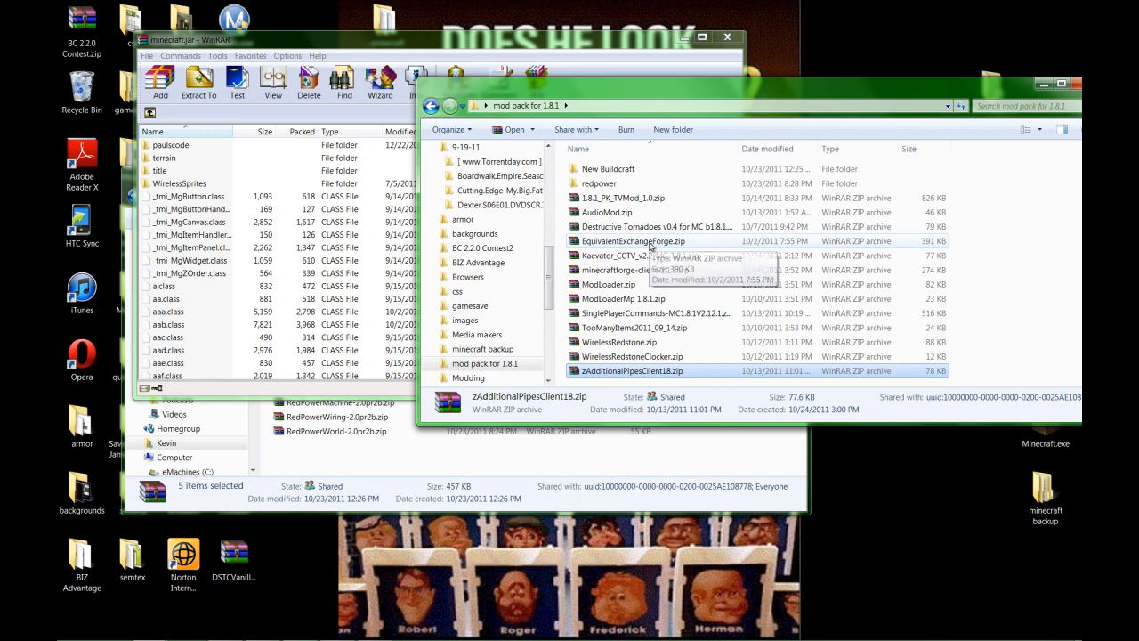
pyautogui.click(634, 241)
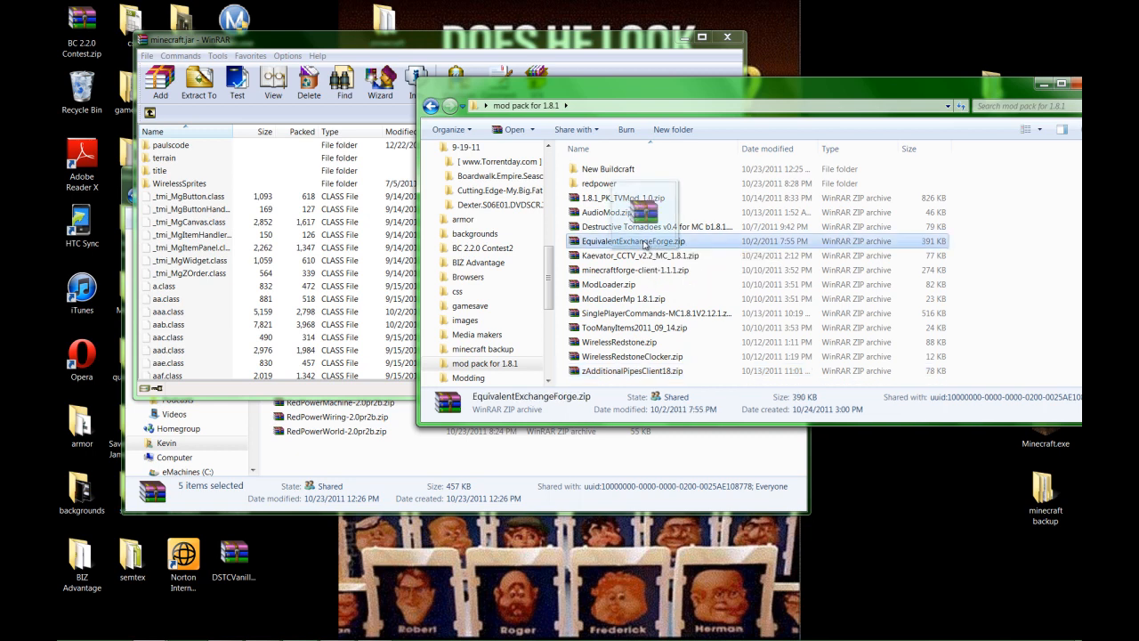
pyautogui.moveTo(623, 226)
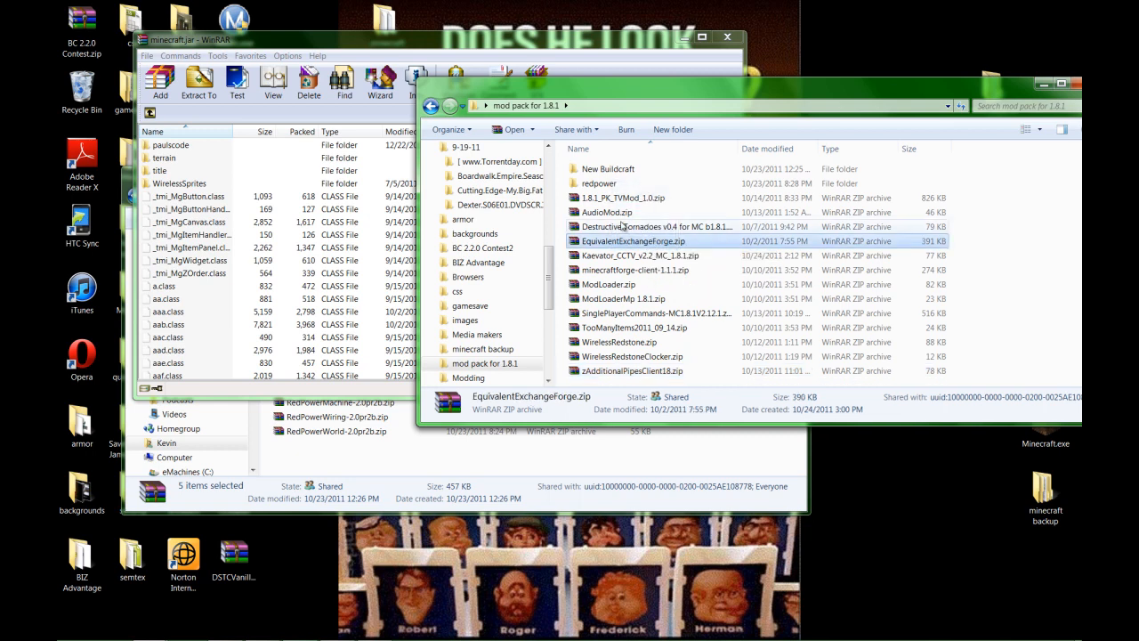
pyautogui.moveTo(640, 226)
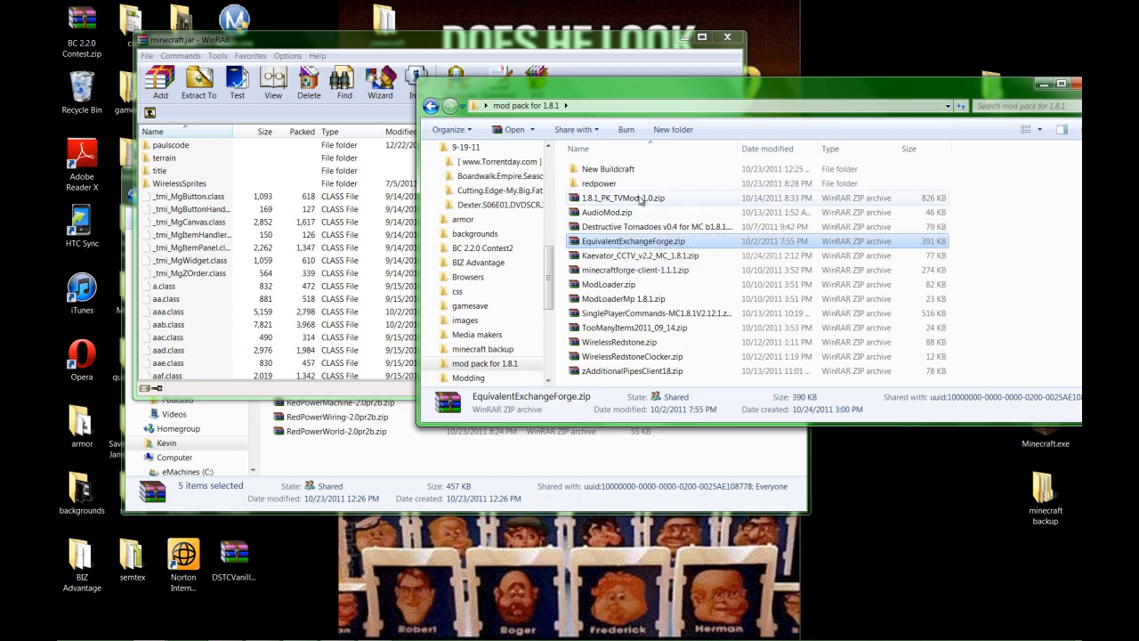
pyautogui.moveTo(630, 371)
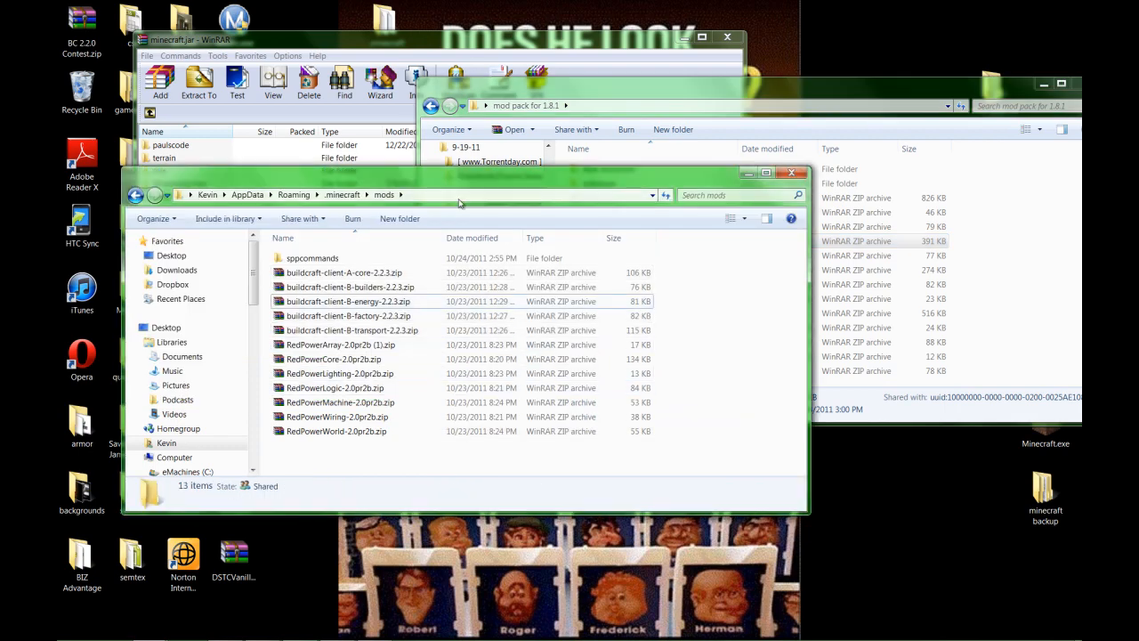
# Place mods beside the mod pack folder and copy zAdditionalPipesClient18.zip and EquivalentExchangeForge.zip into it
pyautogui.moveTo(460, 203); pyautogui.dragTo(433, 184)
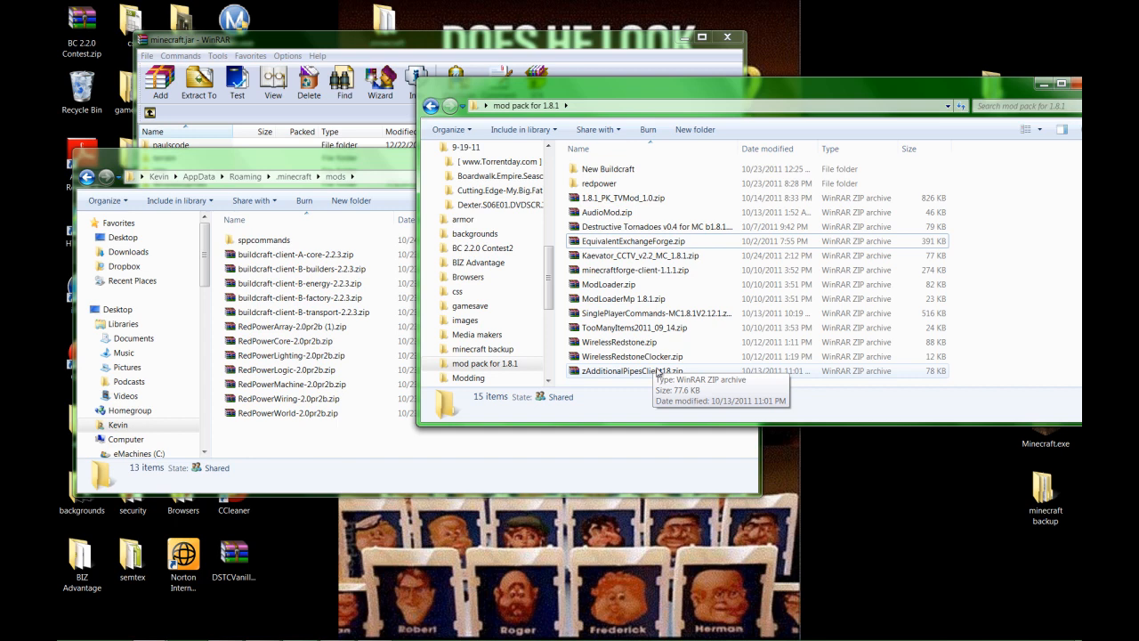
pyautogui.rightClick(632, 370)
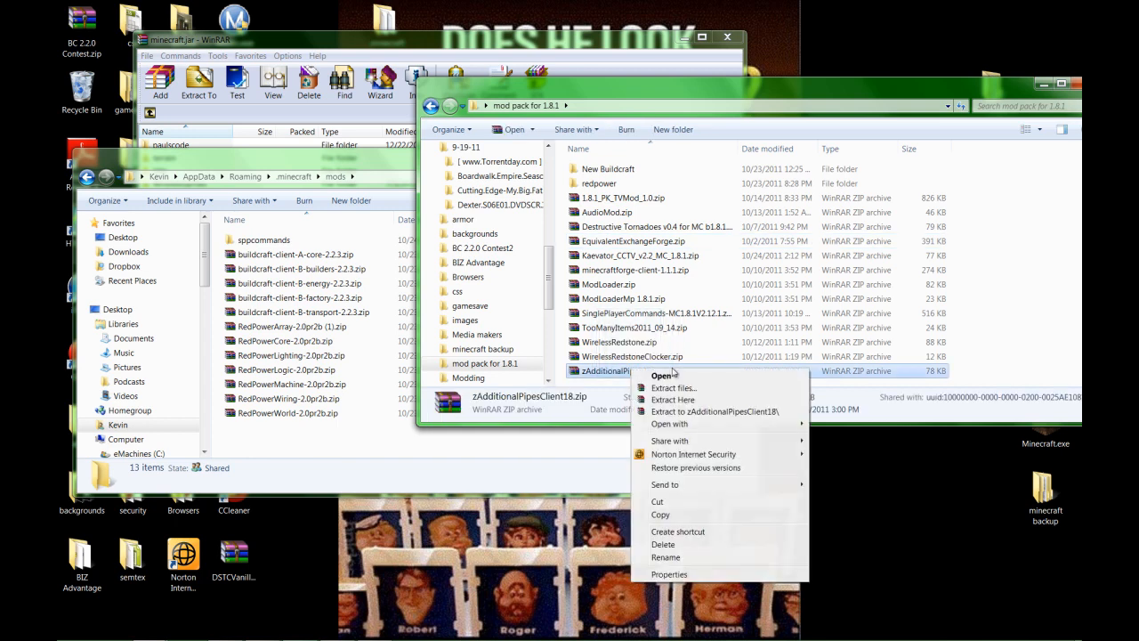
pyautogui.click(396, 480)
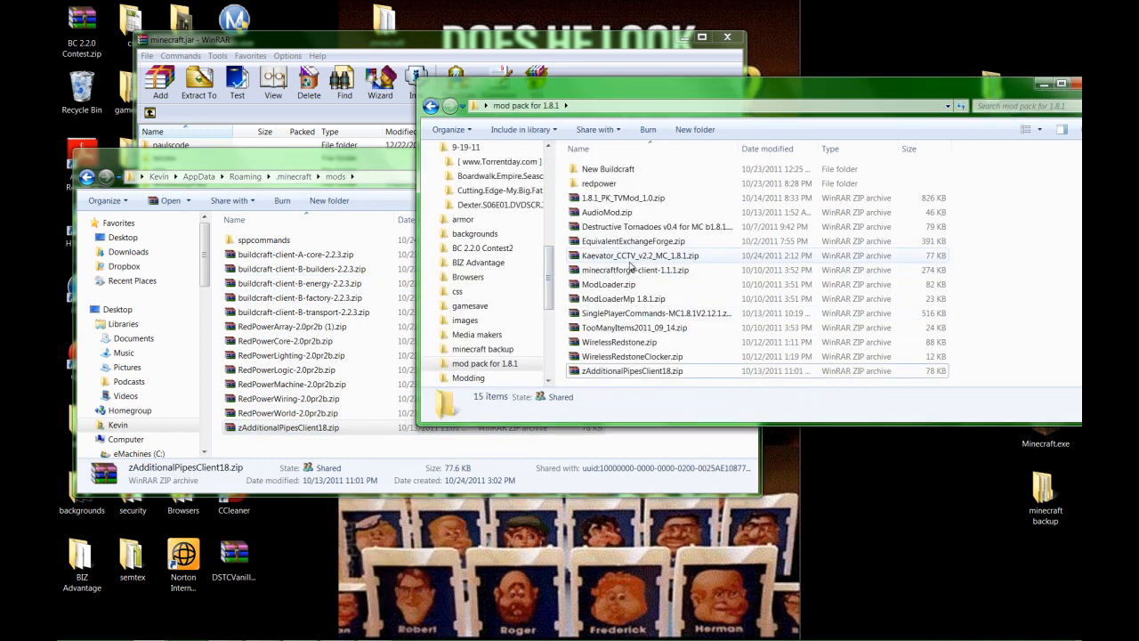
pyautogui.moveTo(634, 241)
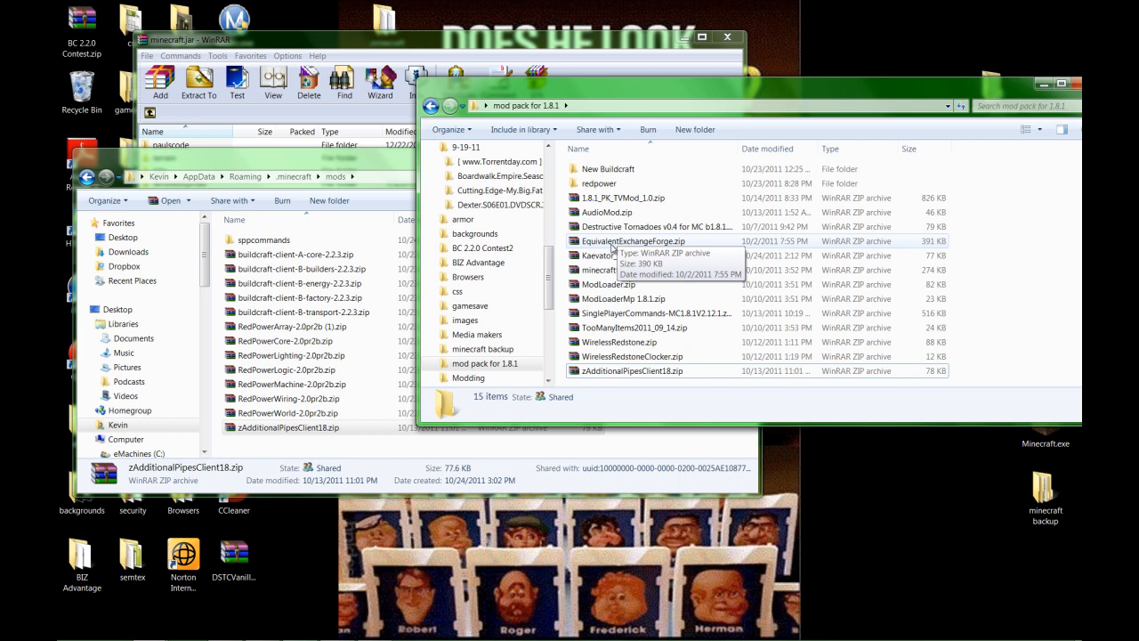
pyautogui.rightClick(634, 241)
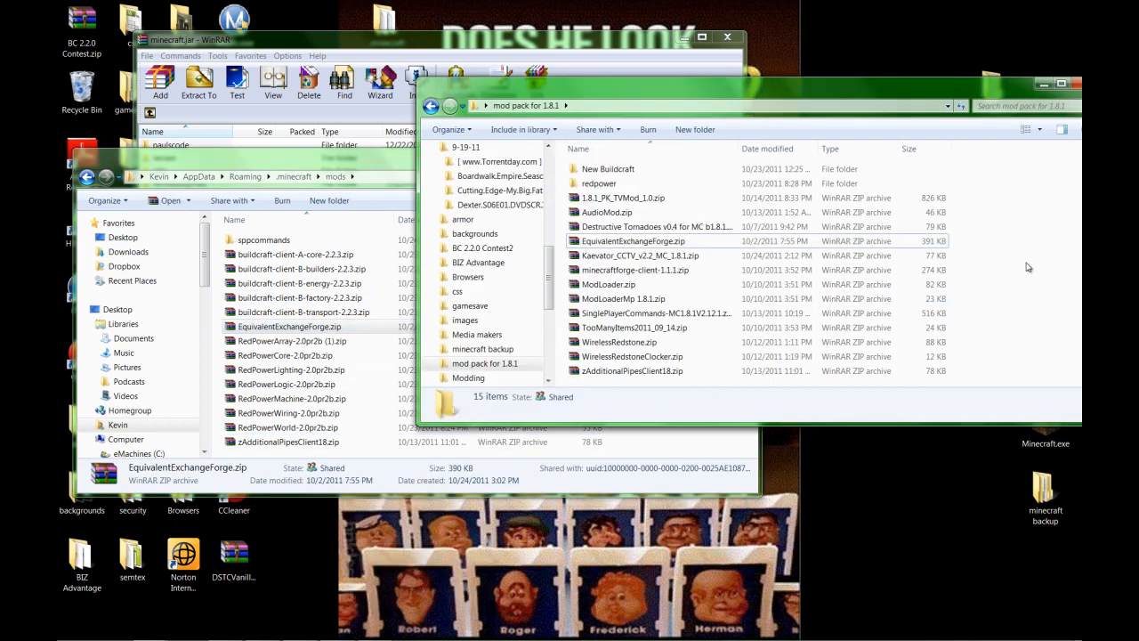
pyautogui.moveTo(633, 241)
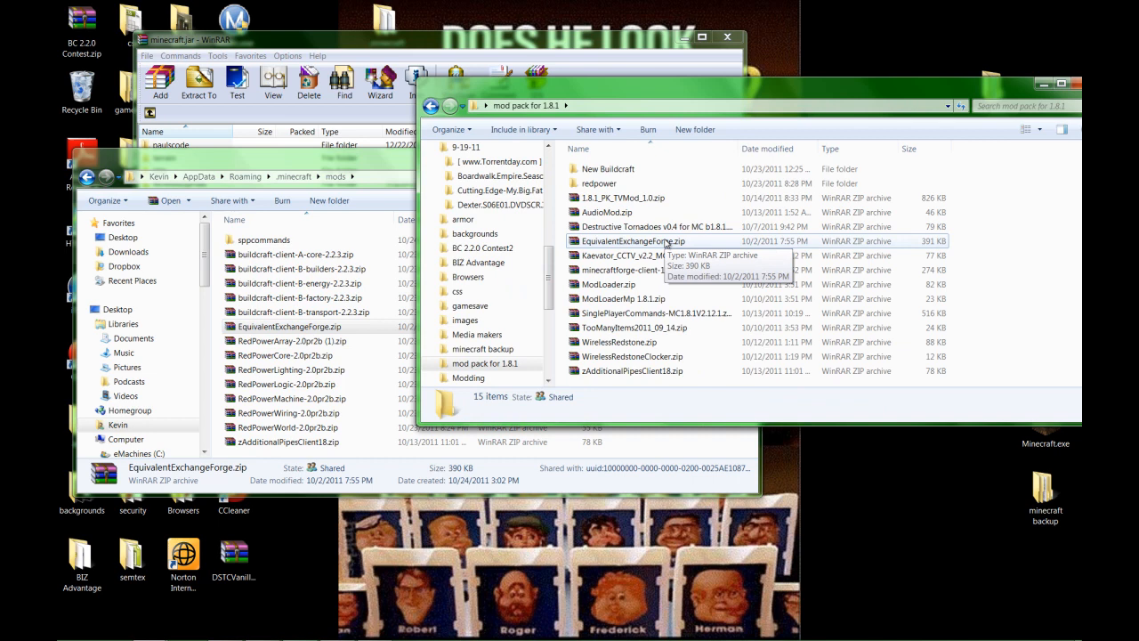
pyautogui.moveTo(635, 214)
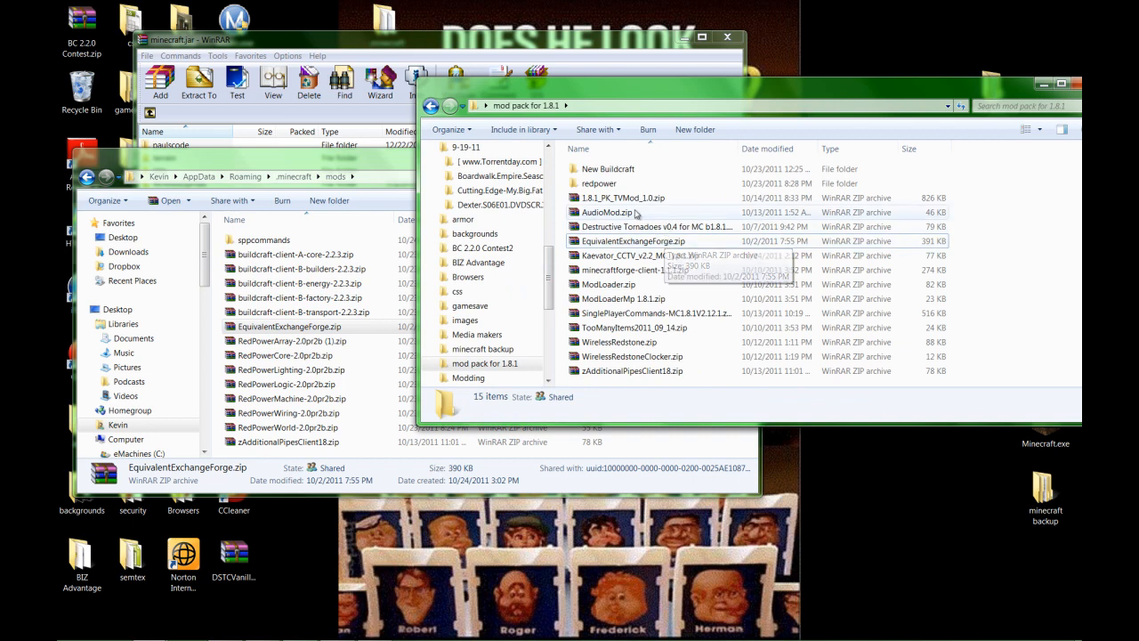
pyautogui.moveTo(623, 197)
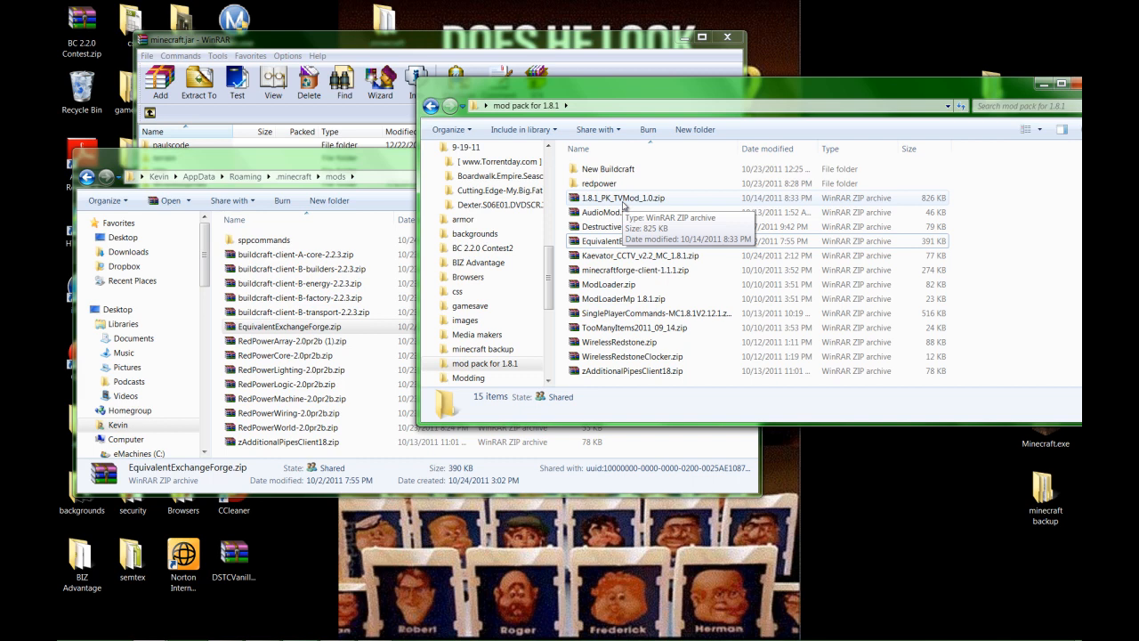
pyautogui.moveTo(657, 255)
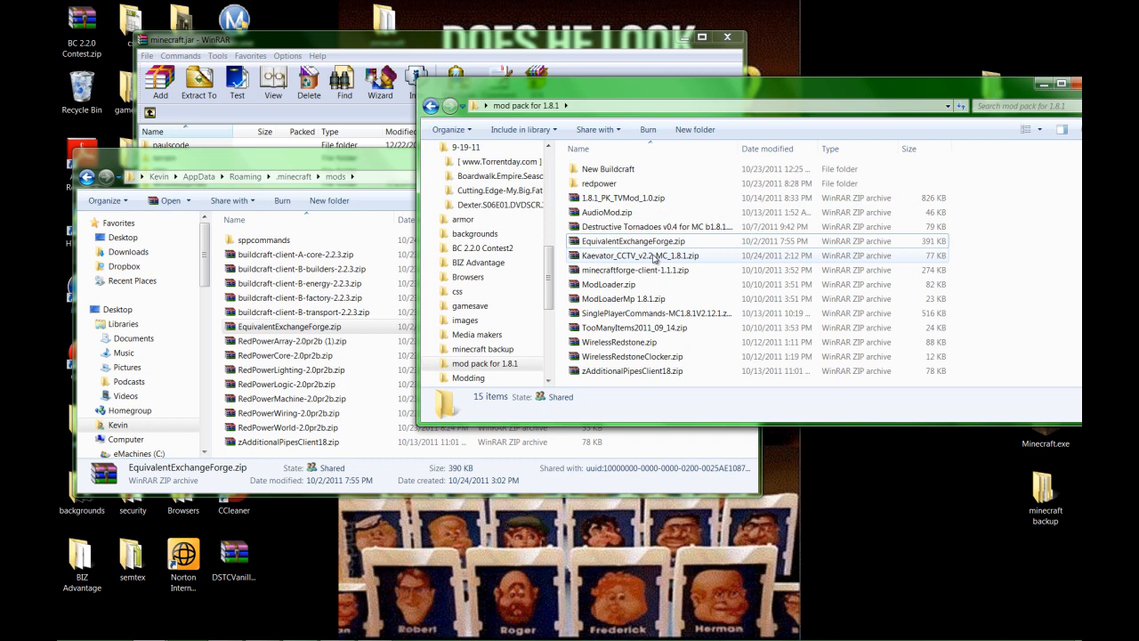
# Copy Kaevator_CCTV_v2.2_MC_1.8.1.zip and paste it into the mods folder
pyautogui.rightClick(639, 256)
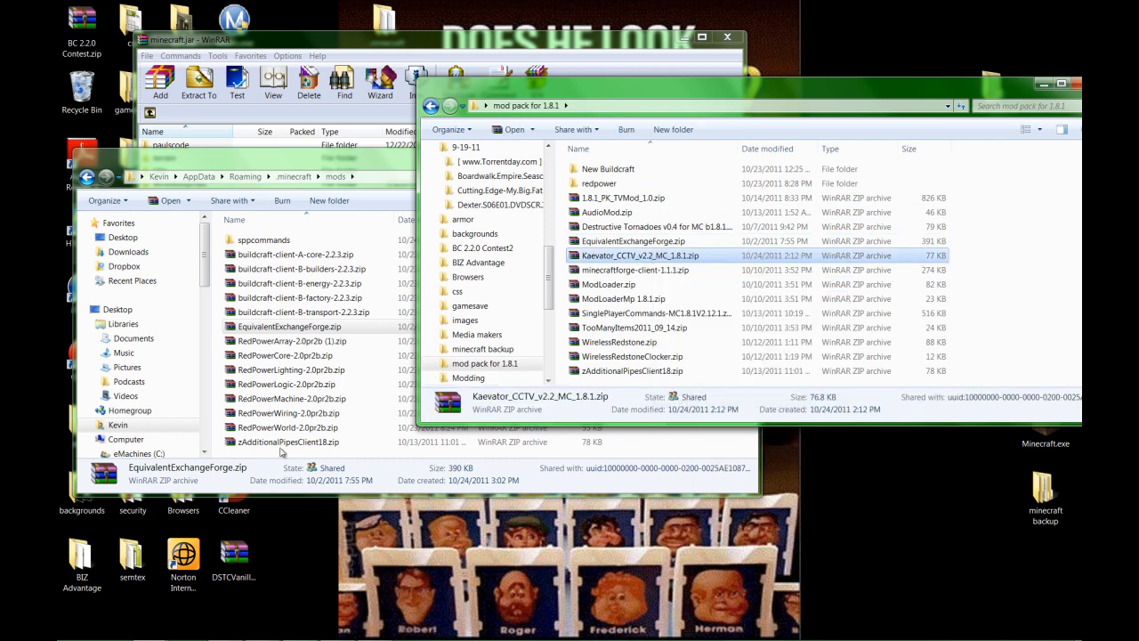
pyautogui.rightClick(276, 453)
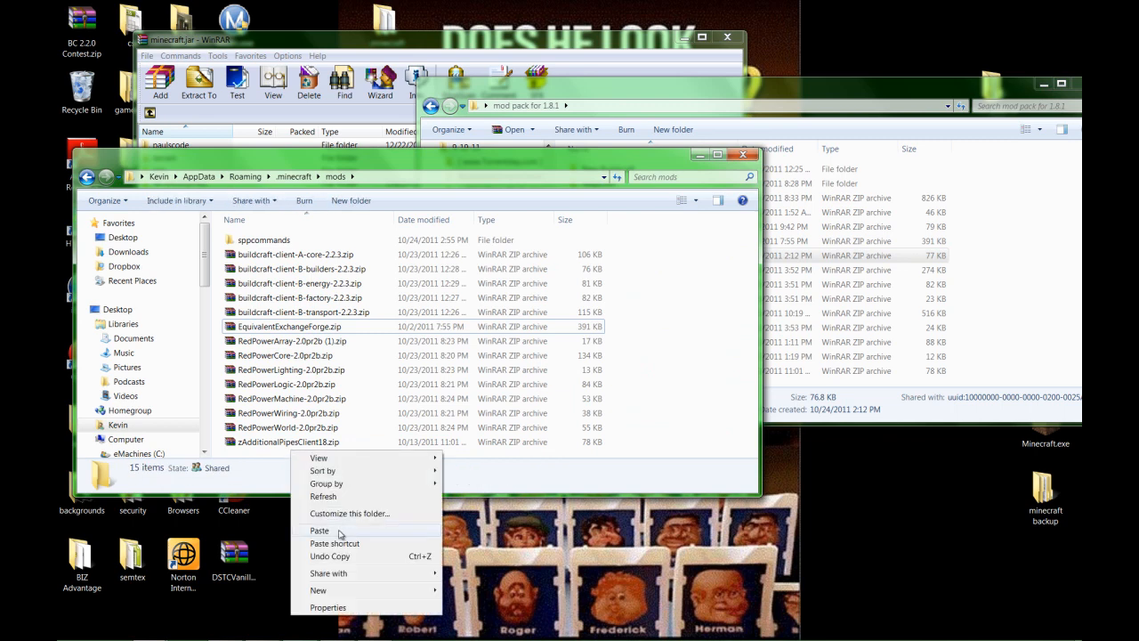
pyautogui.click(319, 531)
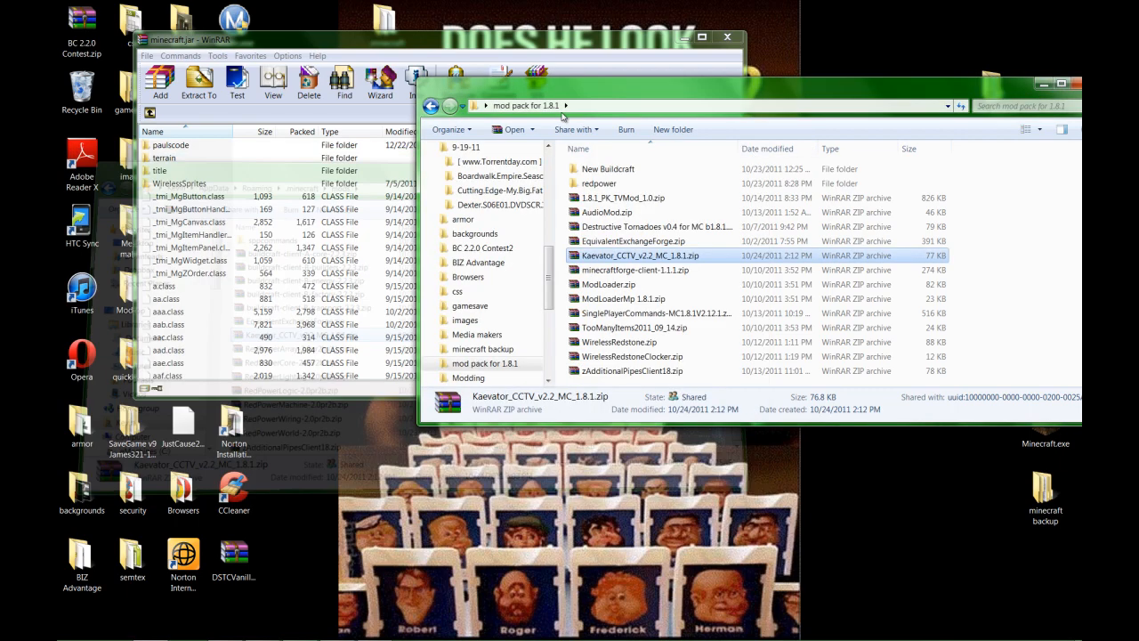
# Close the extra window, leaving only the mod pack for 1.8.1 folder open
pyautogui.click(728, 38)
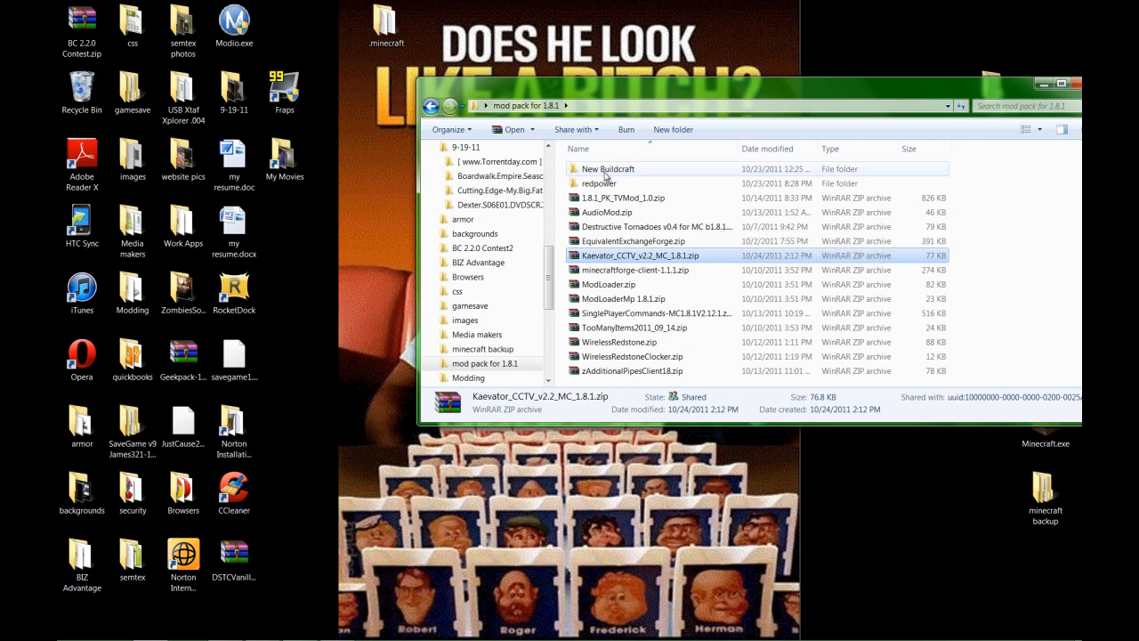
pyautogui.moveTo(774, 295)
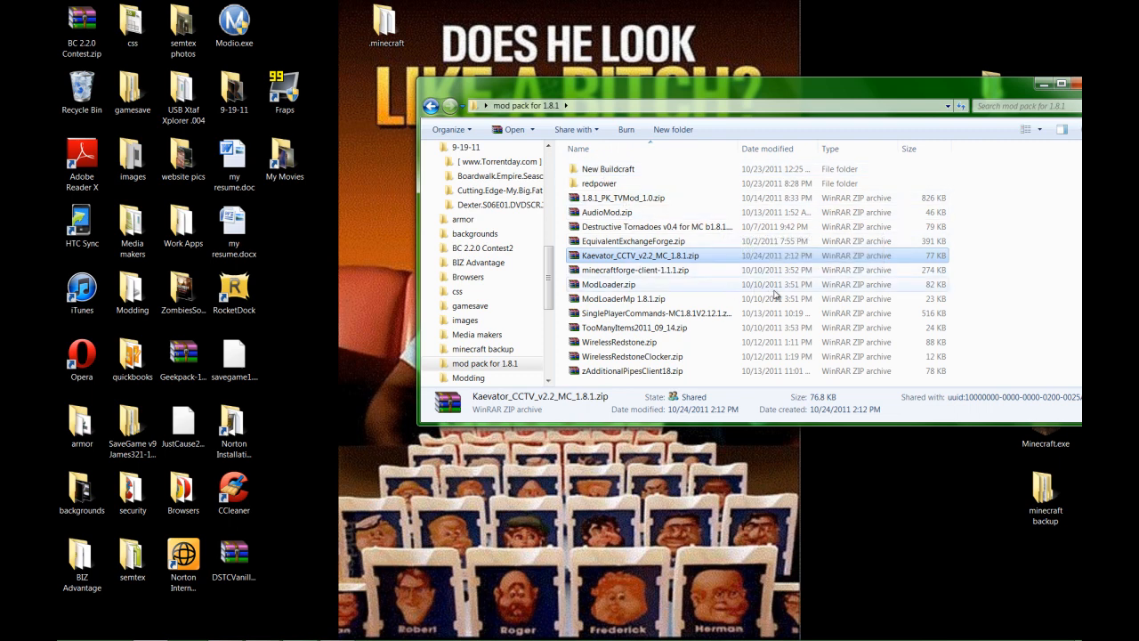